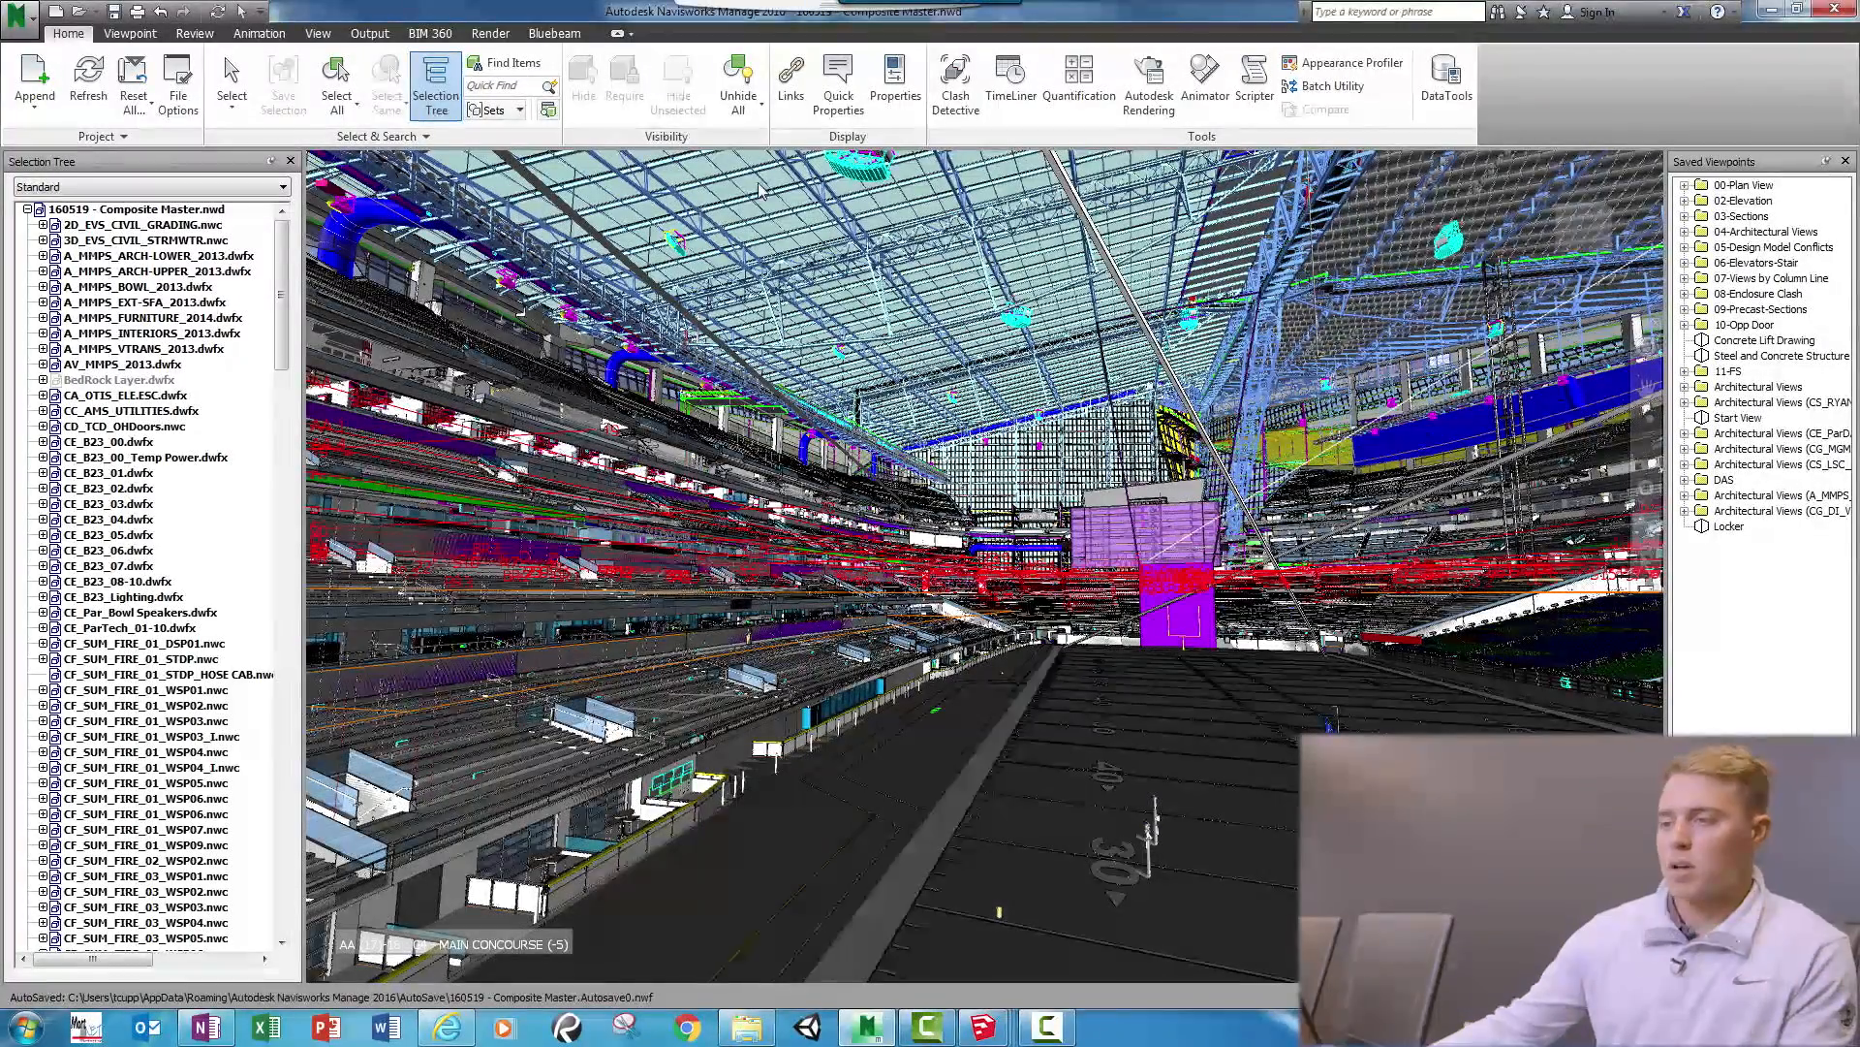
Step: Move into the sectioned locker room interior in Navisworks before switching to the SketchUp import
scroll(down, 3)
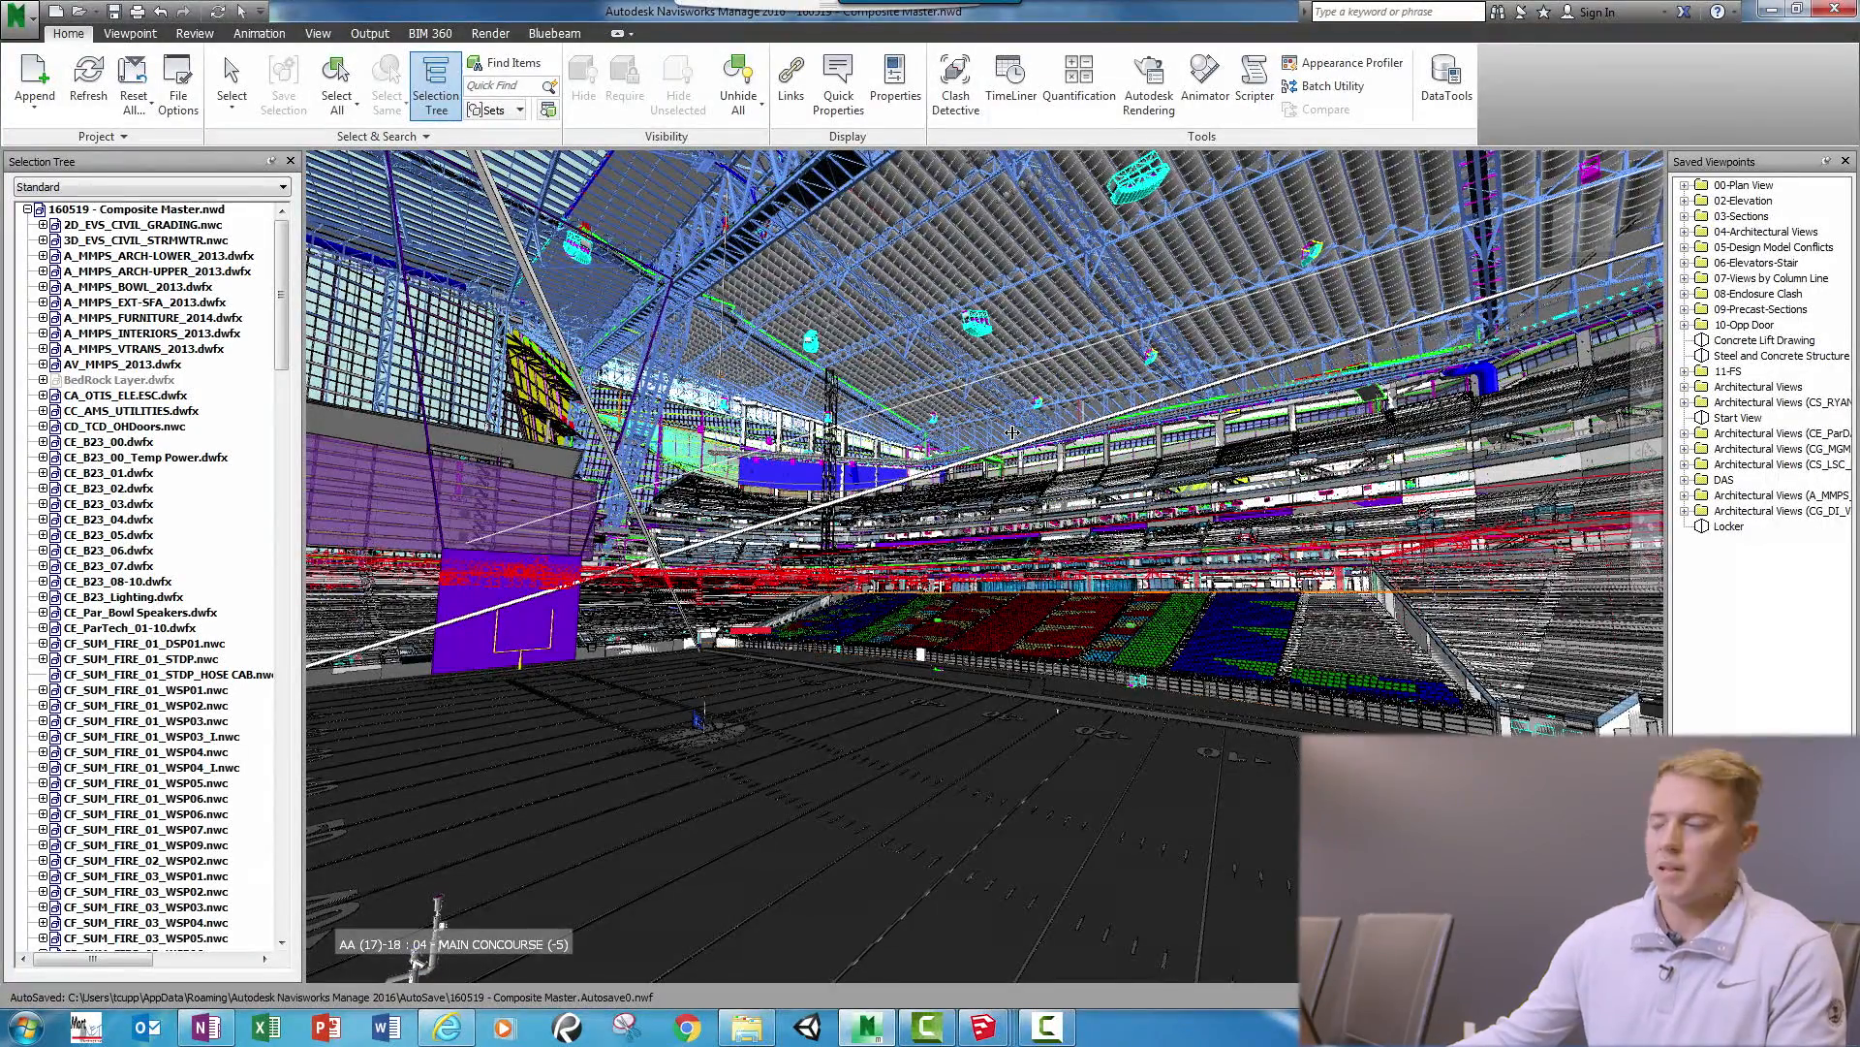
mouse_move(855, 372)
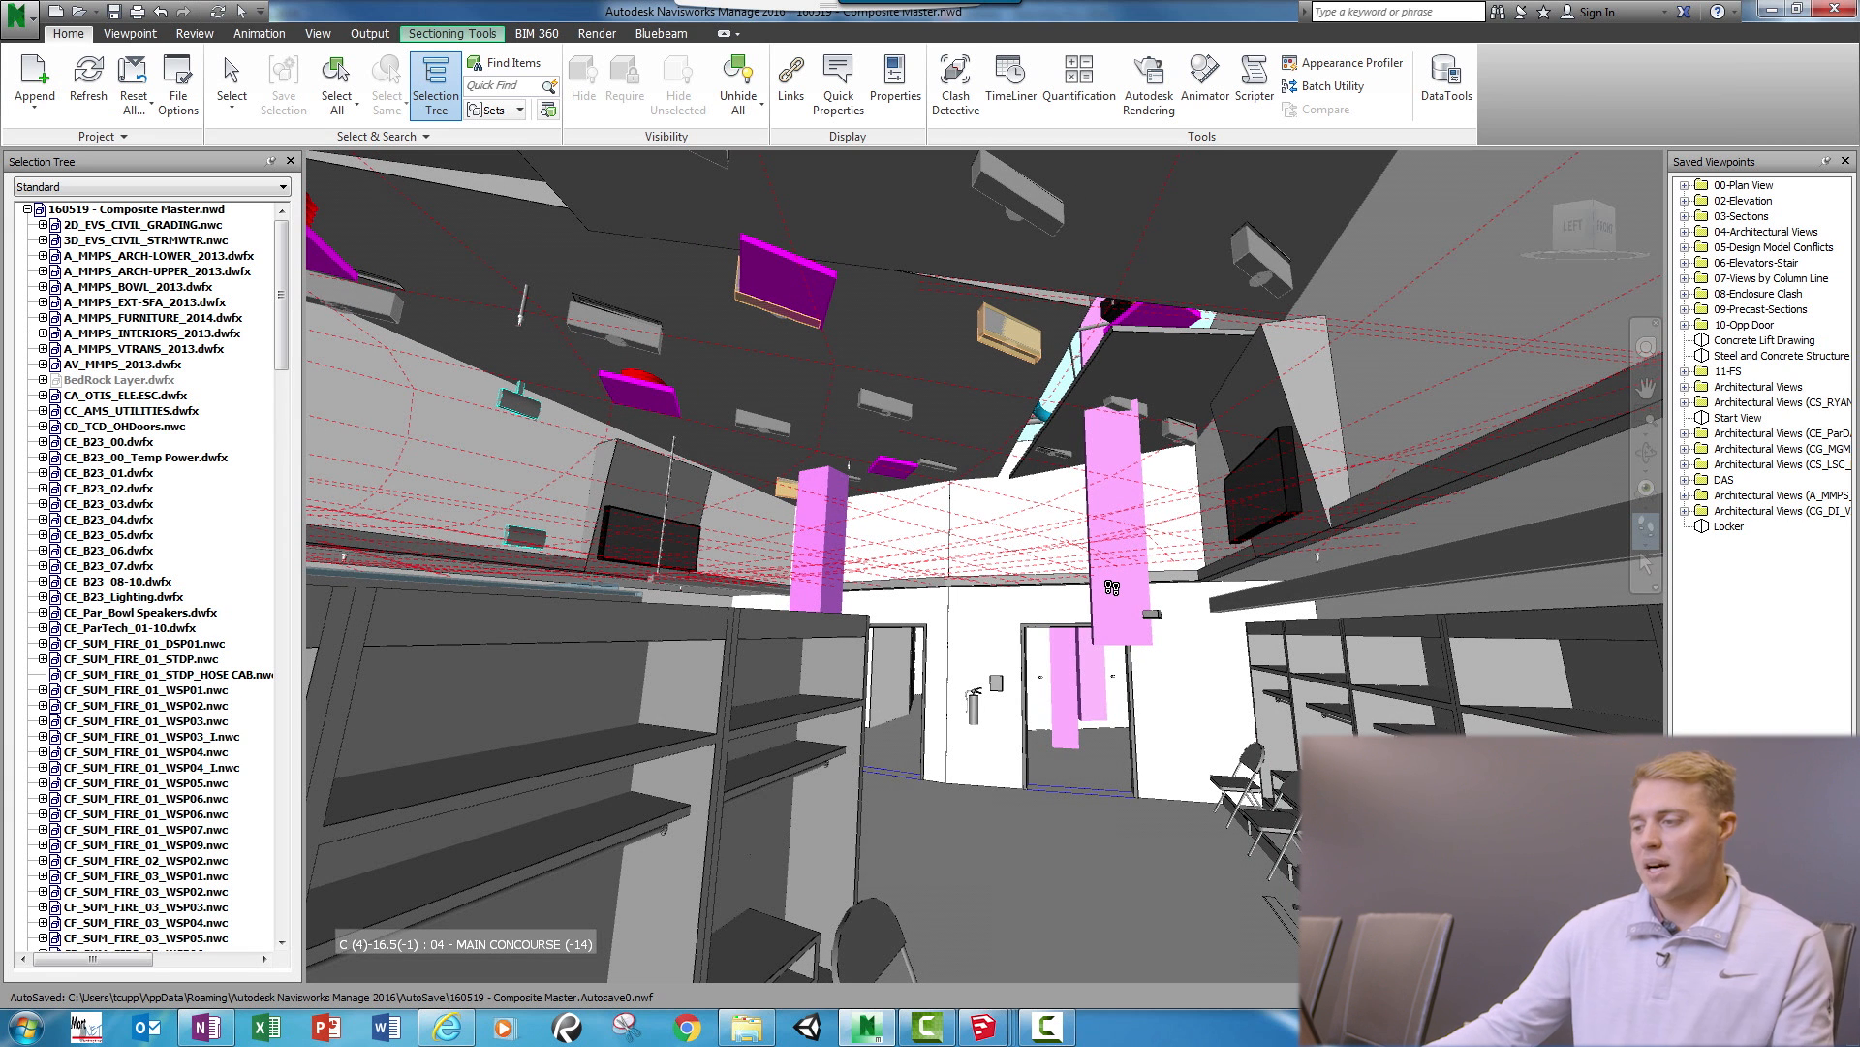
mouse_move(688, 609)
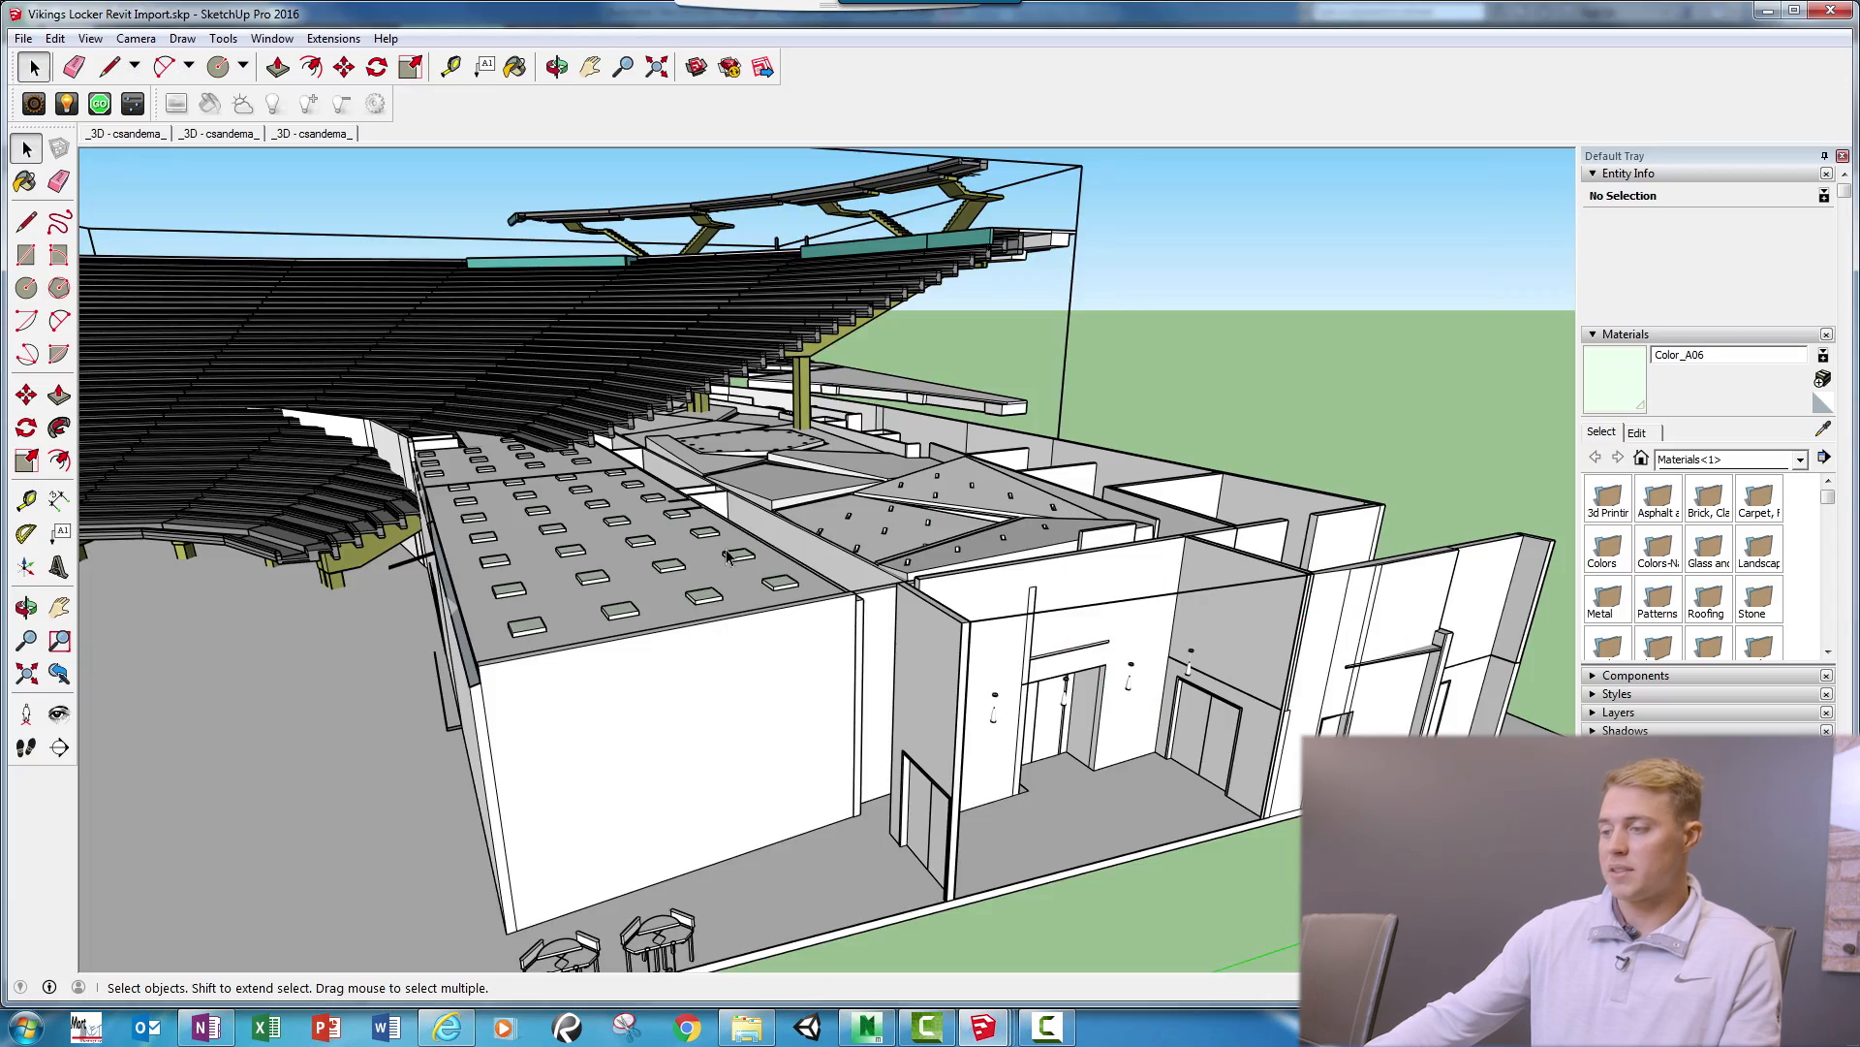
Step: Orbit and walk the camera from above the stadium down into the locker room aisle
click(556, 66)
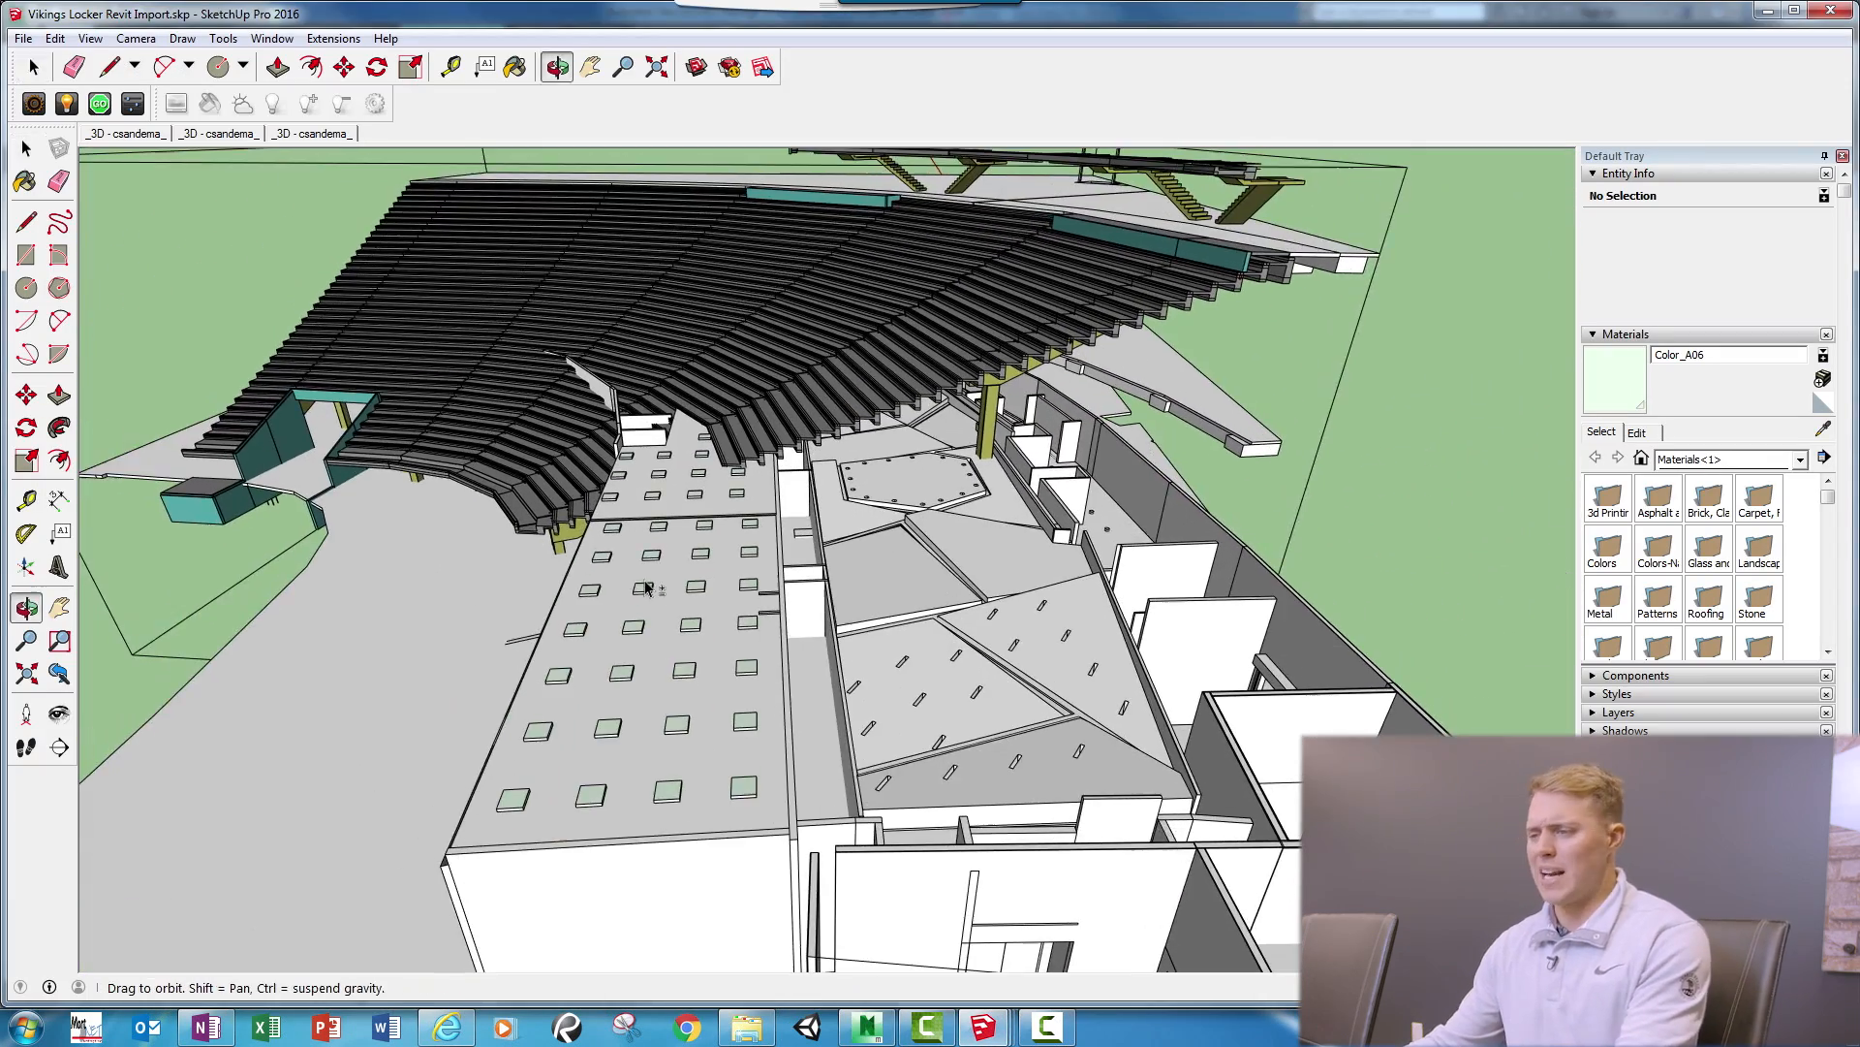
click(907, 409)
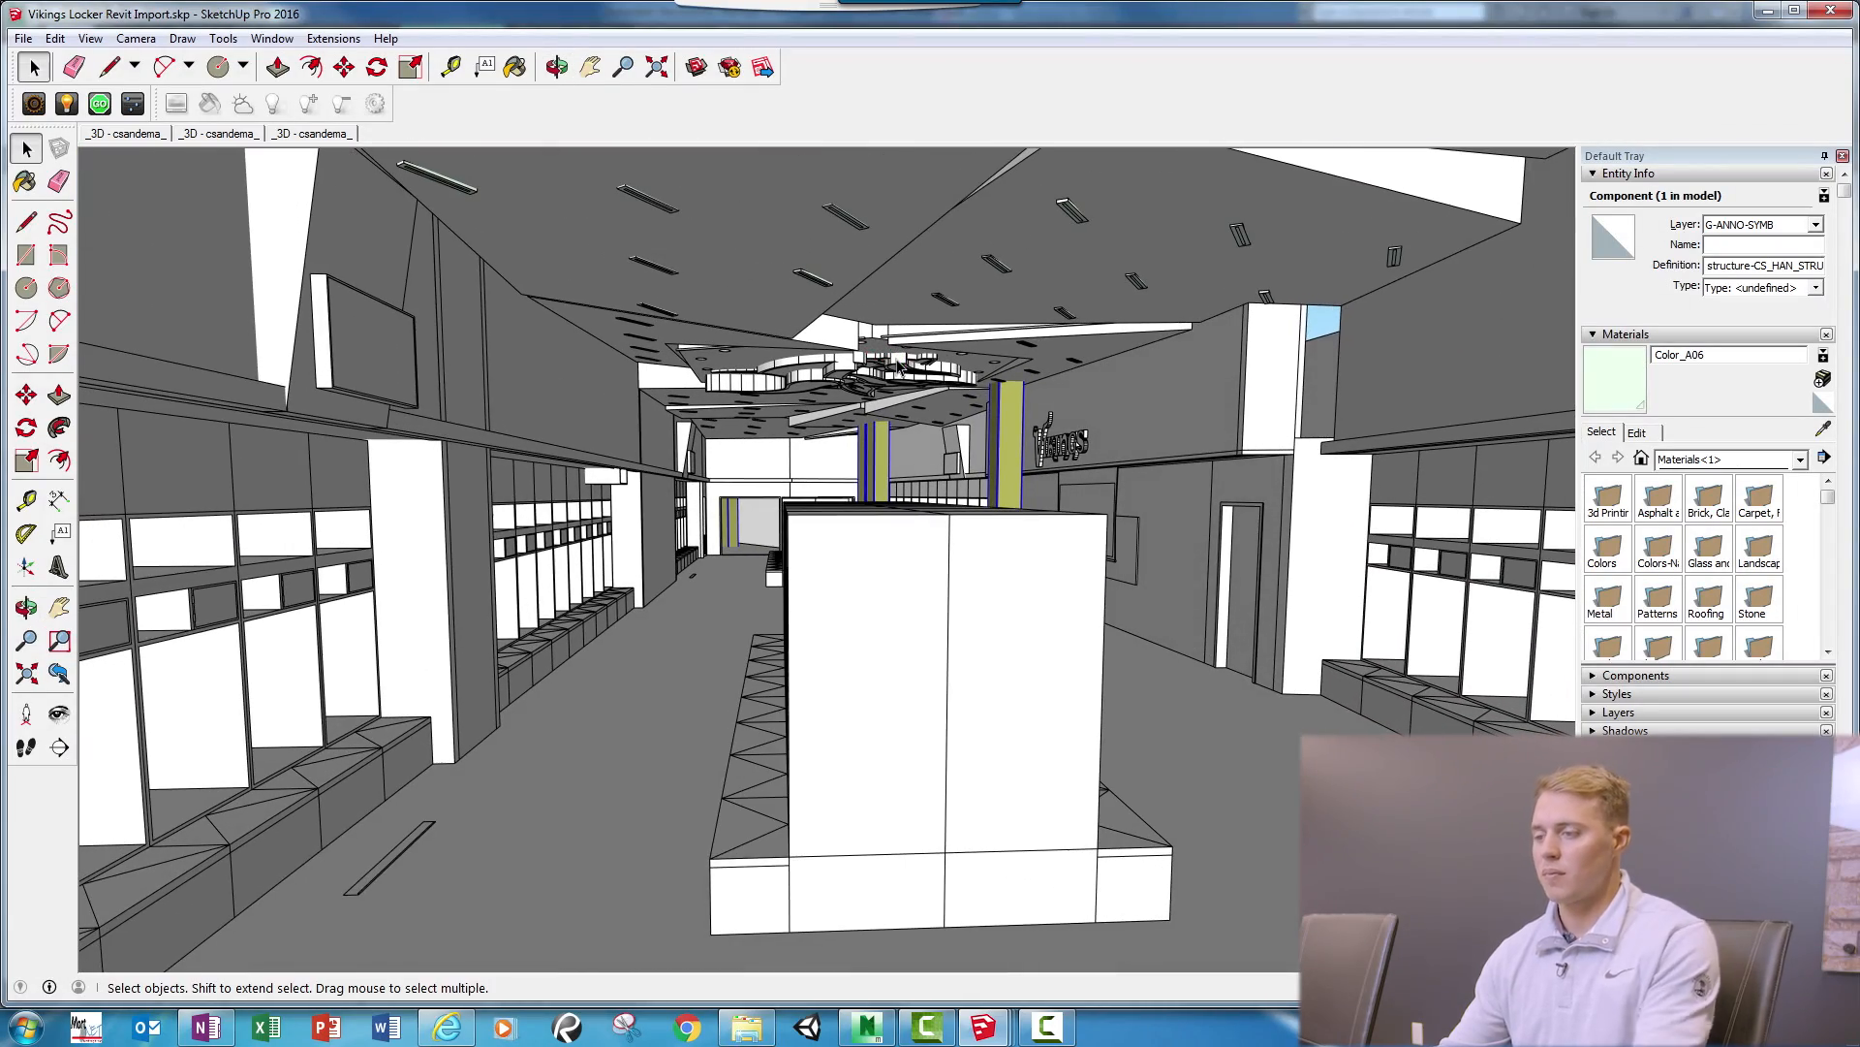
click(556, 66)
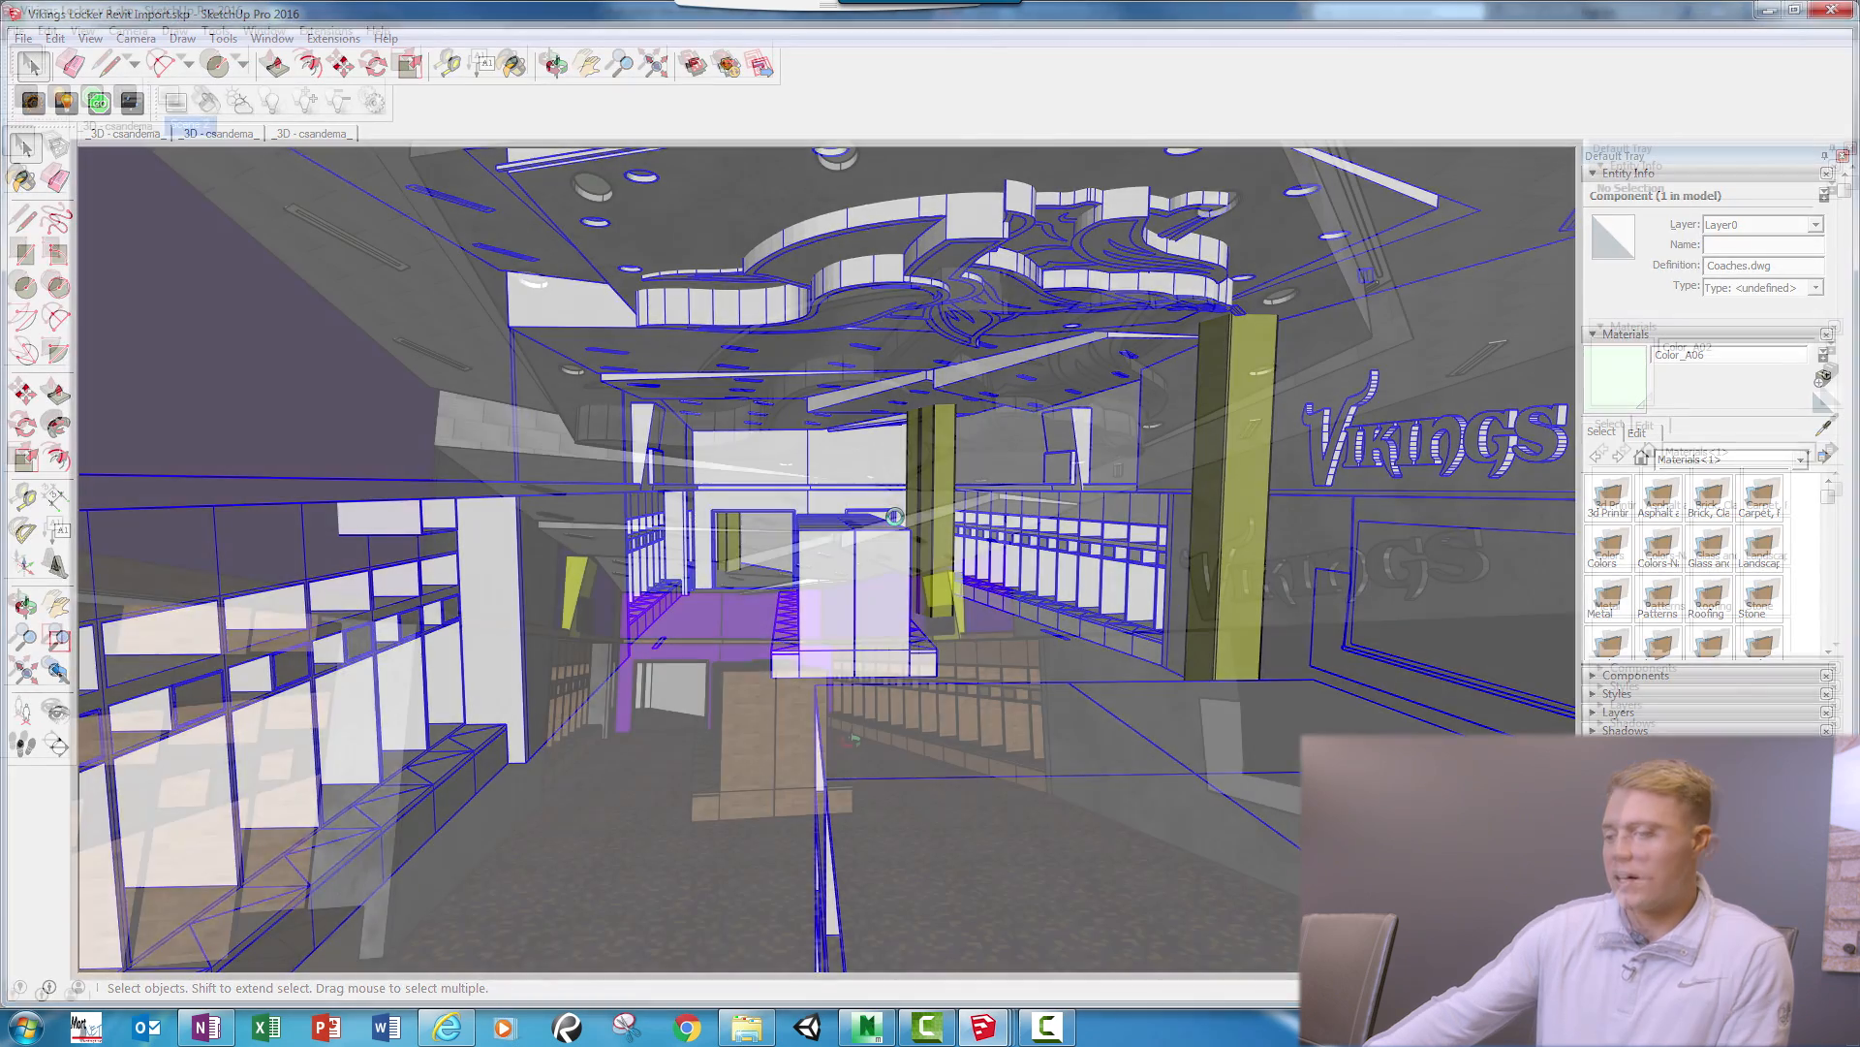
Step: Bring up the textured Vikings Locker v 3 model with wood lockers and banners
click(188, 124)
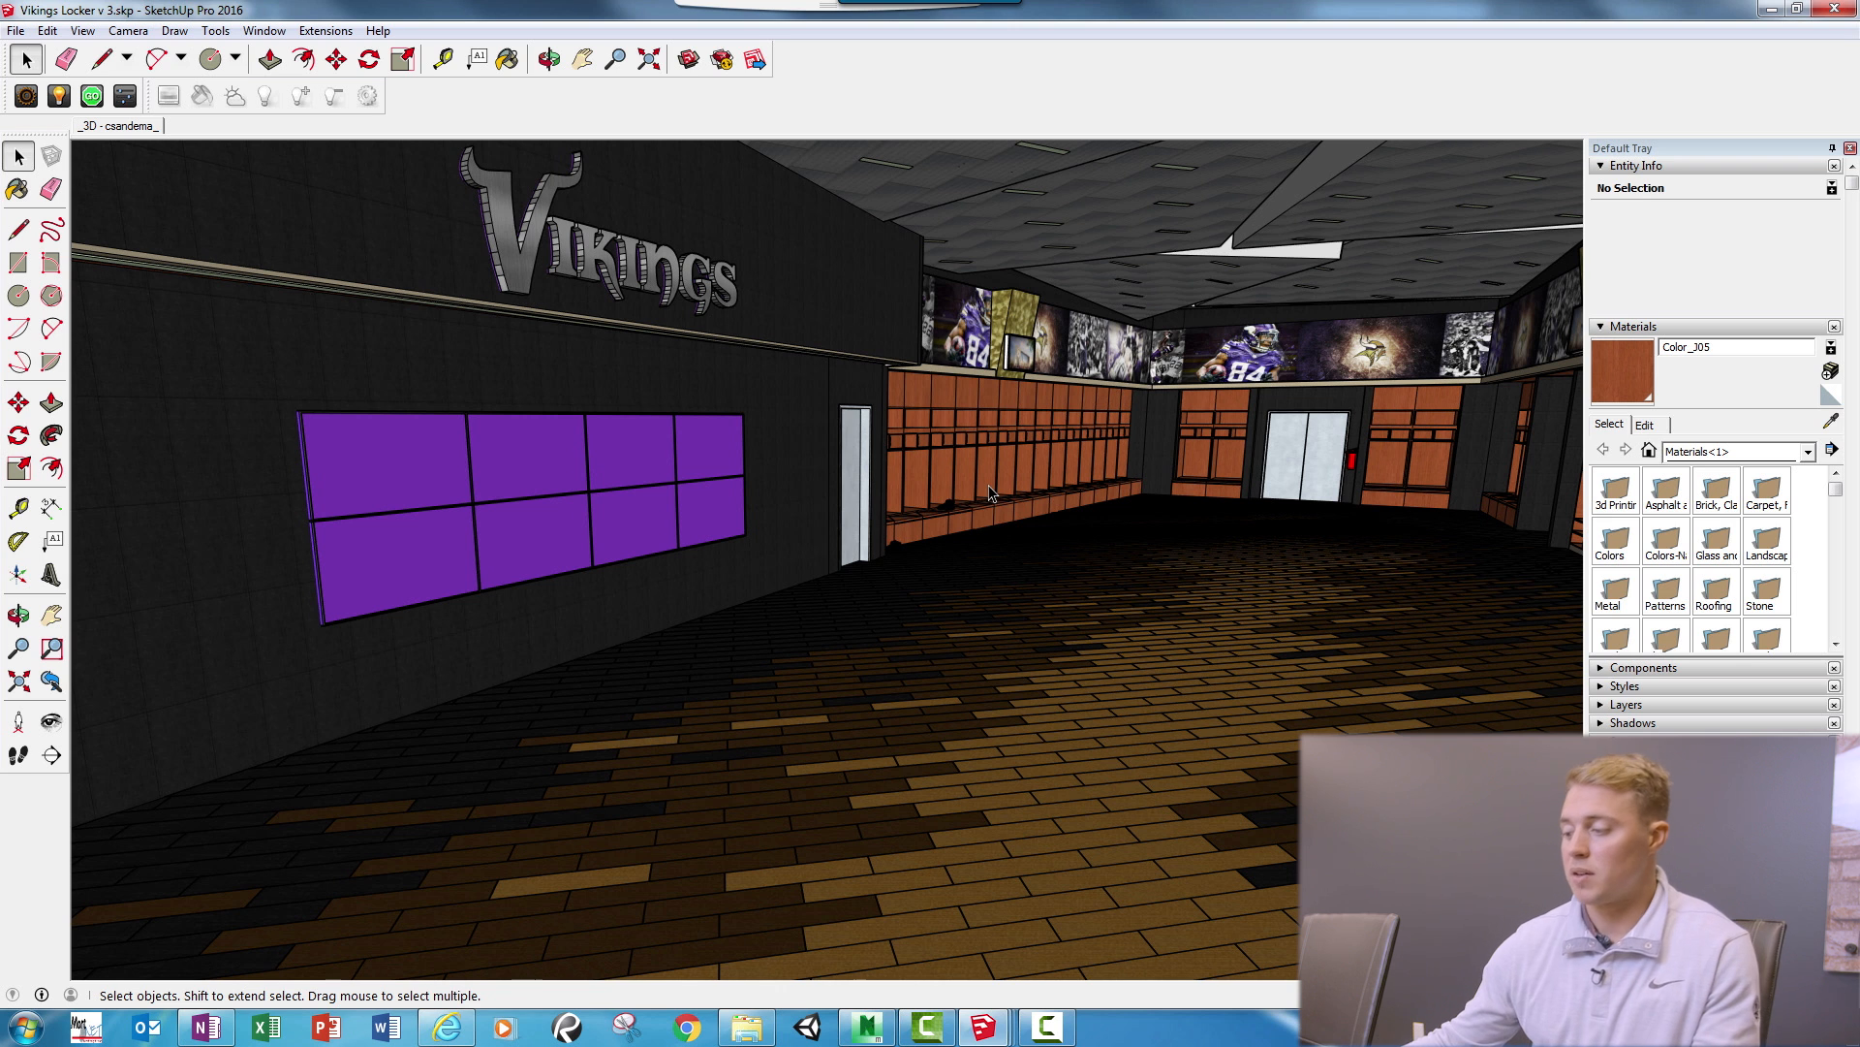
mouse_move(980, 1023)
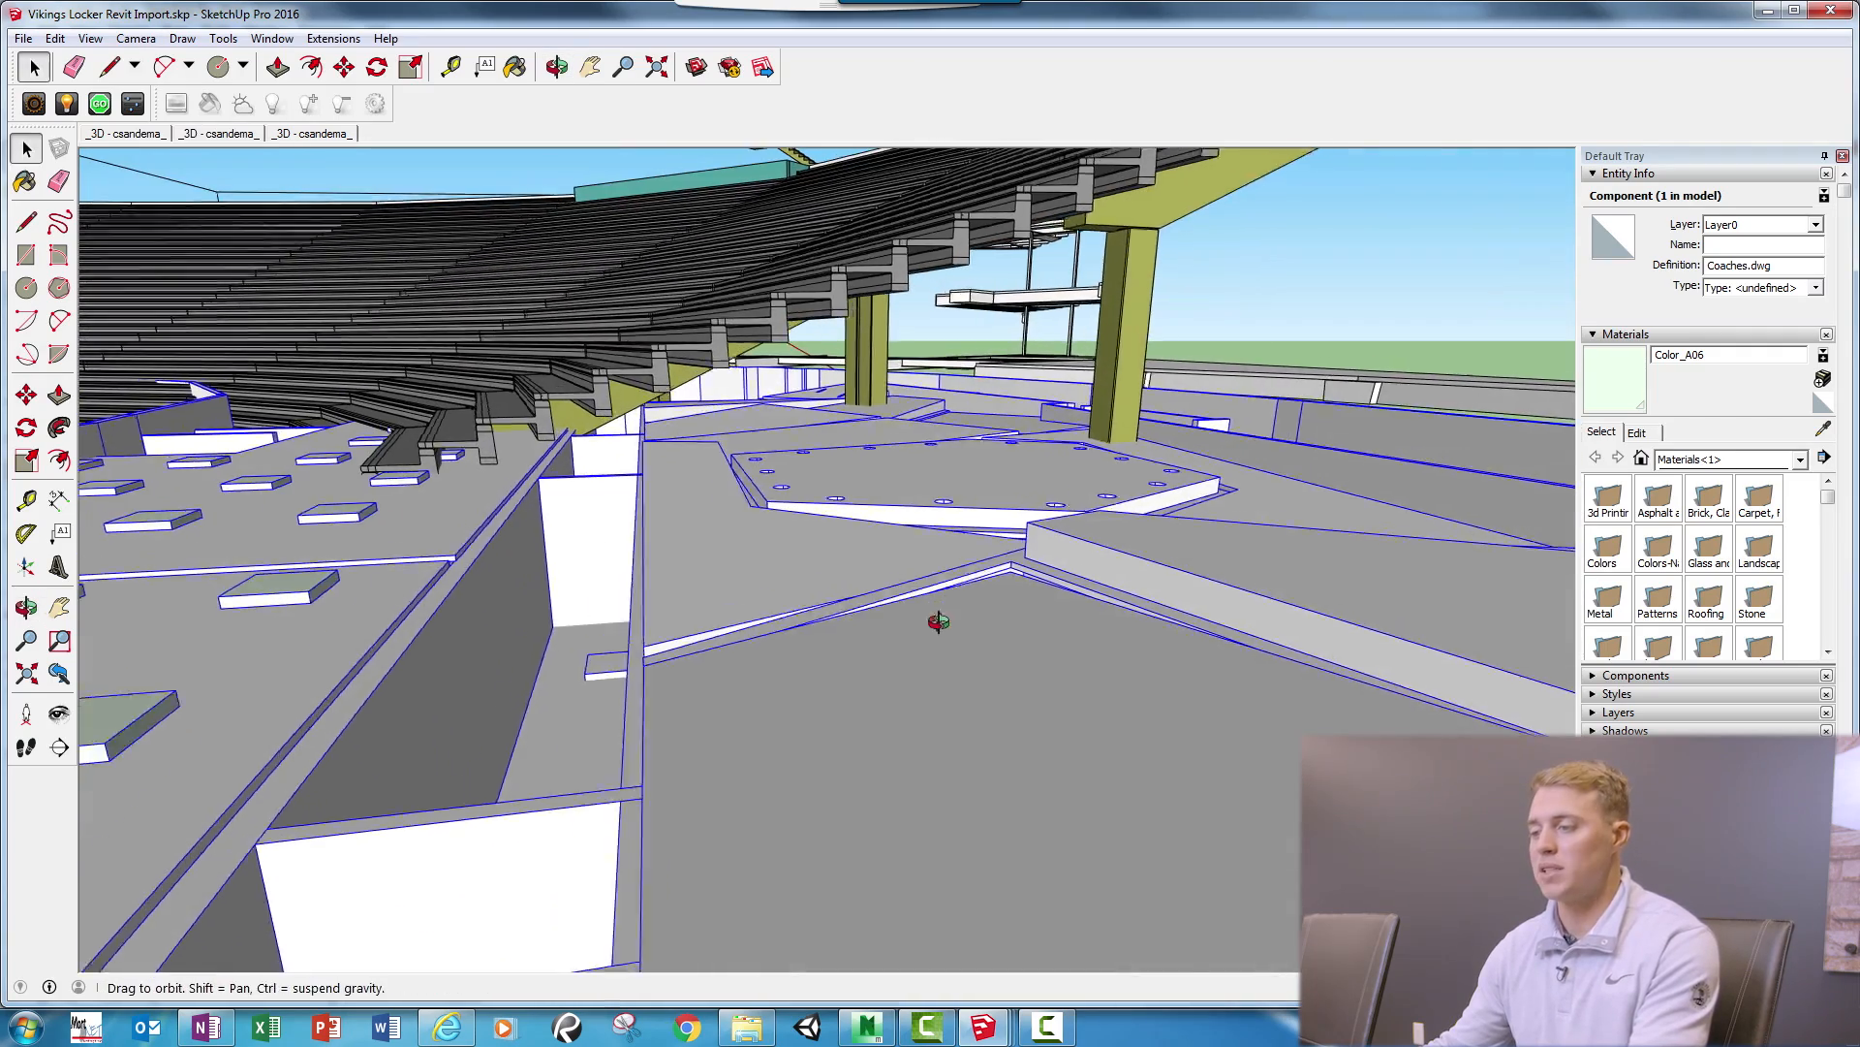
drag(938, 620, 816, 644)
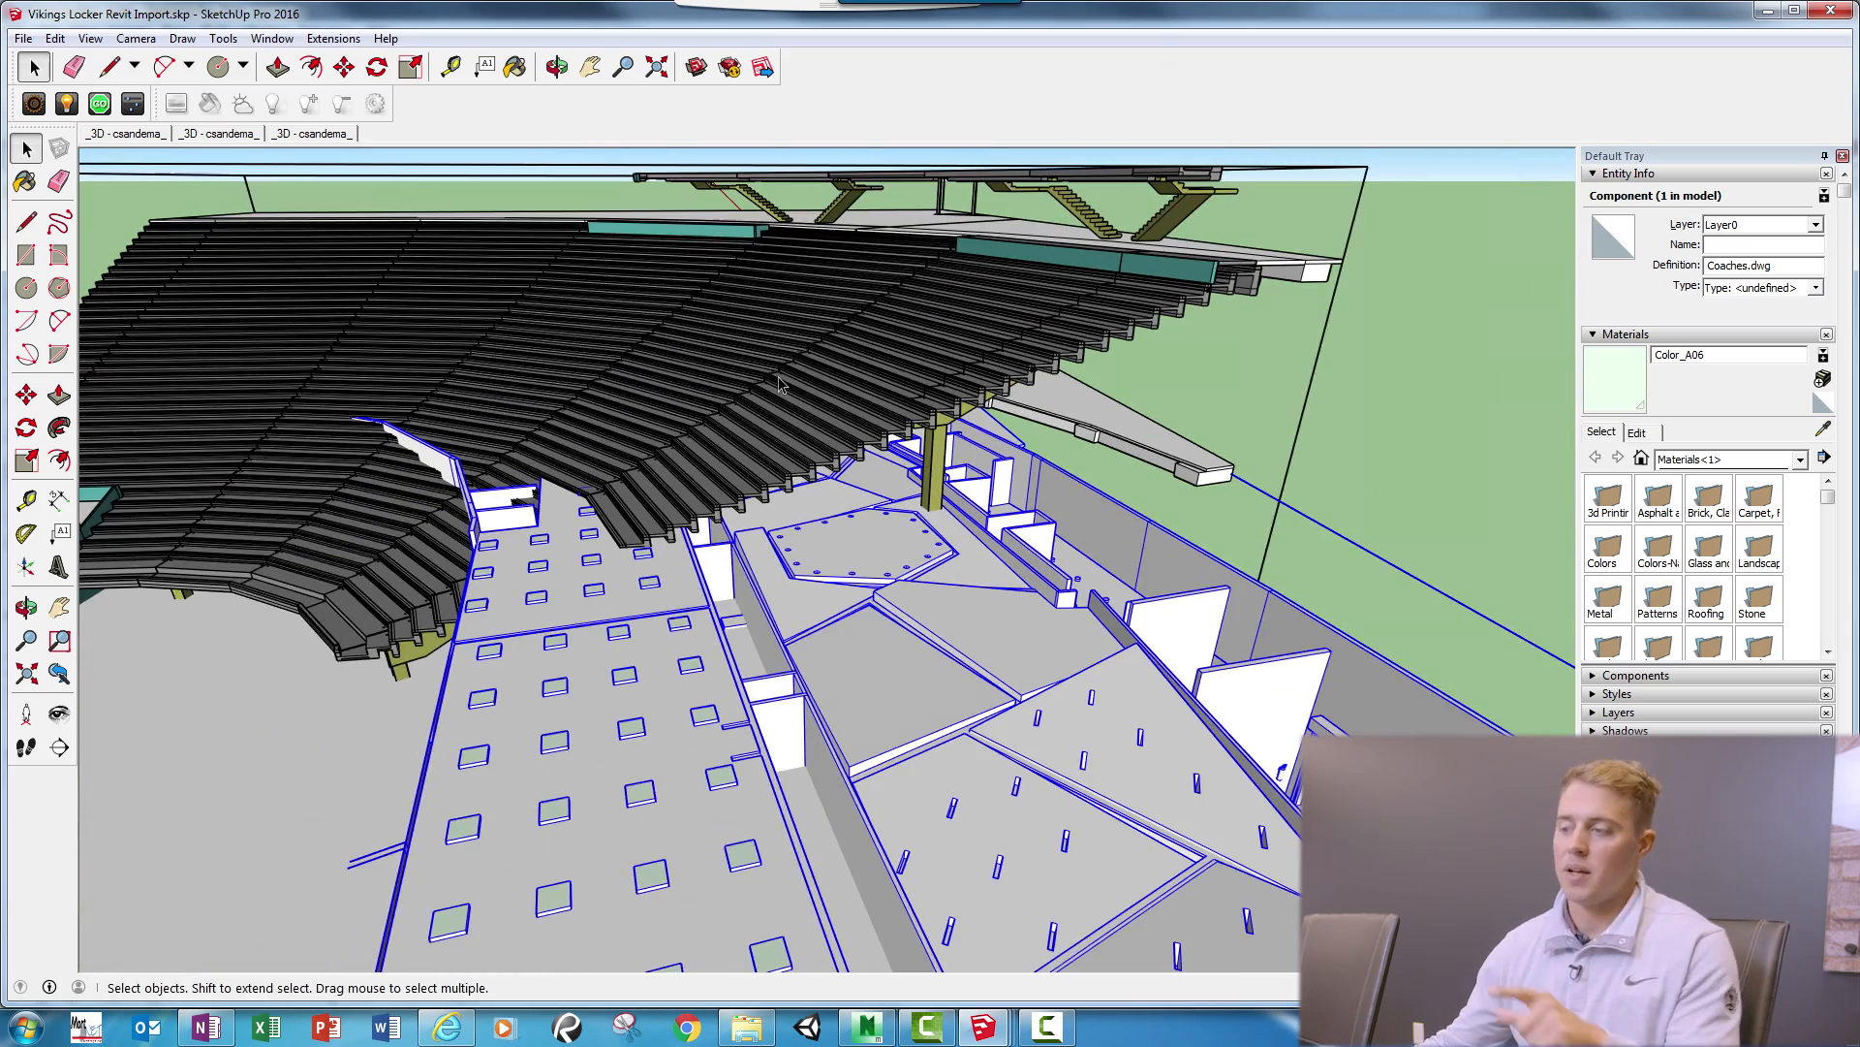
mouse_move(589, 442)
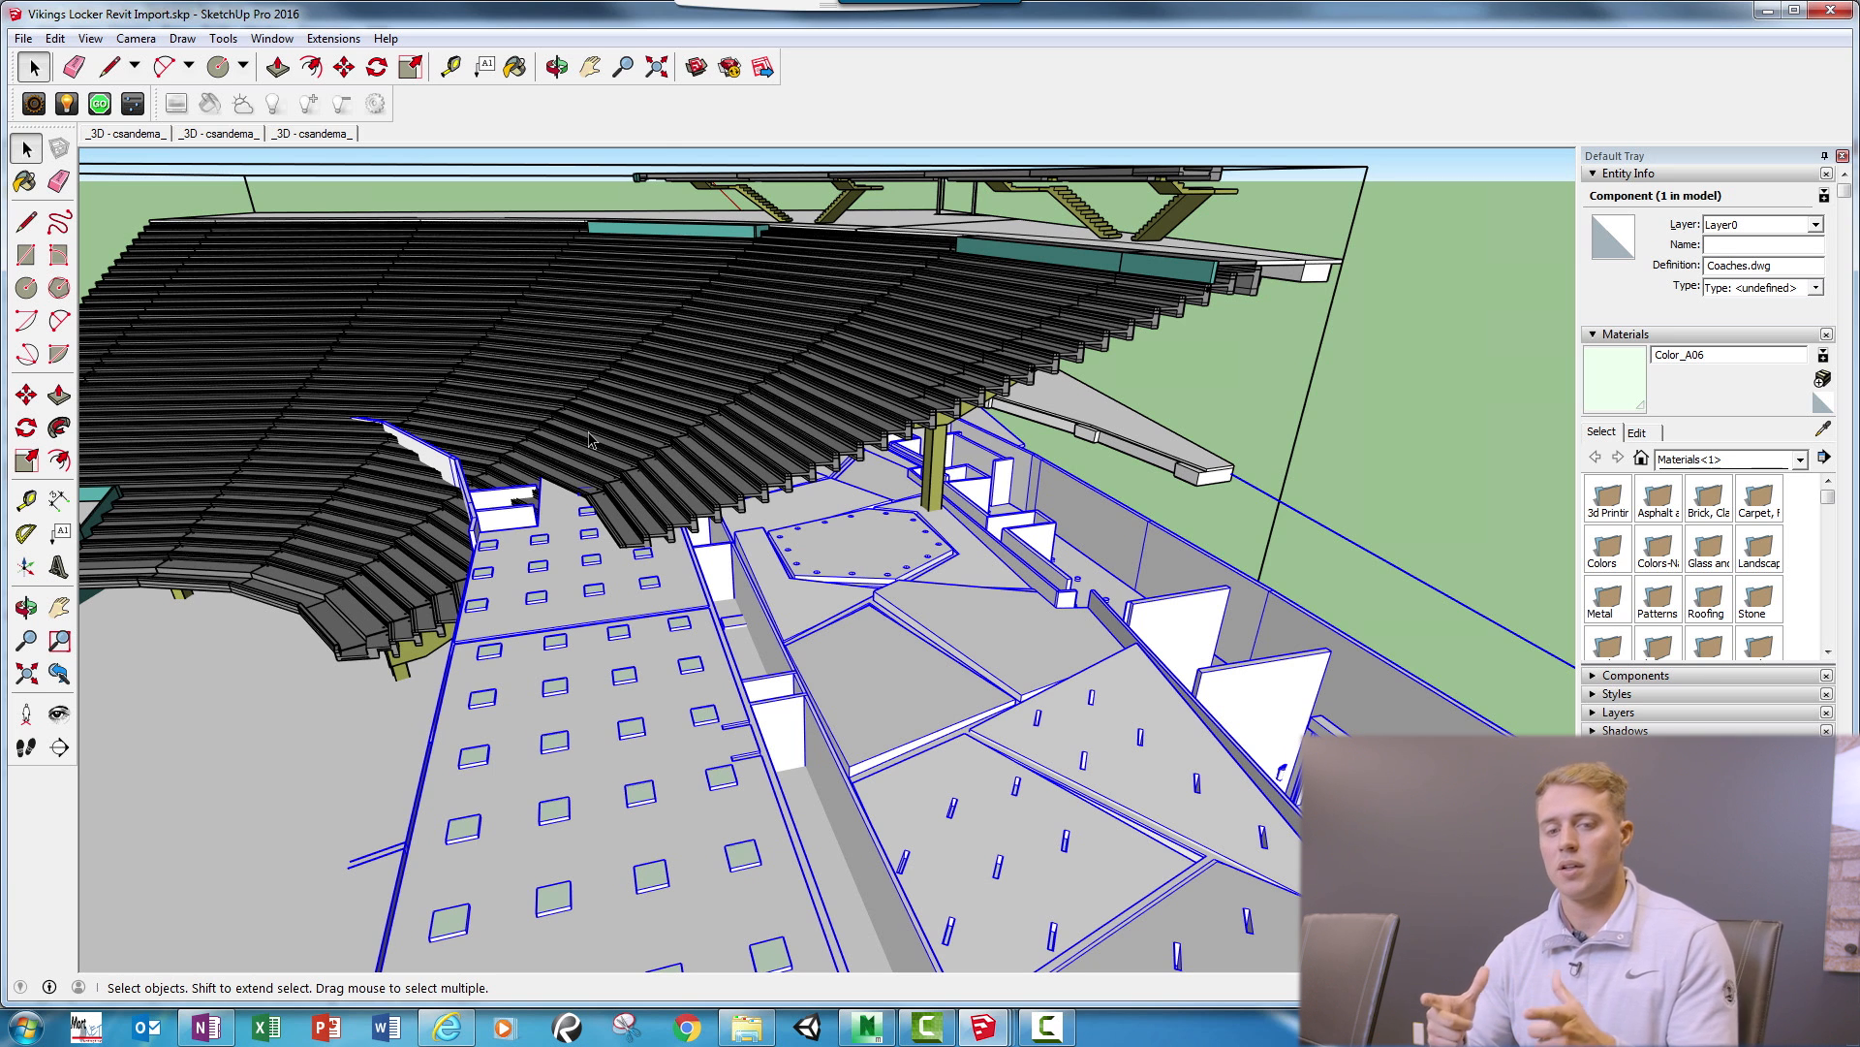
mouse_move(845, 413)
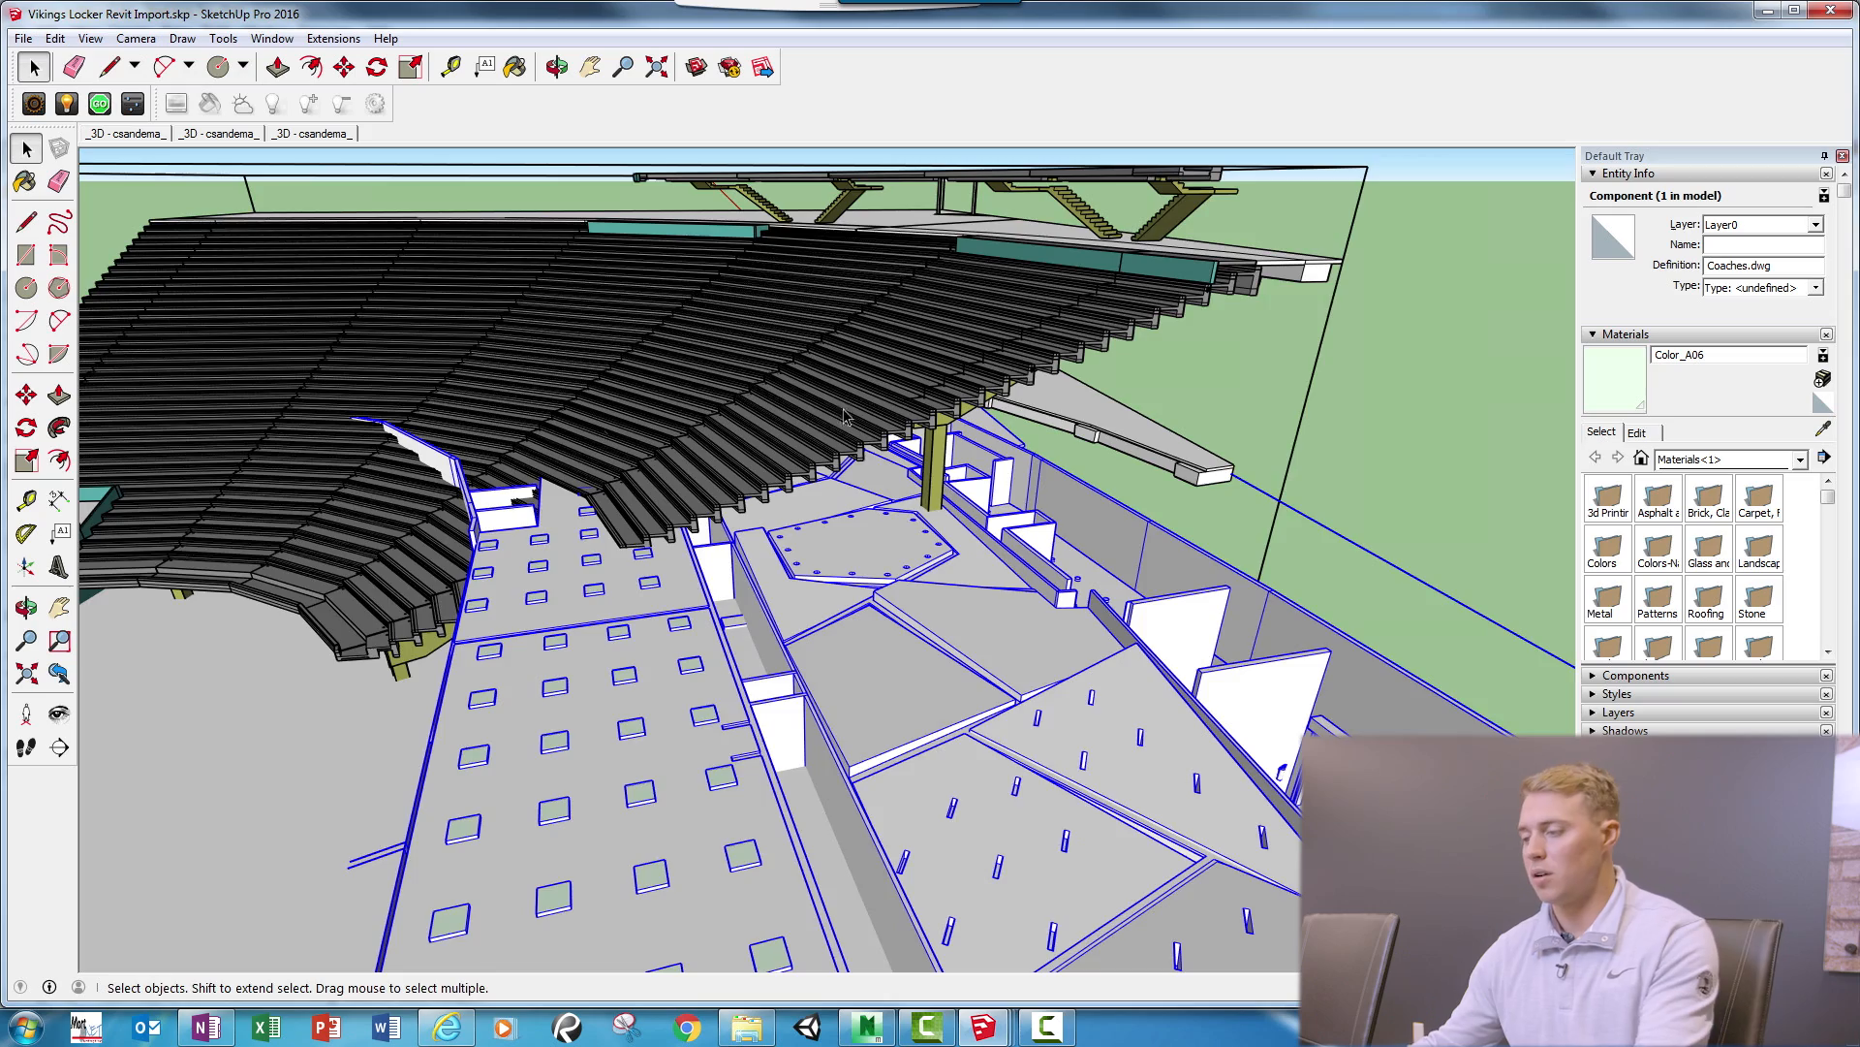
click(556, 66)
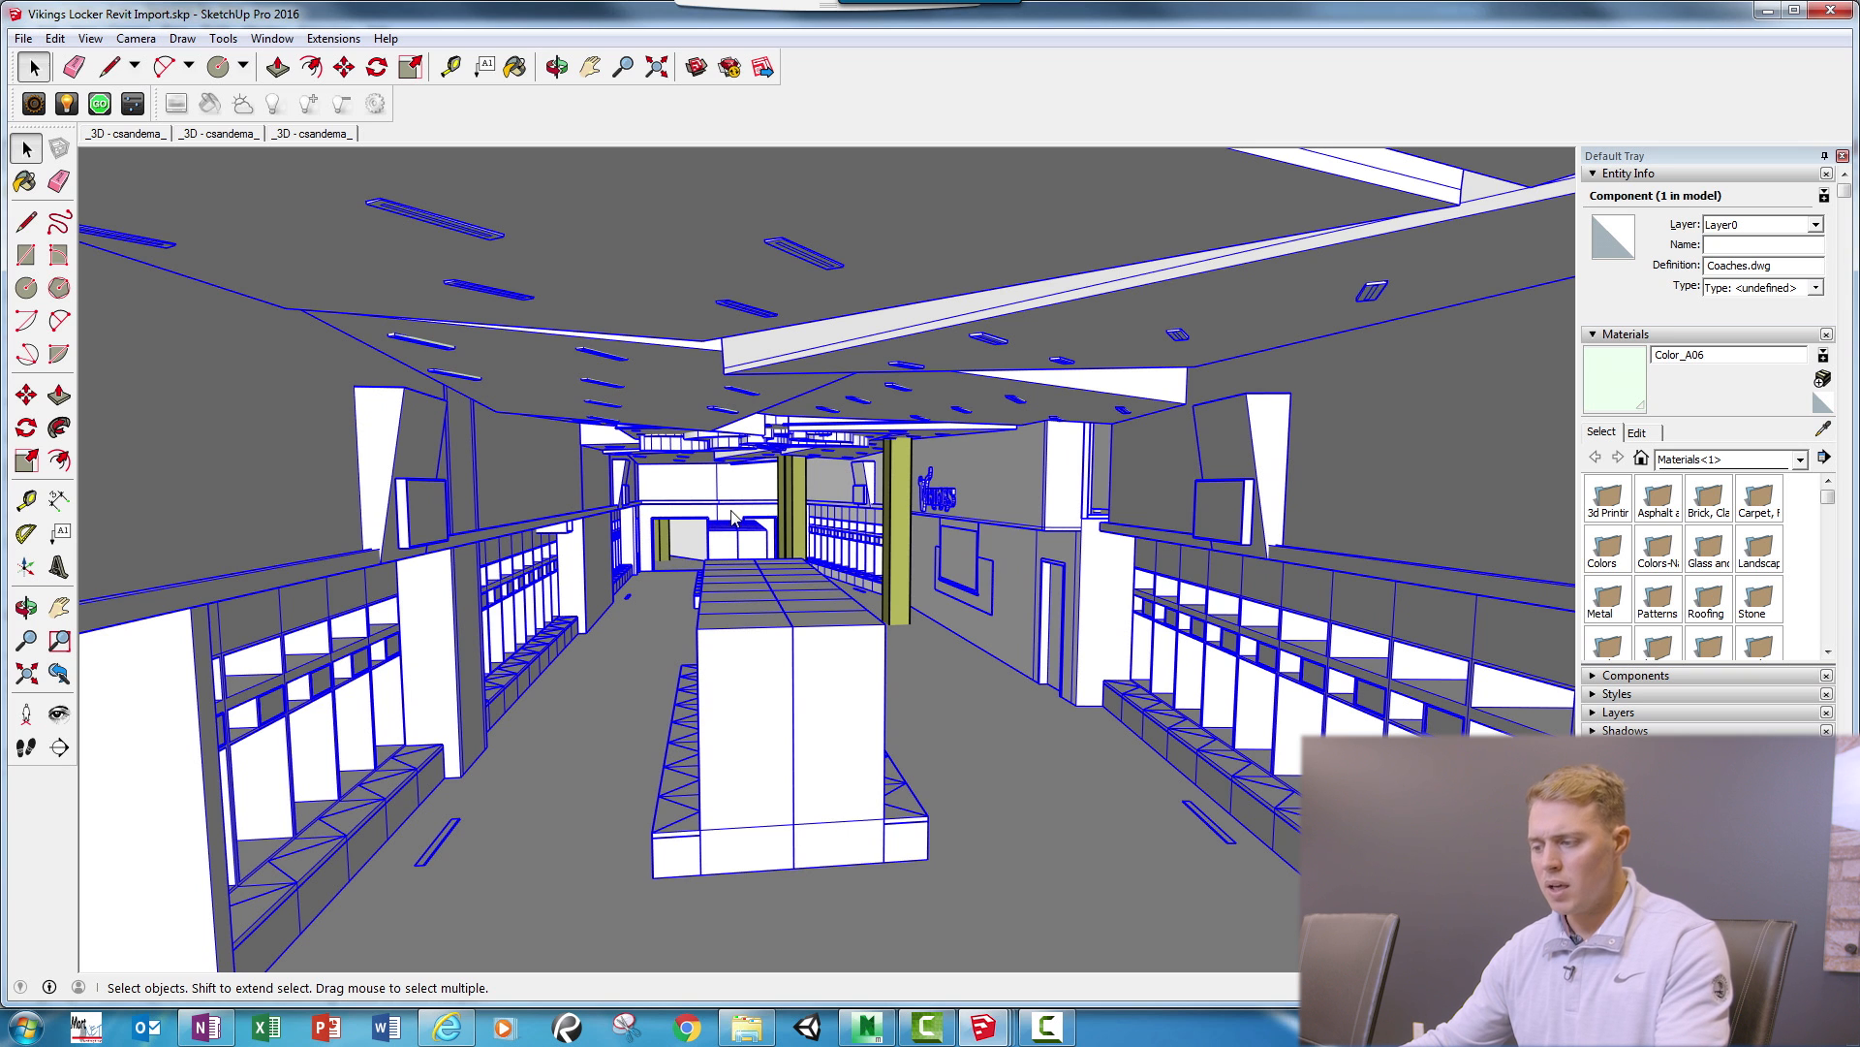
mouse_move(748, 543)
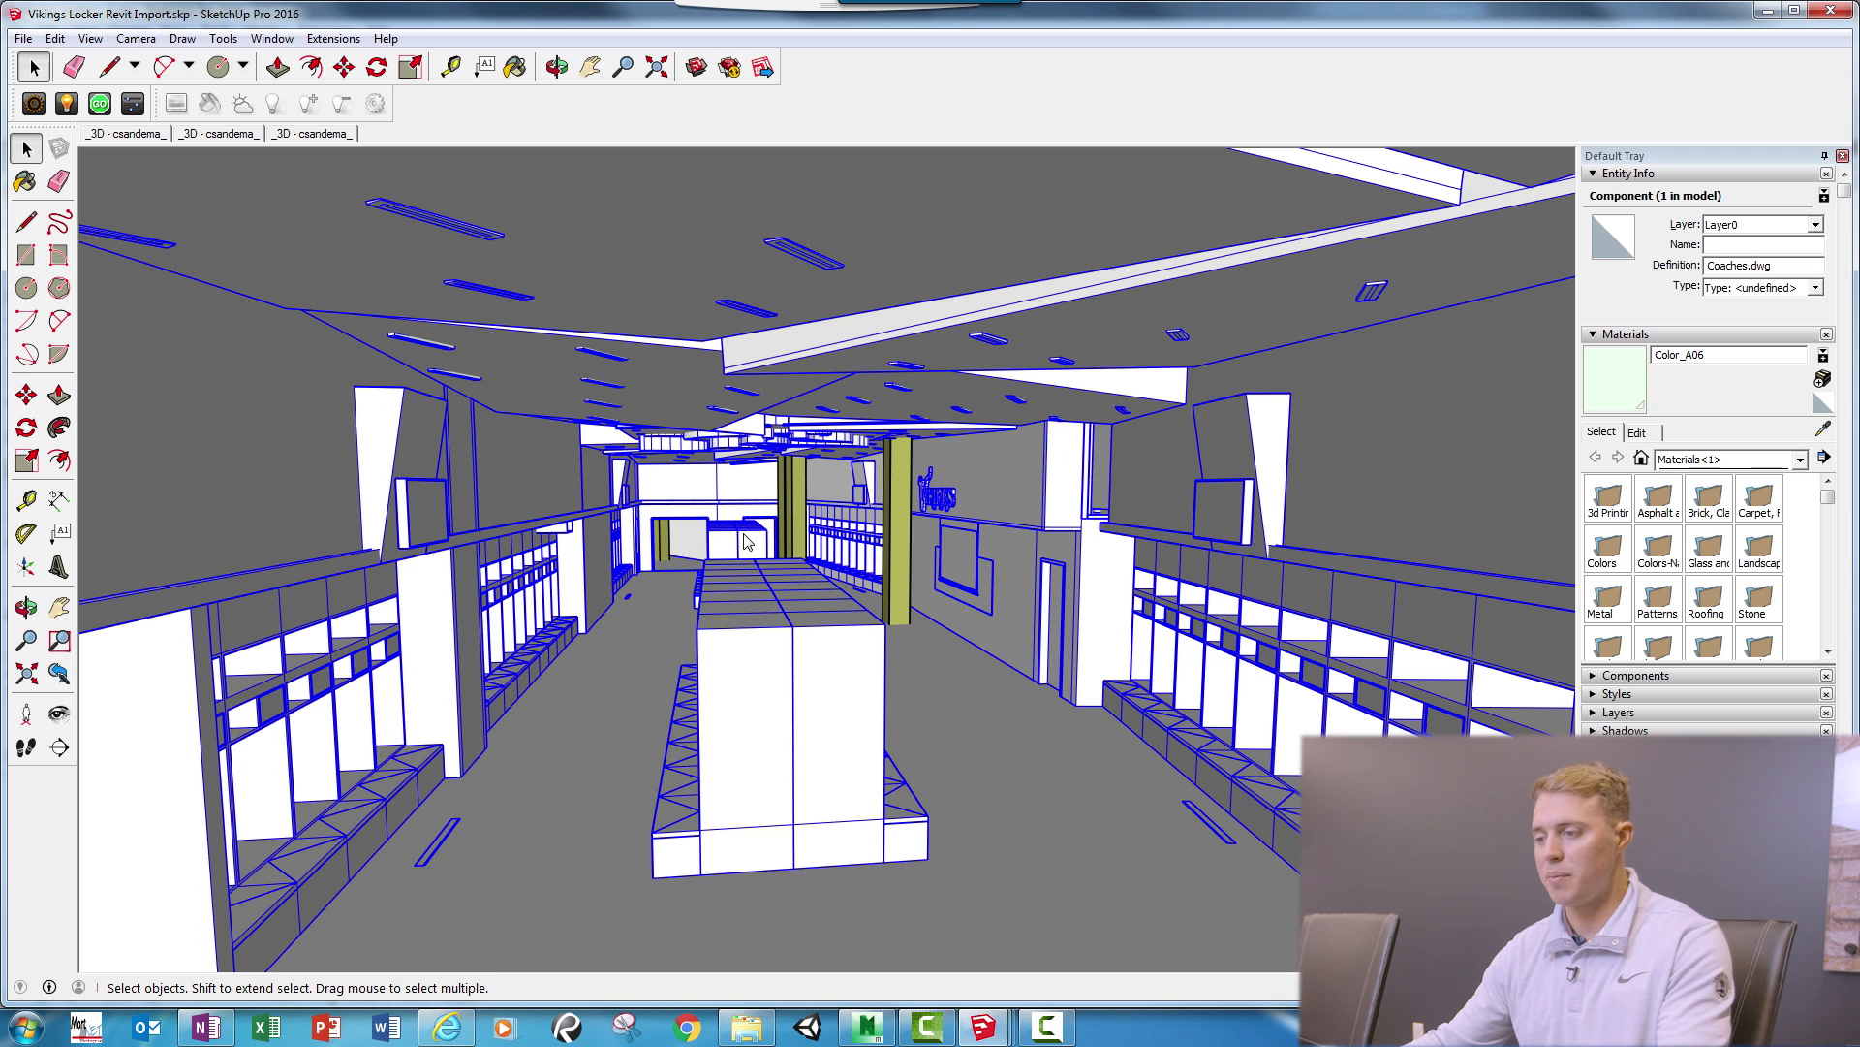
mouse_move(694, 539)
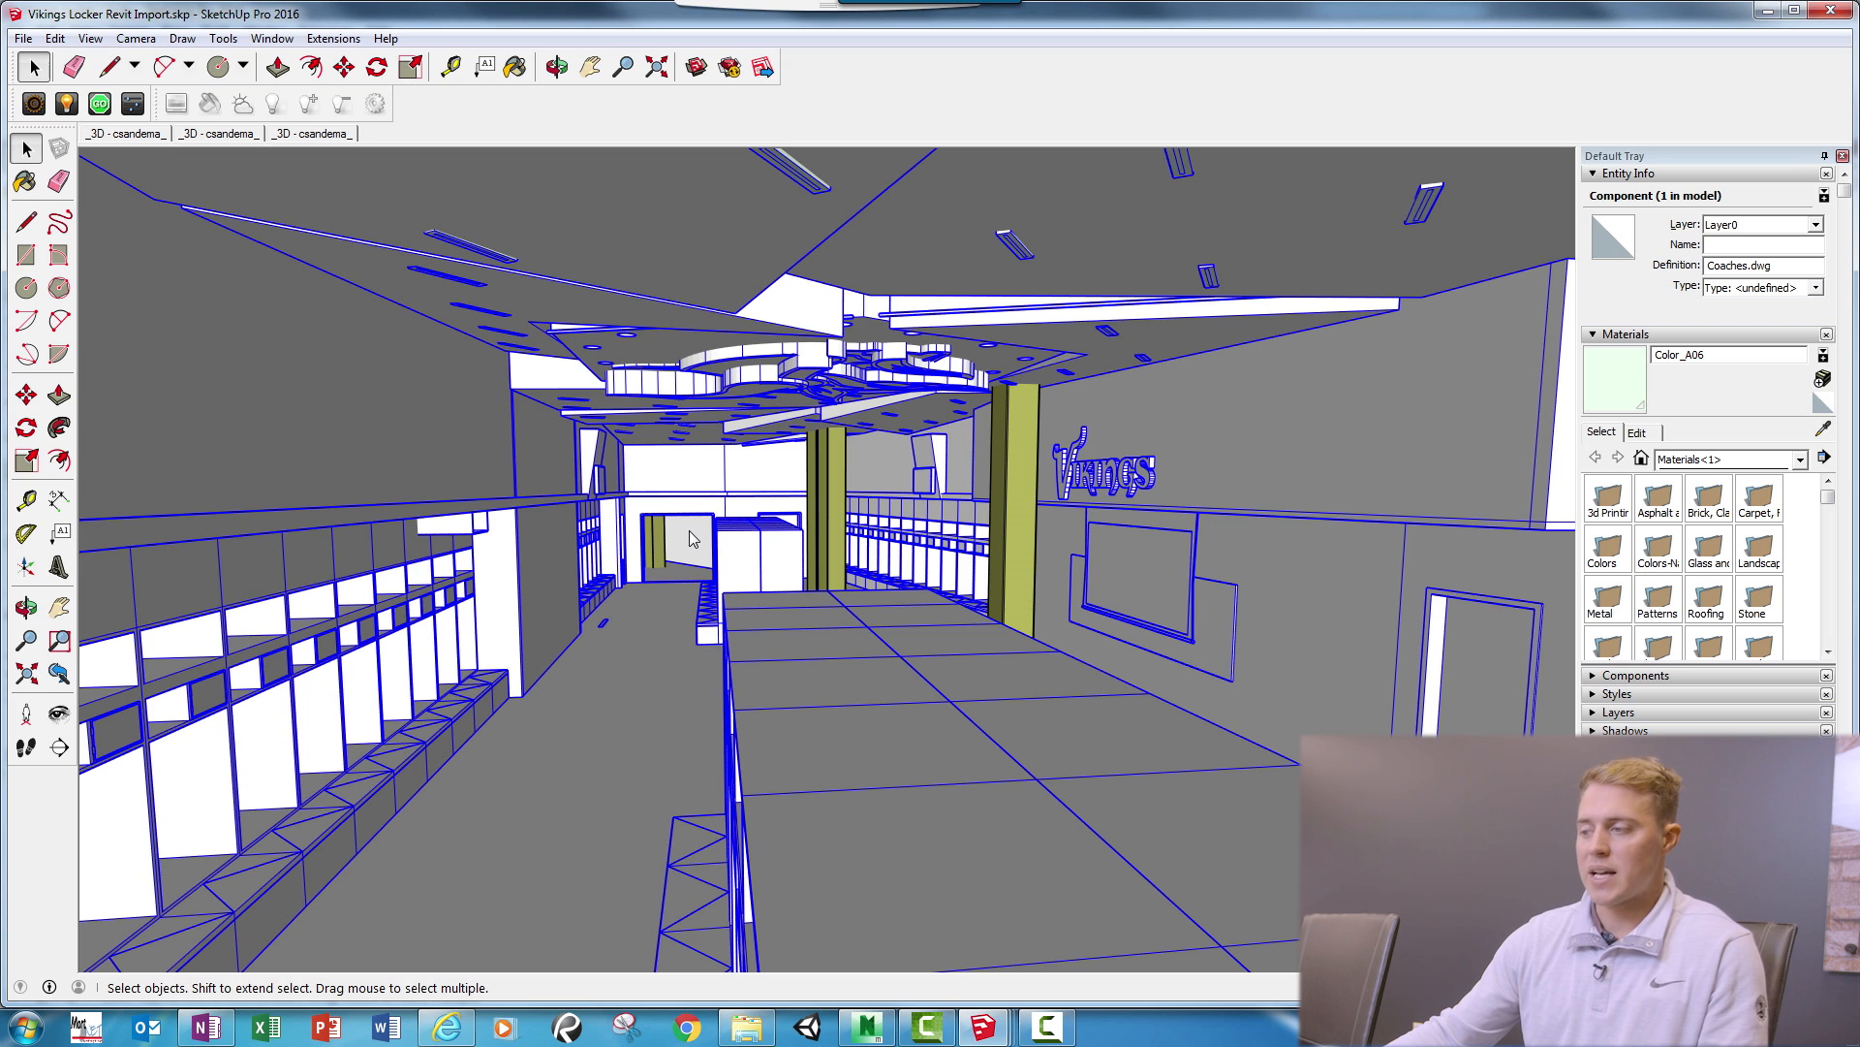
mouse_move(655, 556)
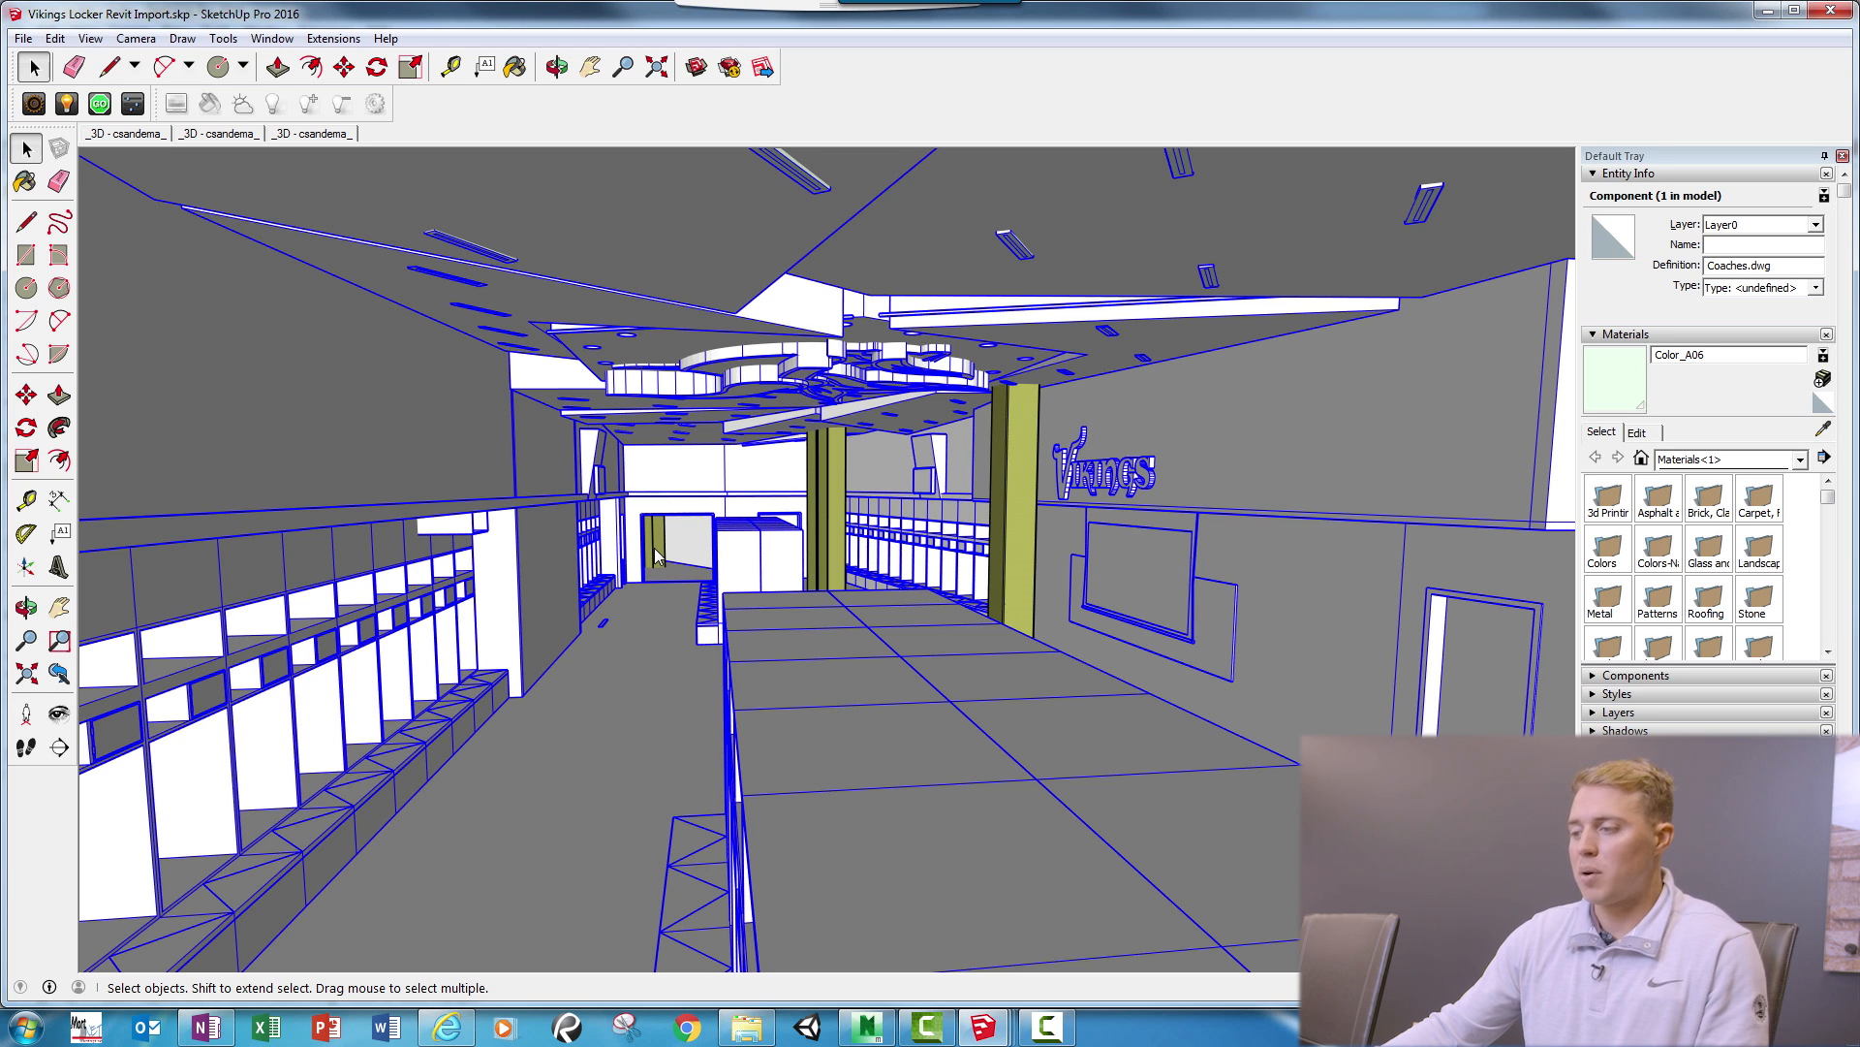
mouse_move(971, 953)
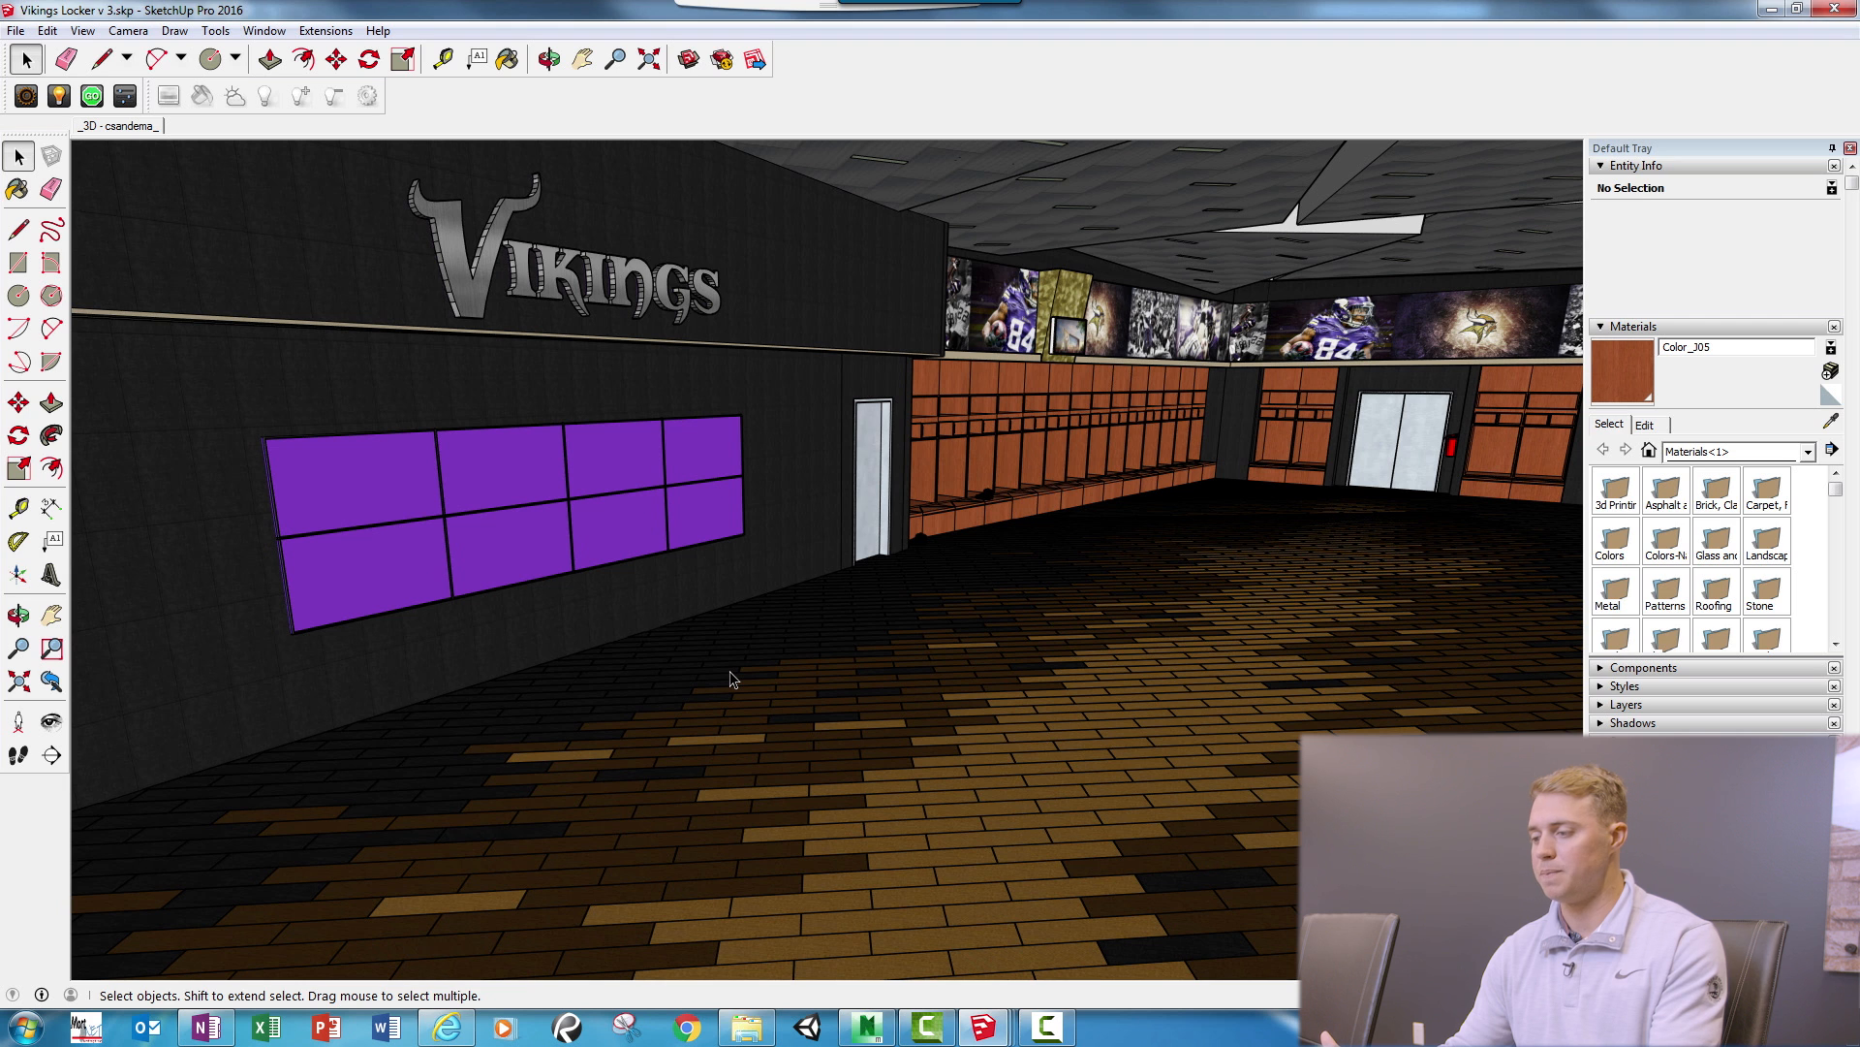
mouse_move(570, 291)
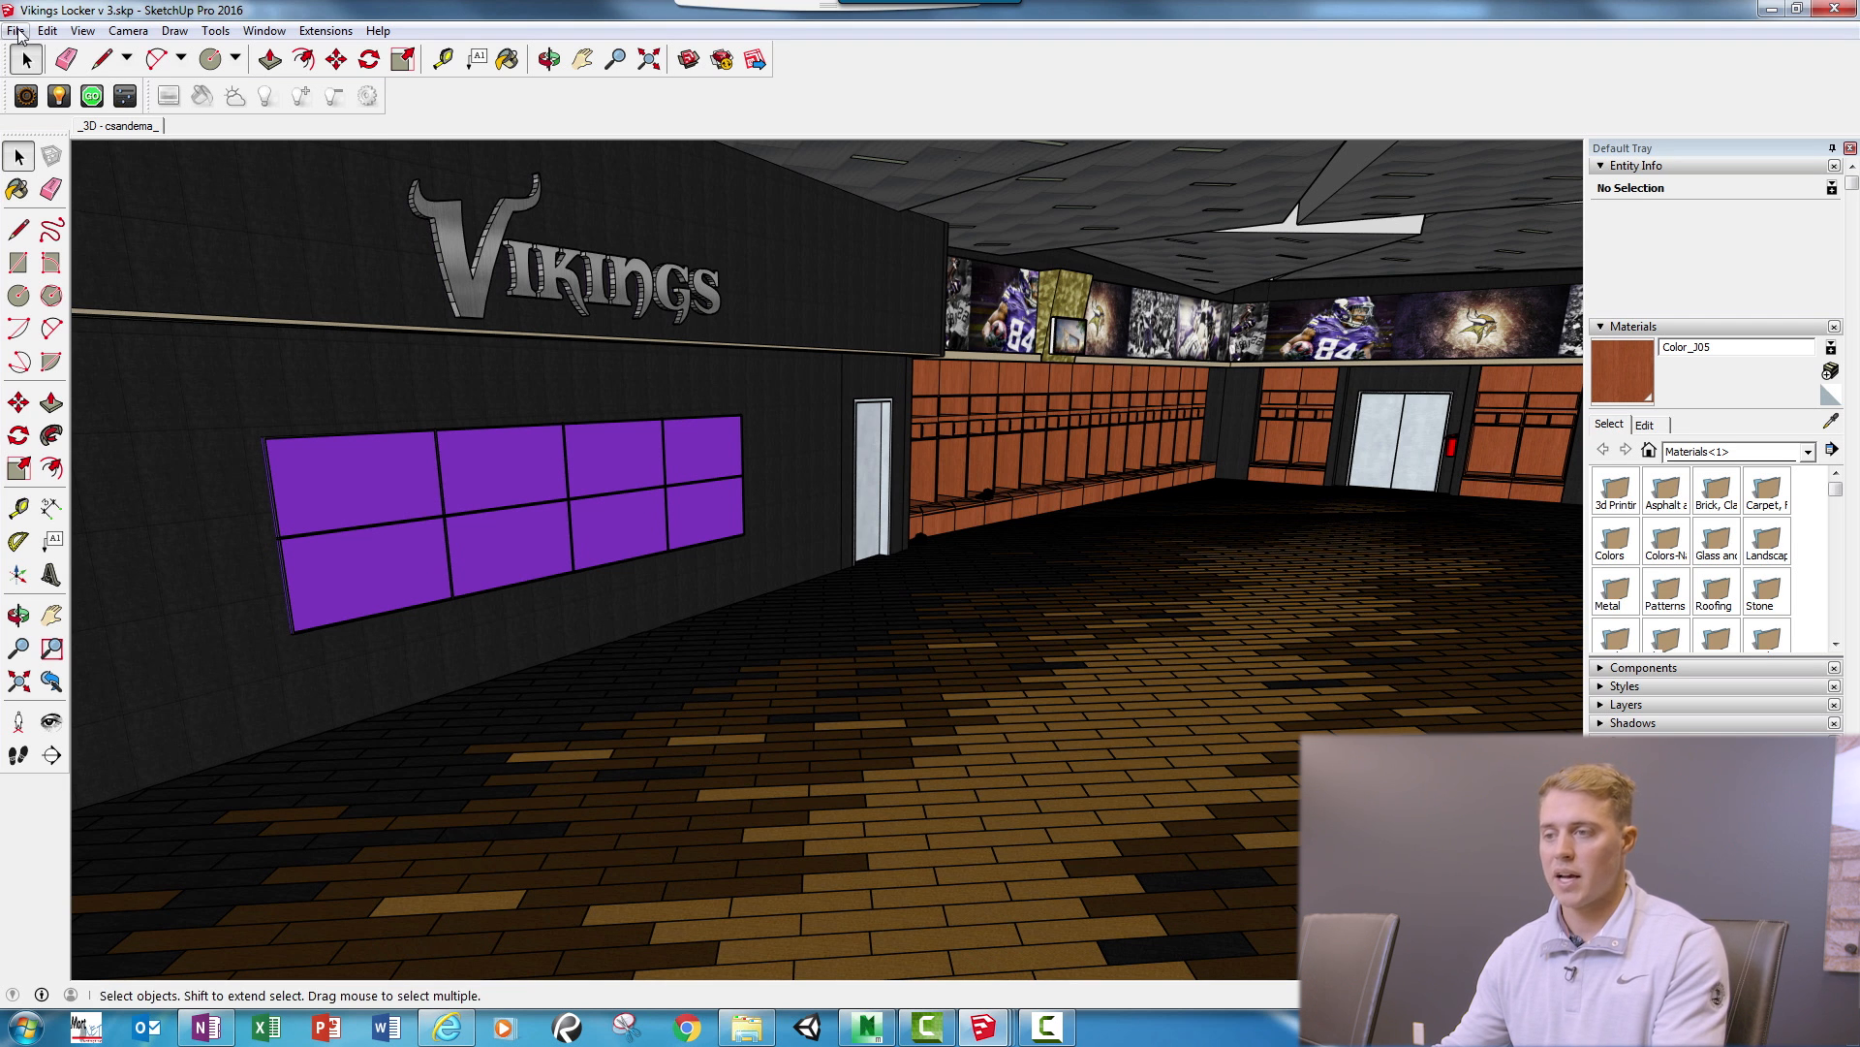
Step: Export Vikings Locker v3 as an FBX 3D model and confirm the export results
click(16, 29)
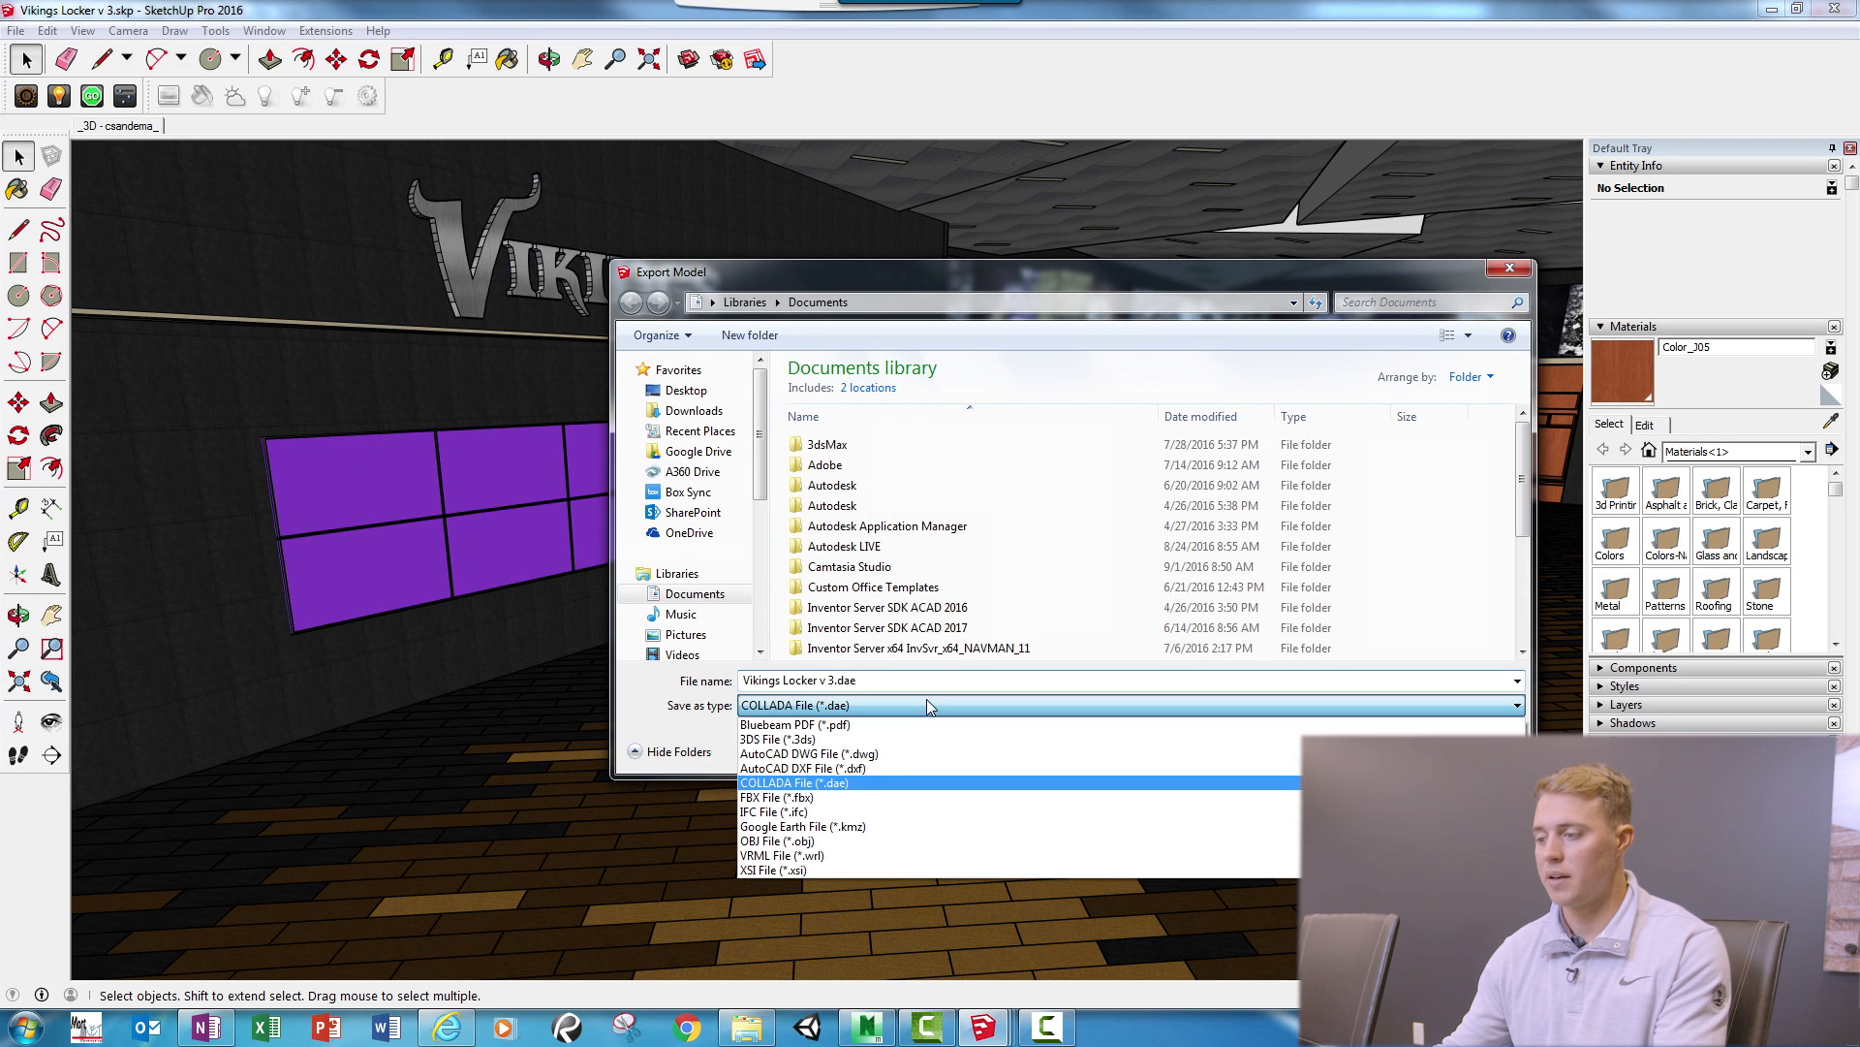
click(769, 797)
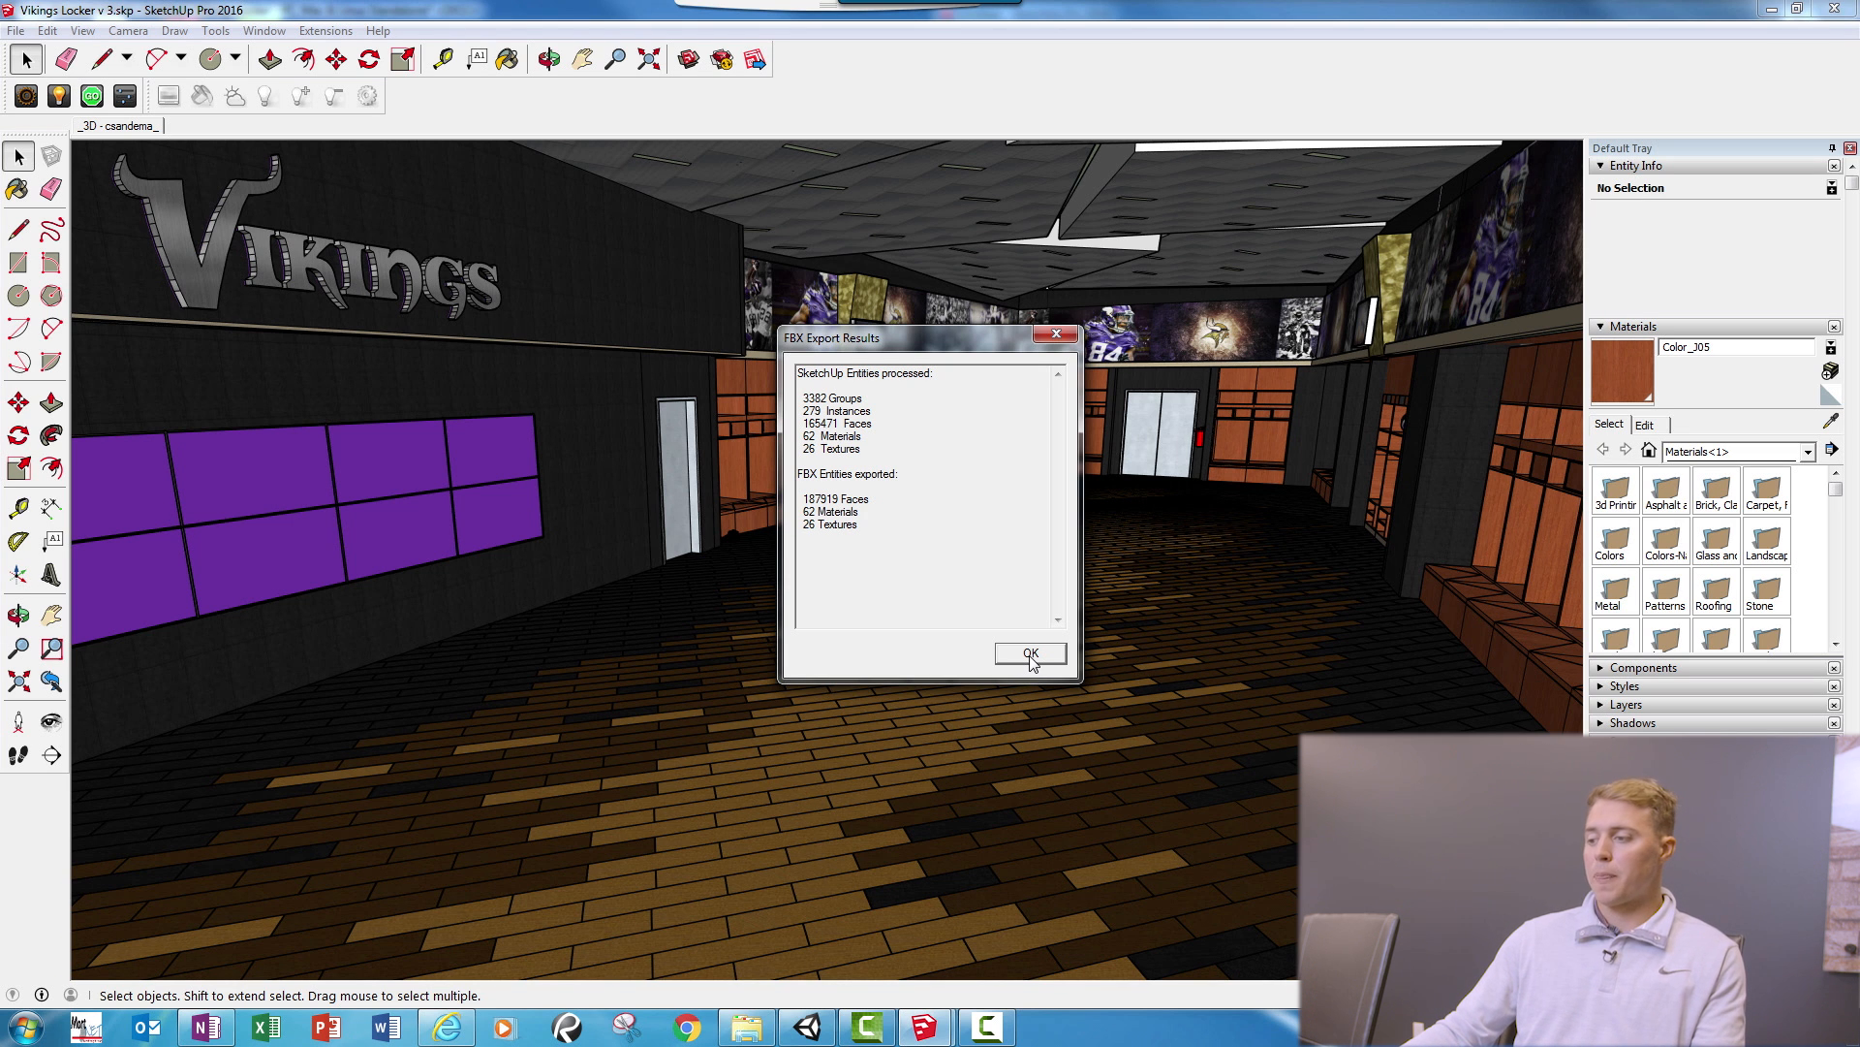
click(1028, 653)
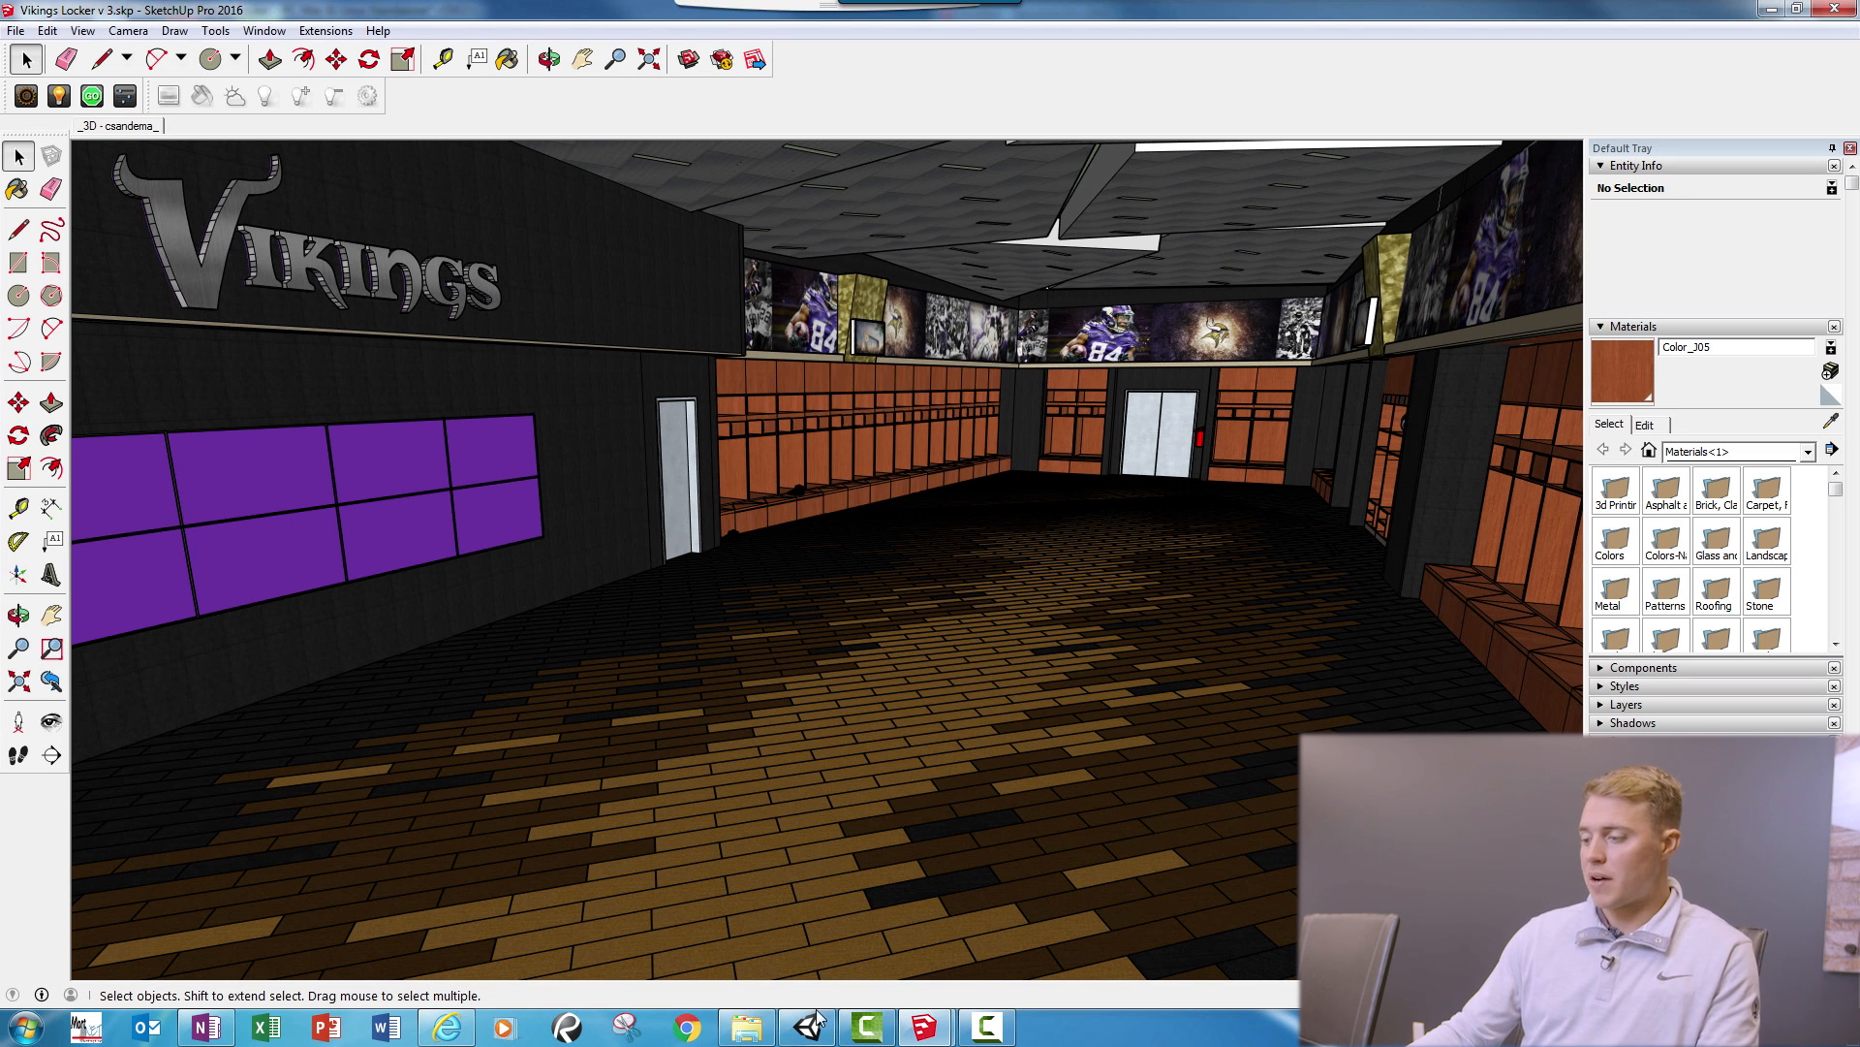
Step: In Unity, browse Import New Asset to Vikings Locker Unity.fbx, then cancel since it is already imported
click(806, 1028)
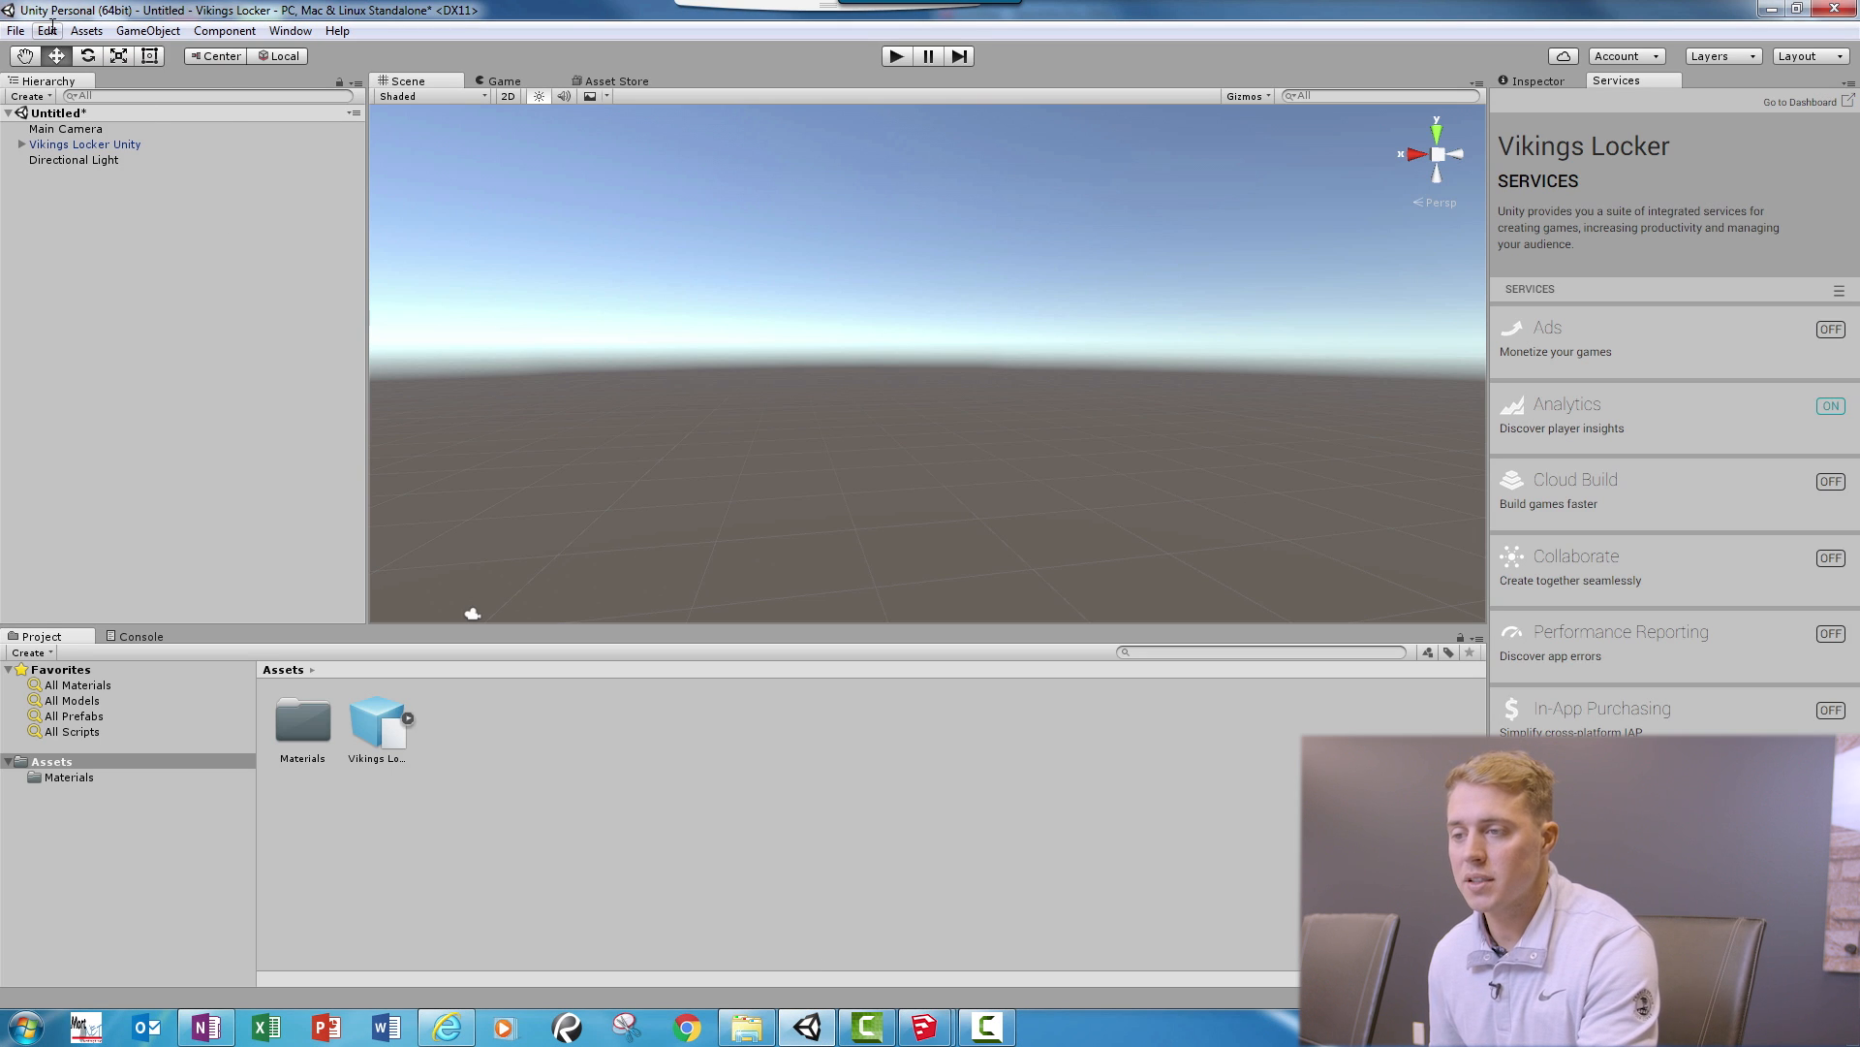
click(83, 29)
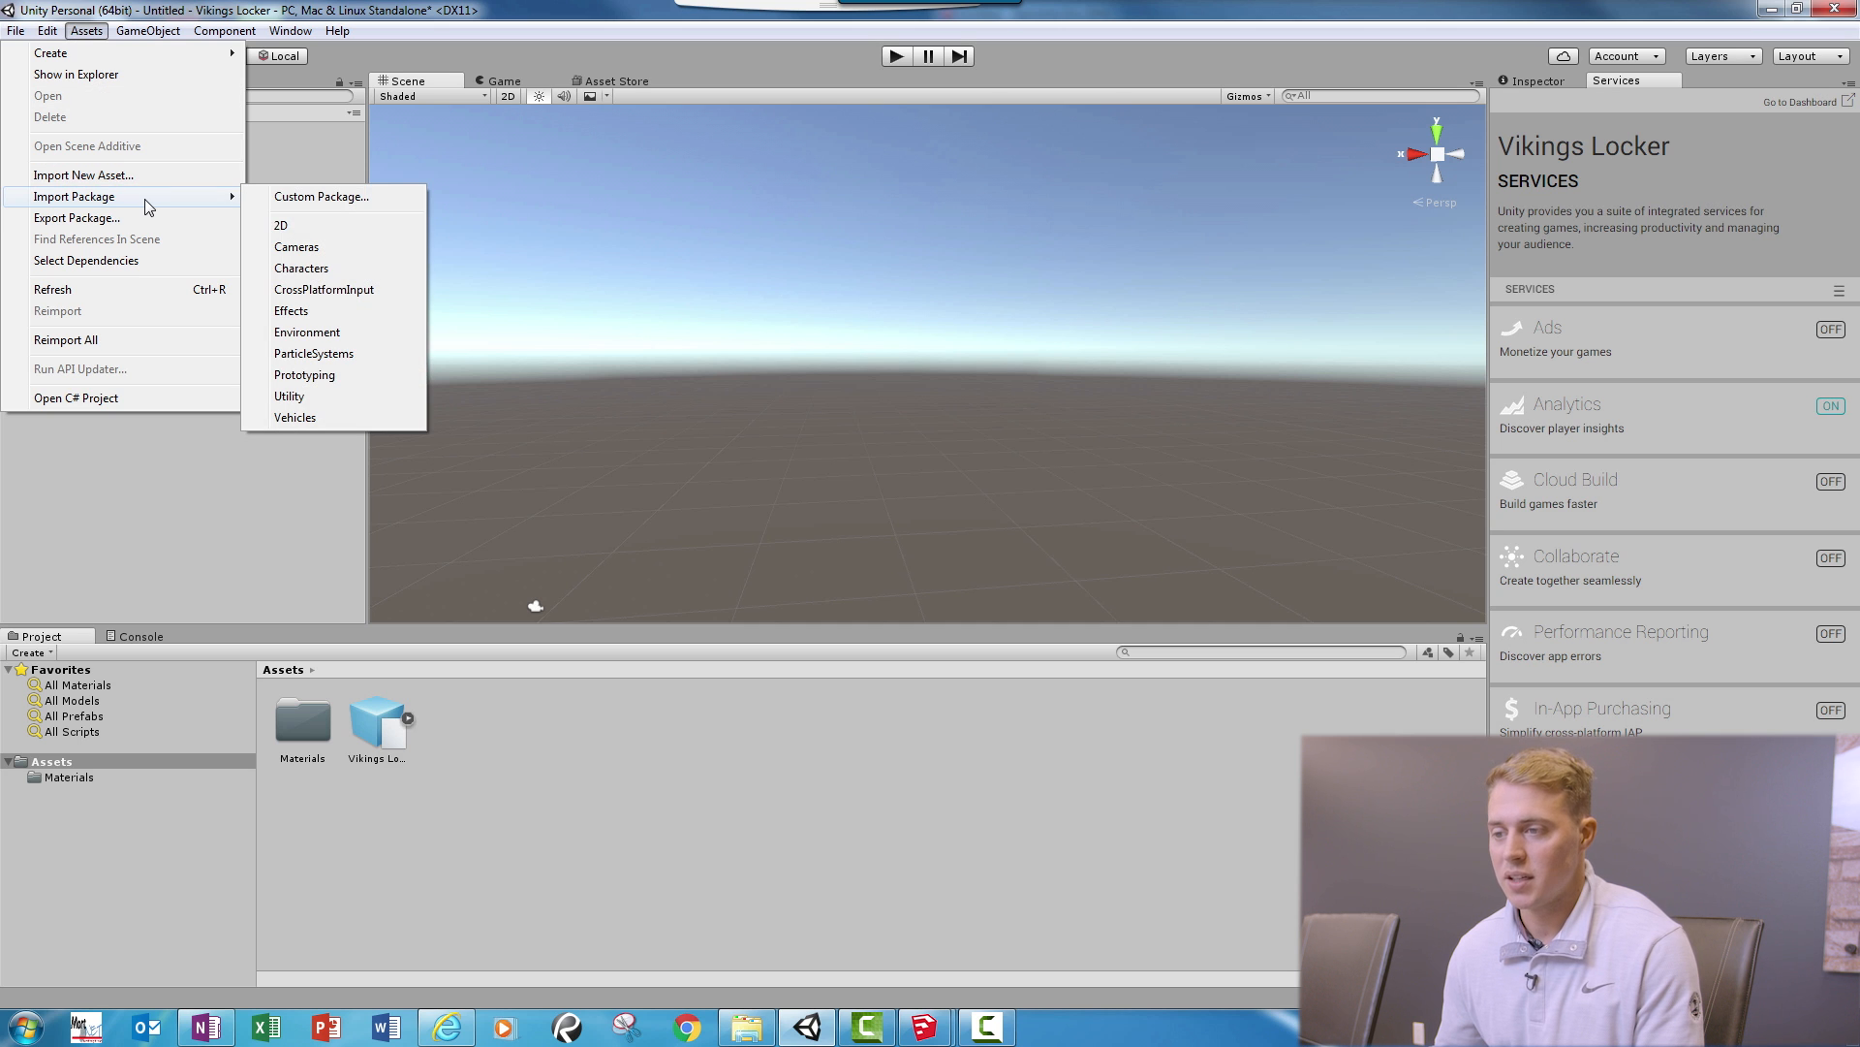
click(83, 175)
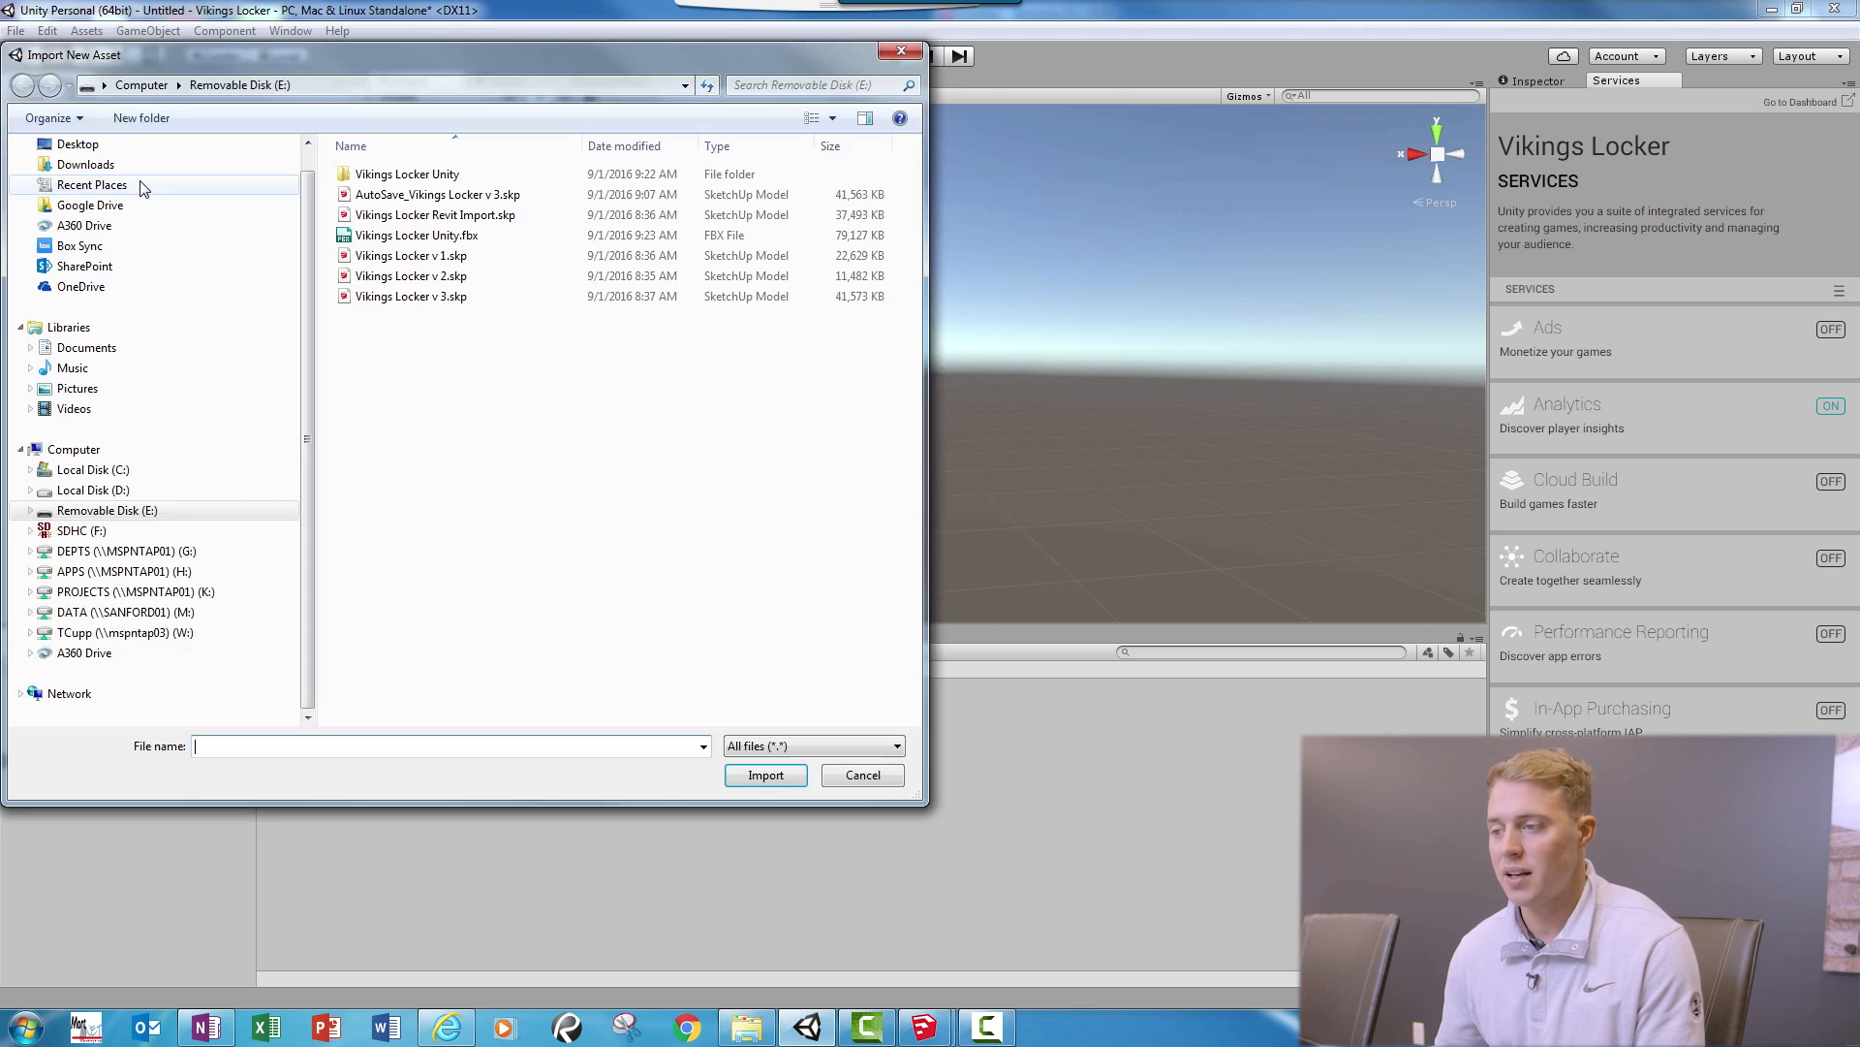
click(414, 235)
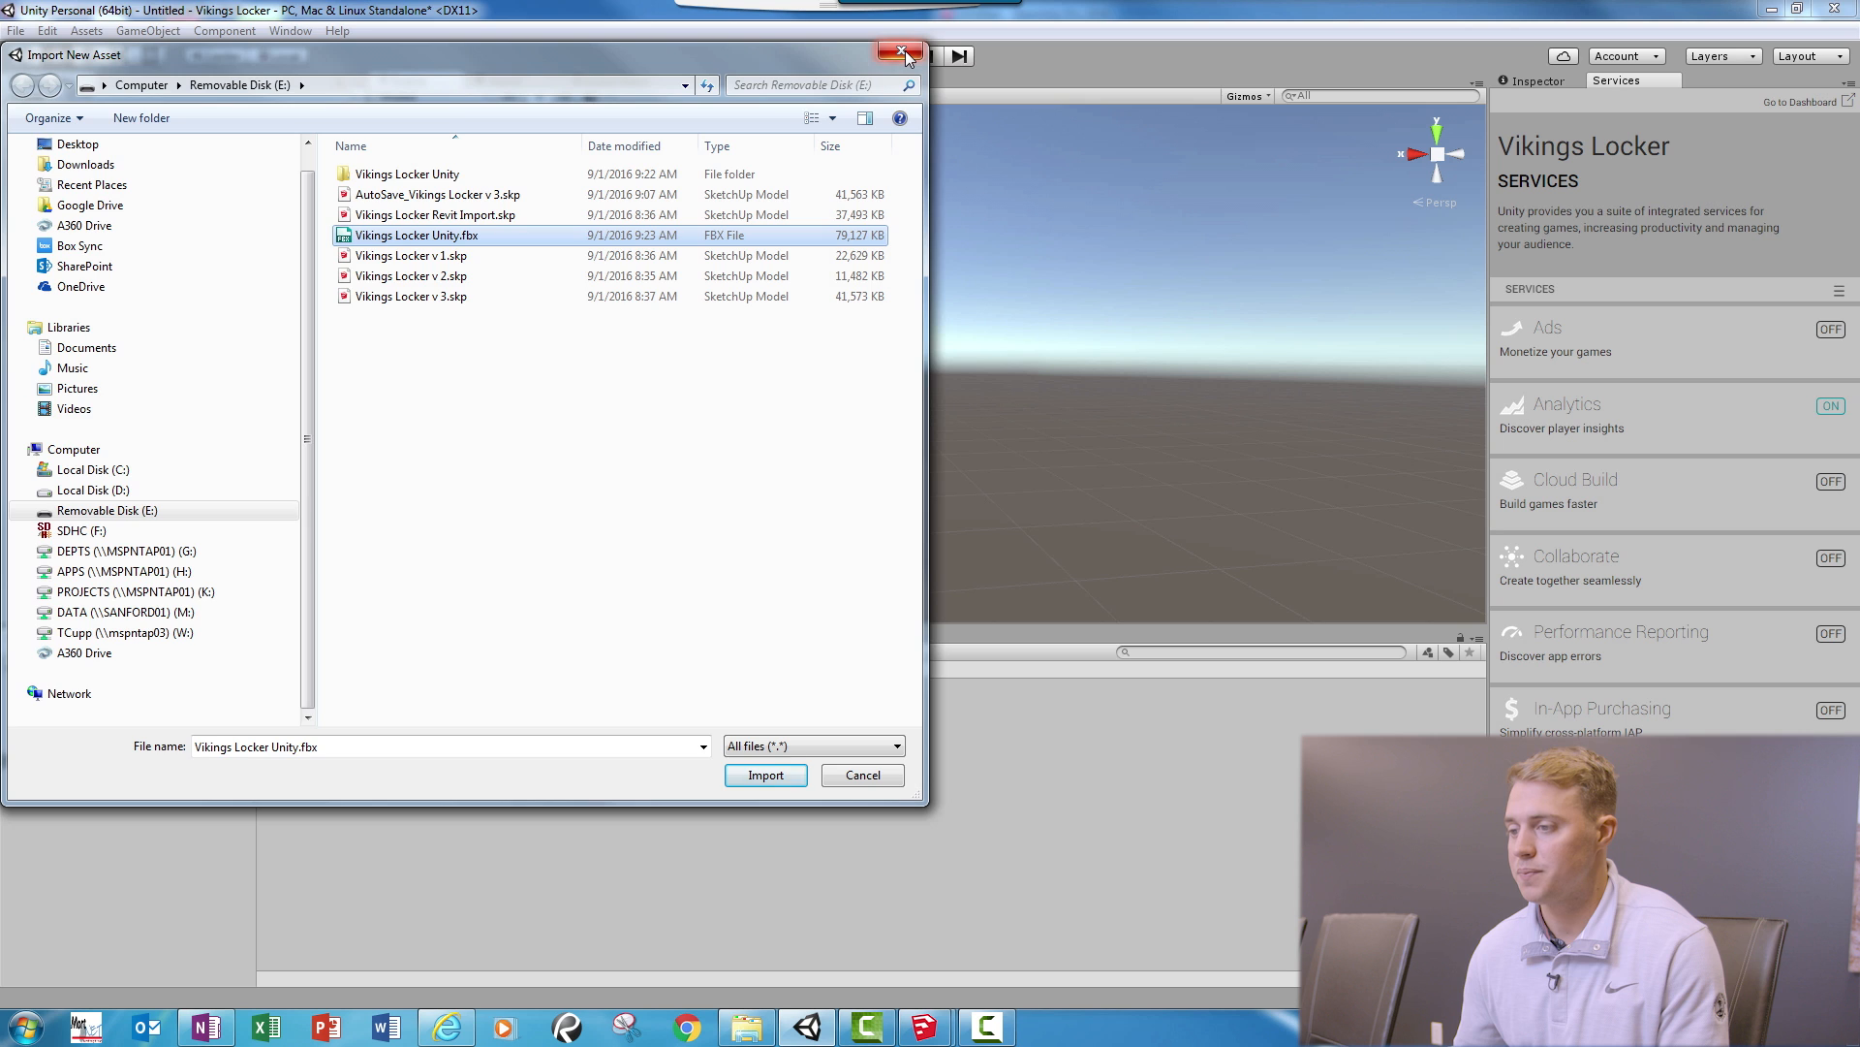
click(765, 775)
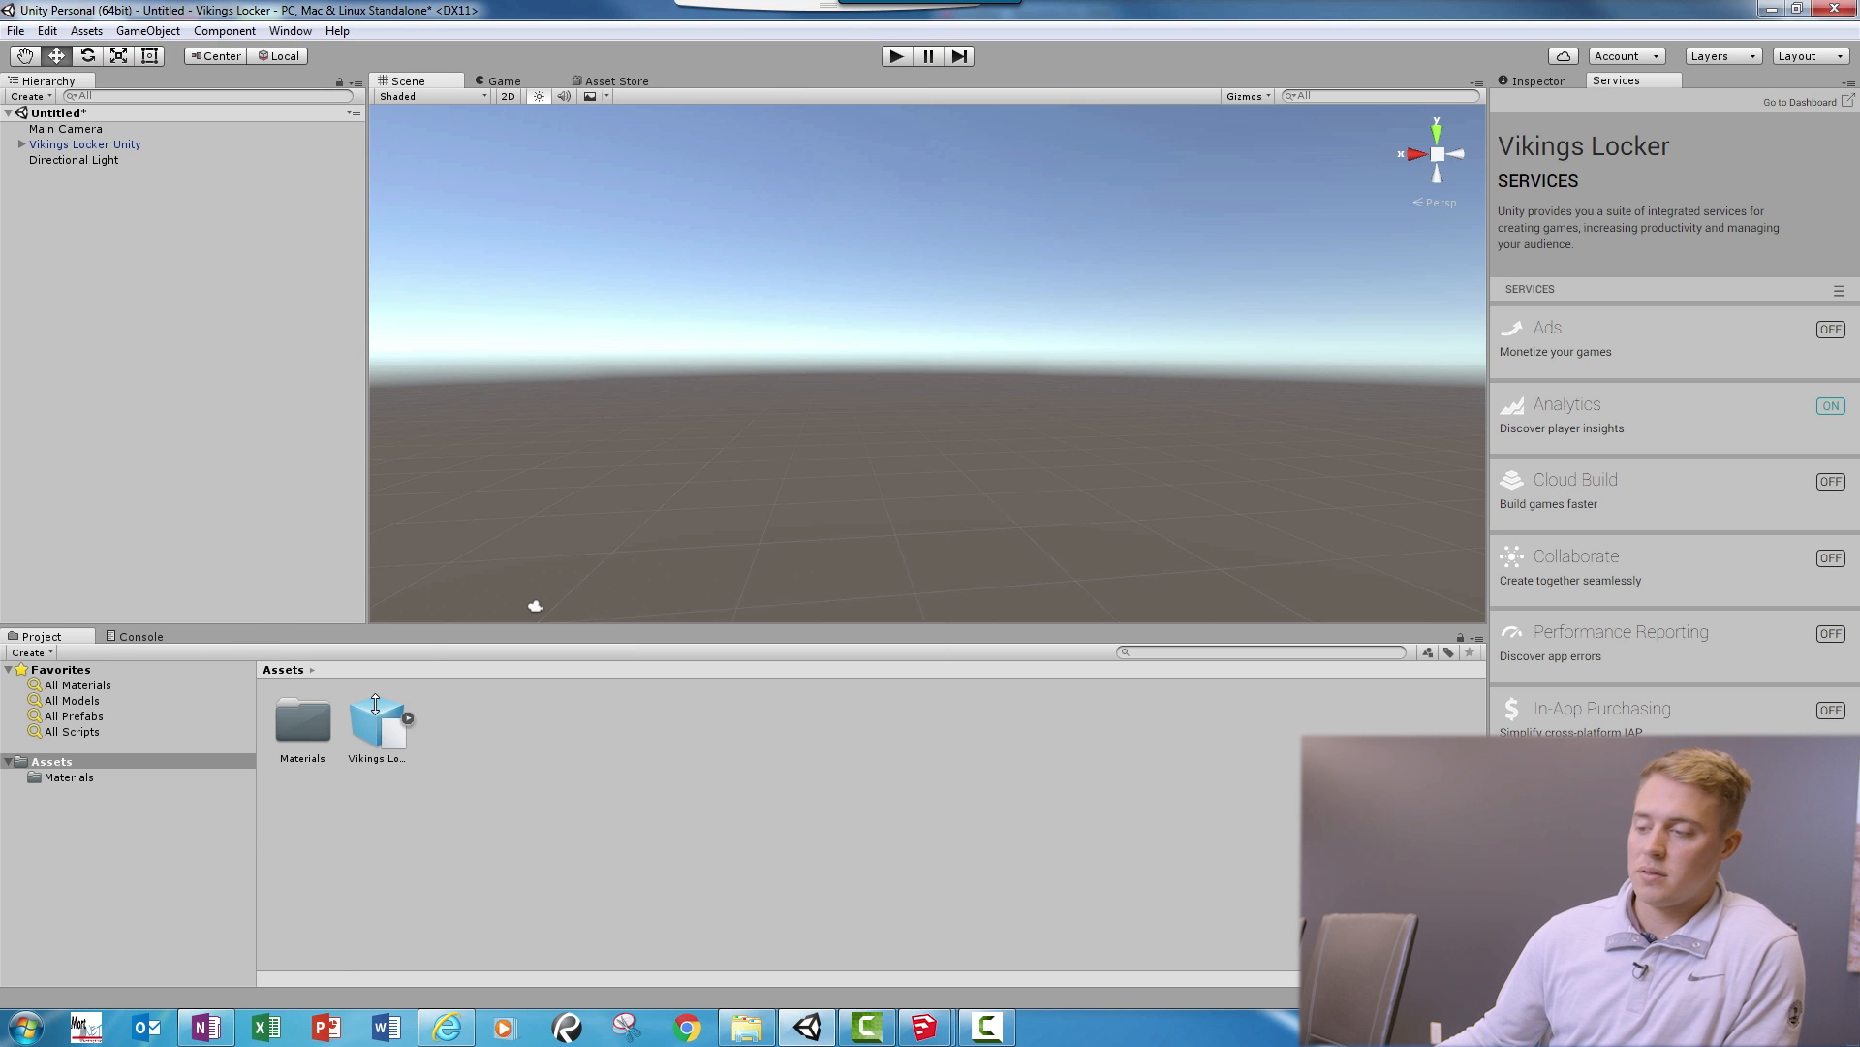
Step: Select the locker room model and move the Scene view inside among the lockers
click(376, 717)
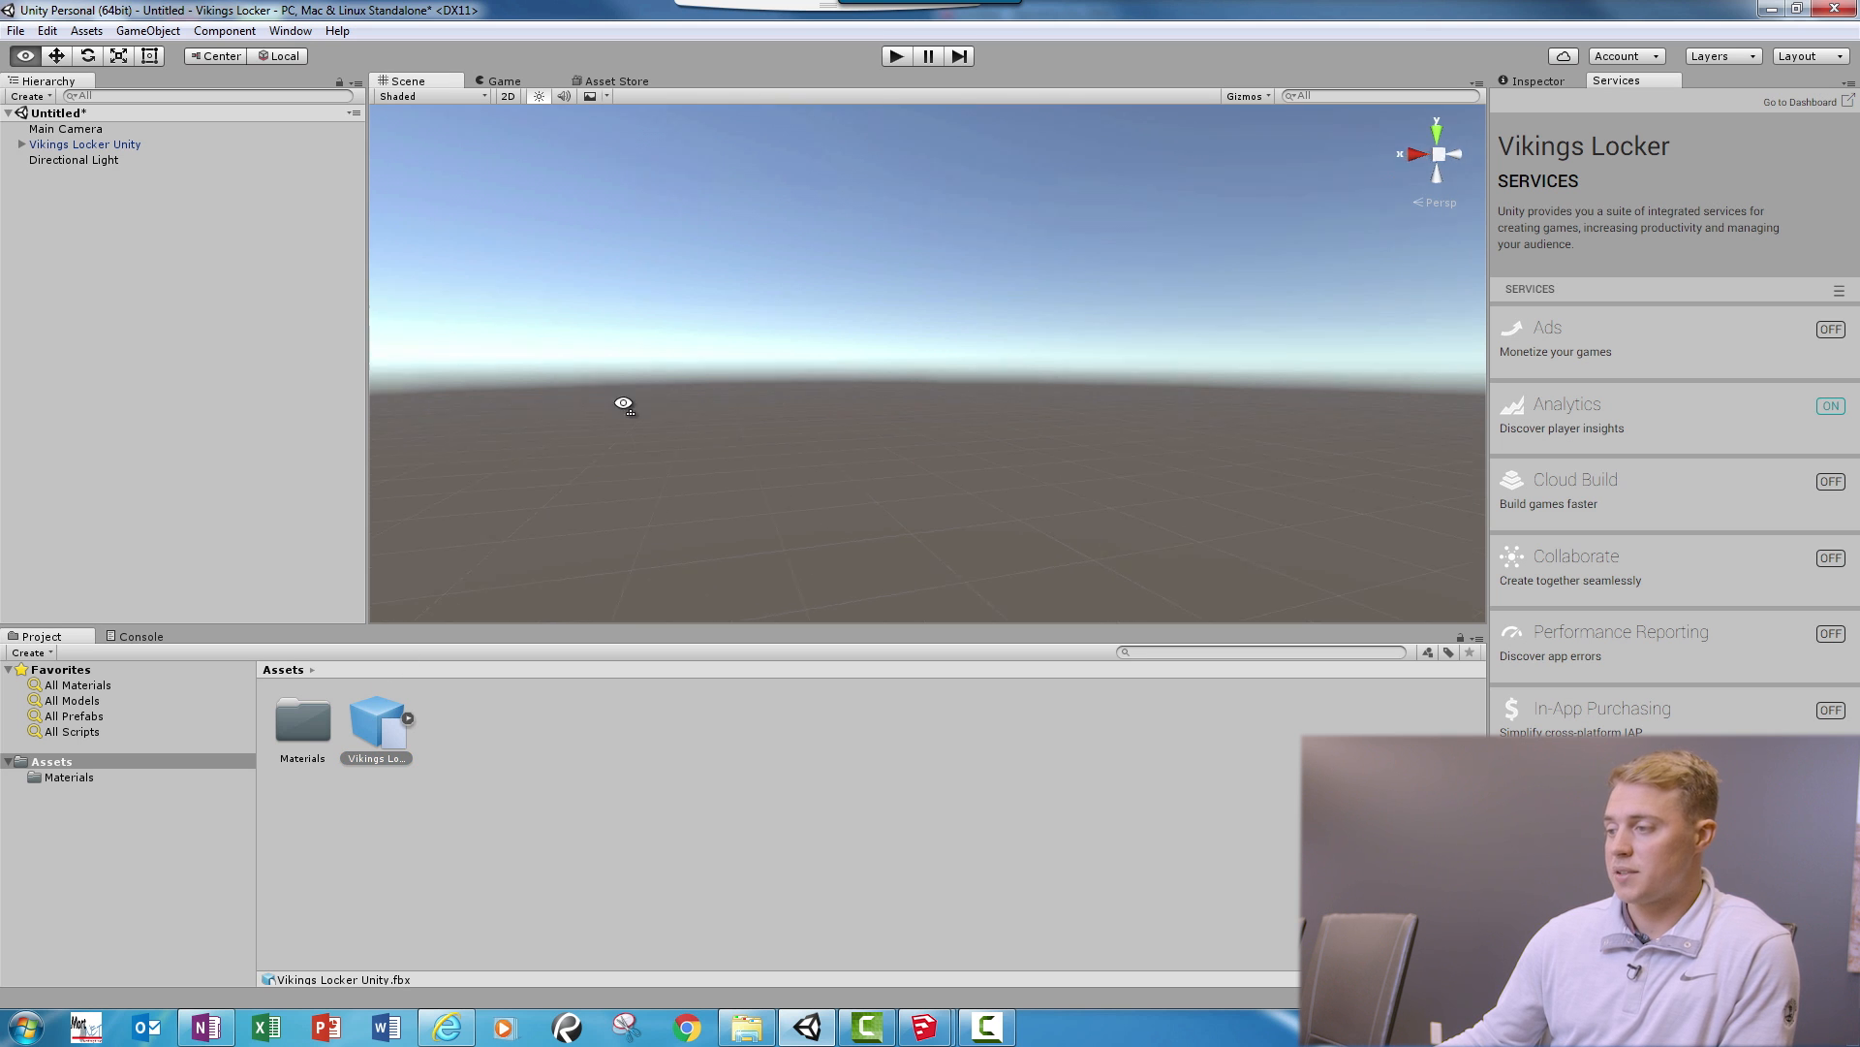
drag(622, 403, 1002, 436)
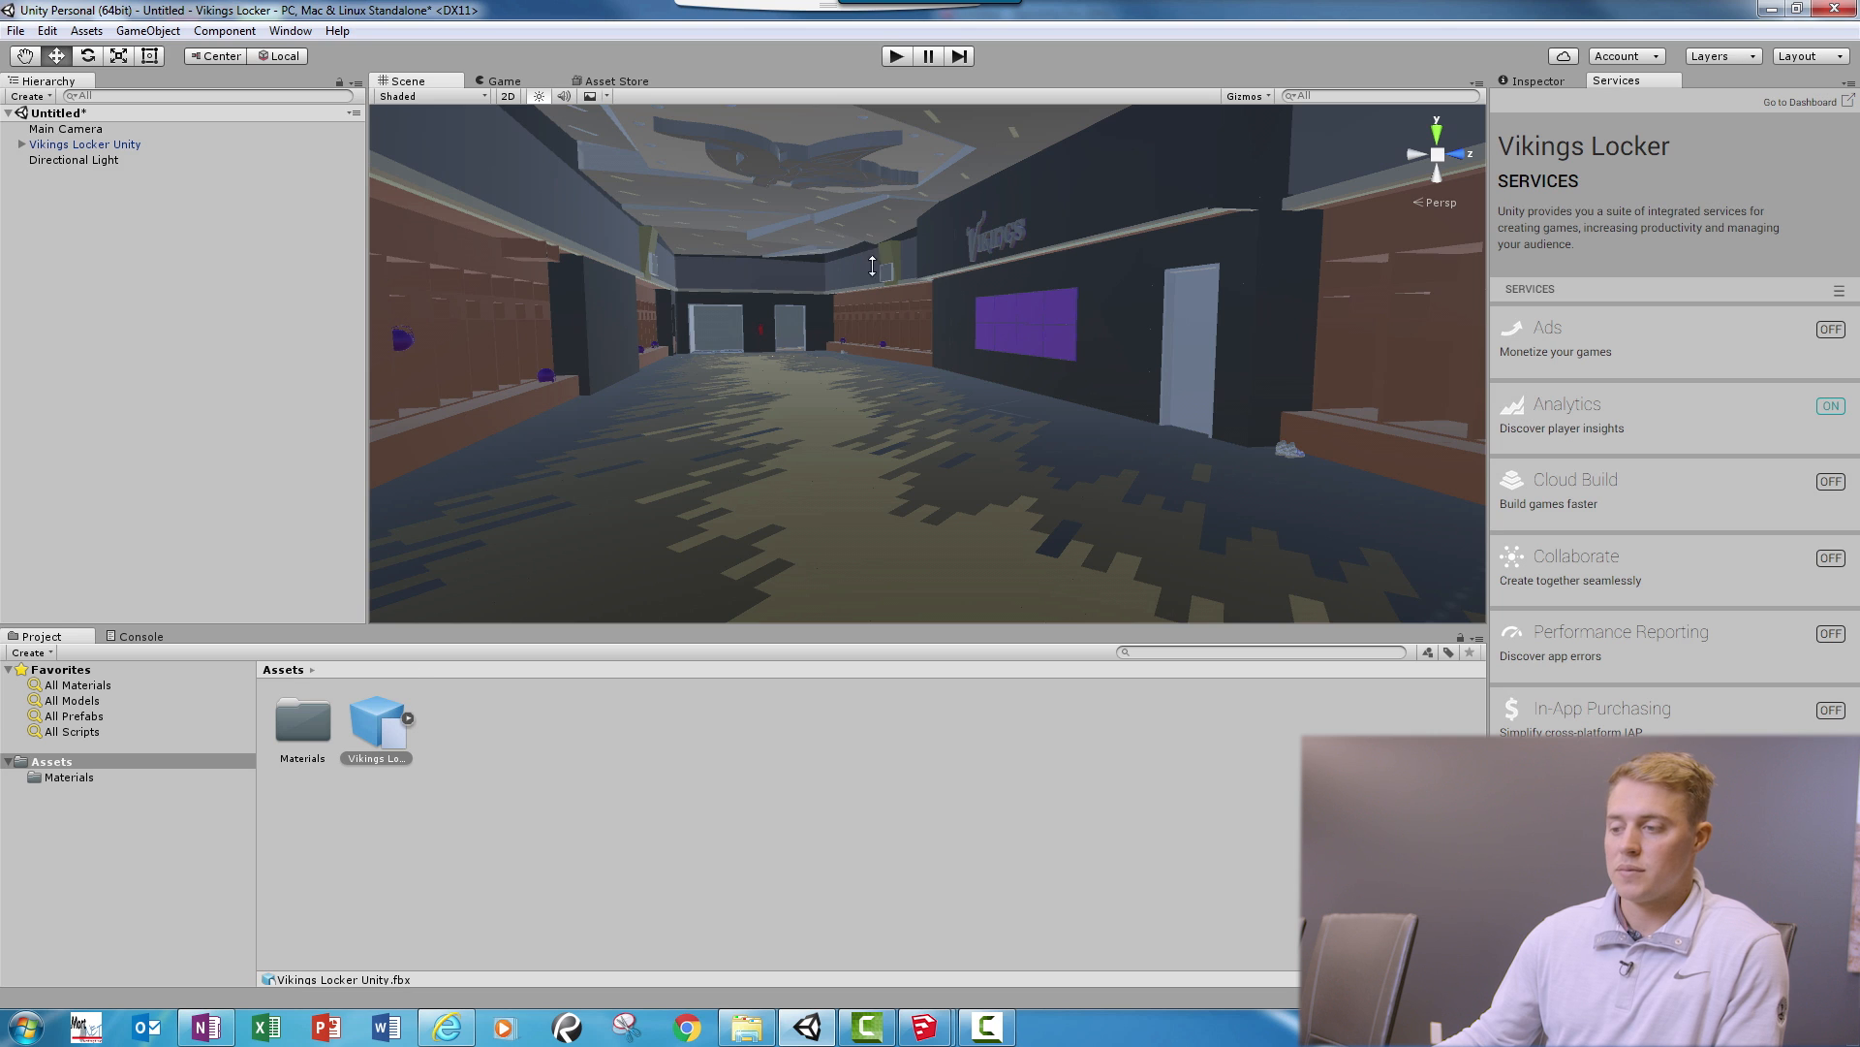
mouse_move(938, 273)
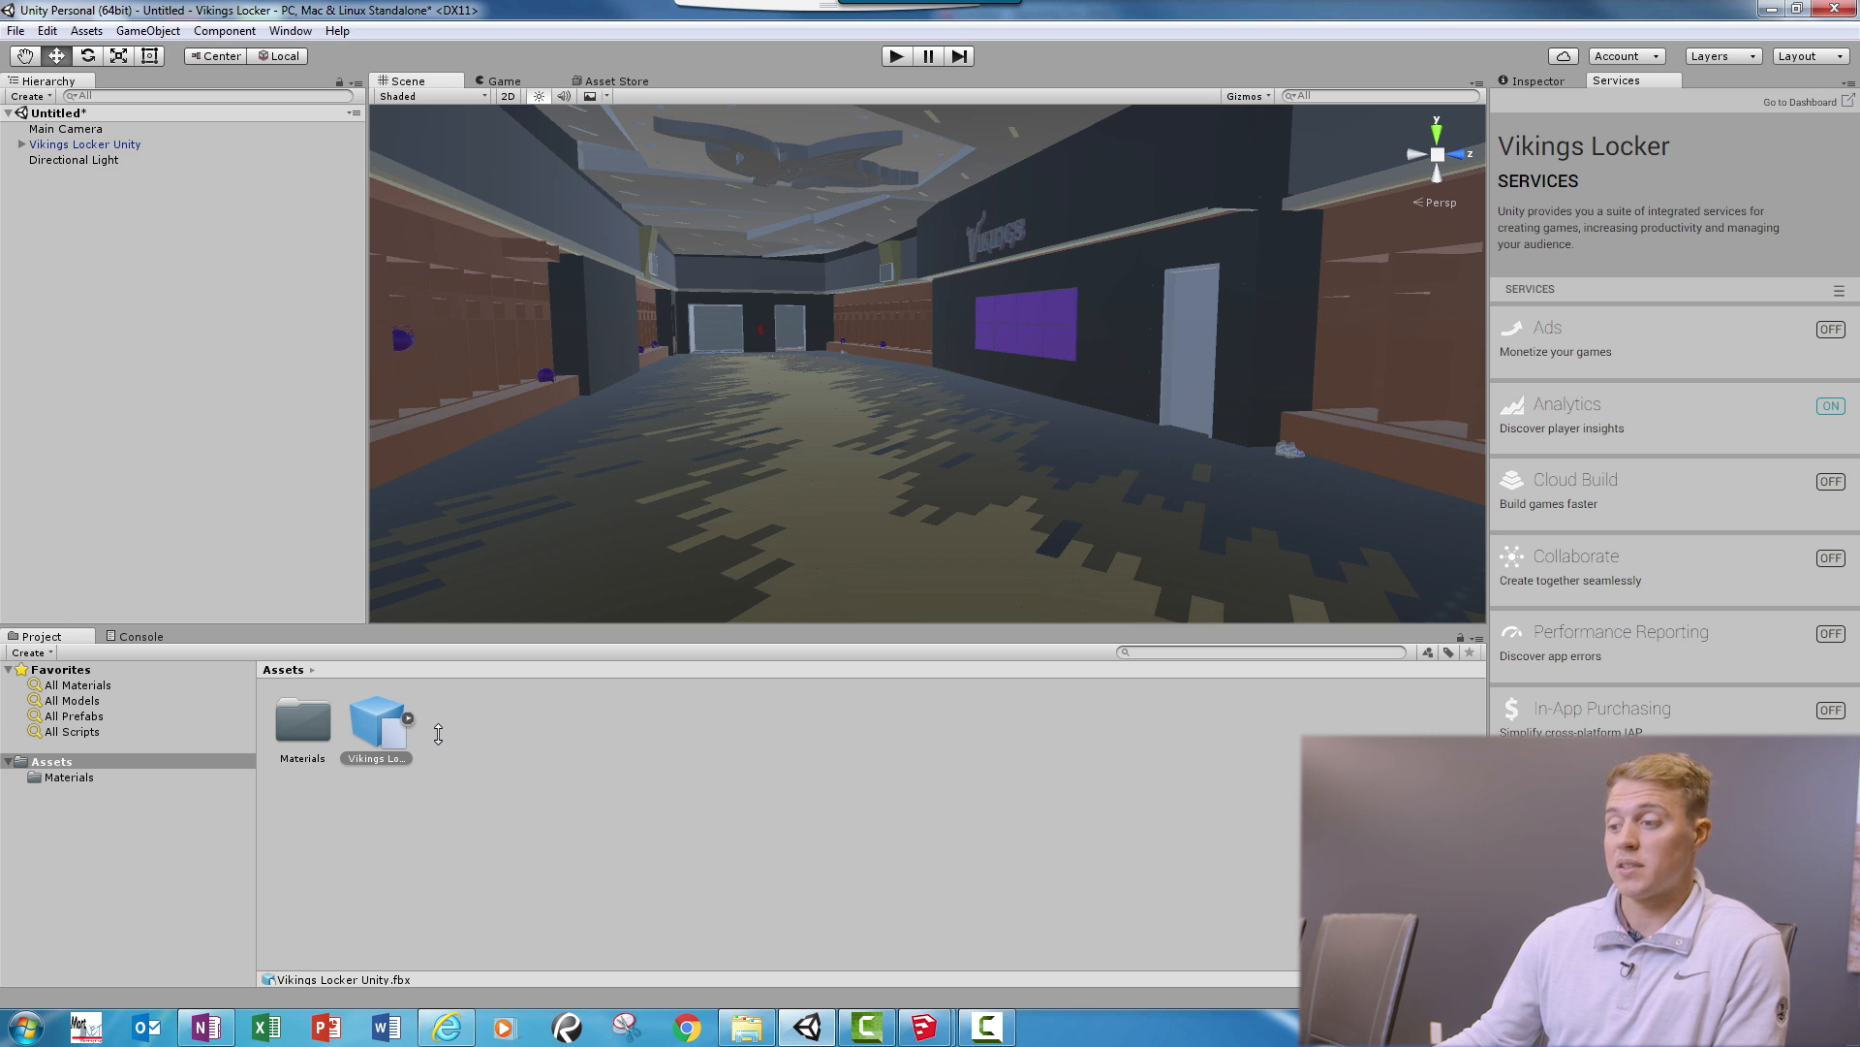
mouse_move(795, 416)
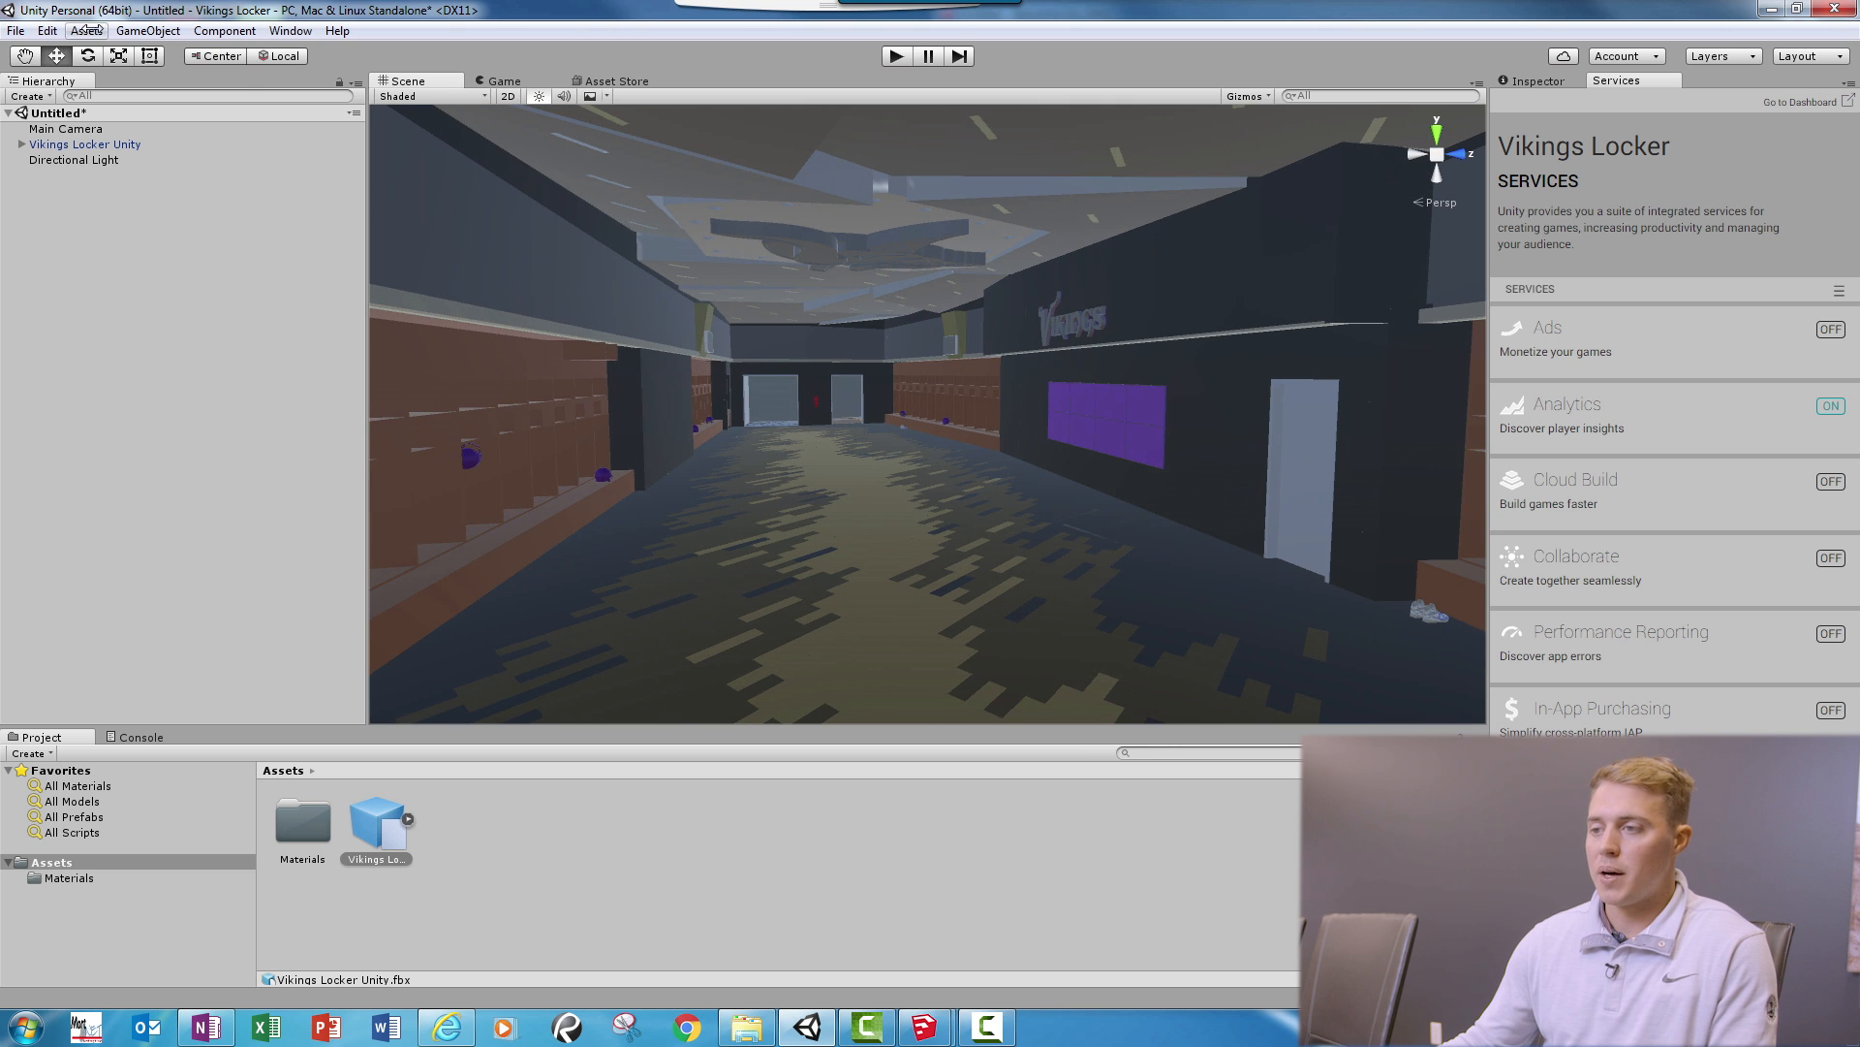
Step: Add a Point Light and move it further down the corridor to brighten the floor
click(86, 29)
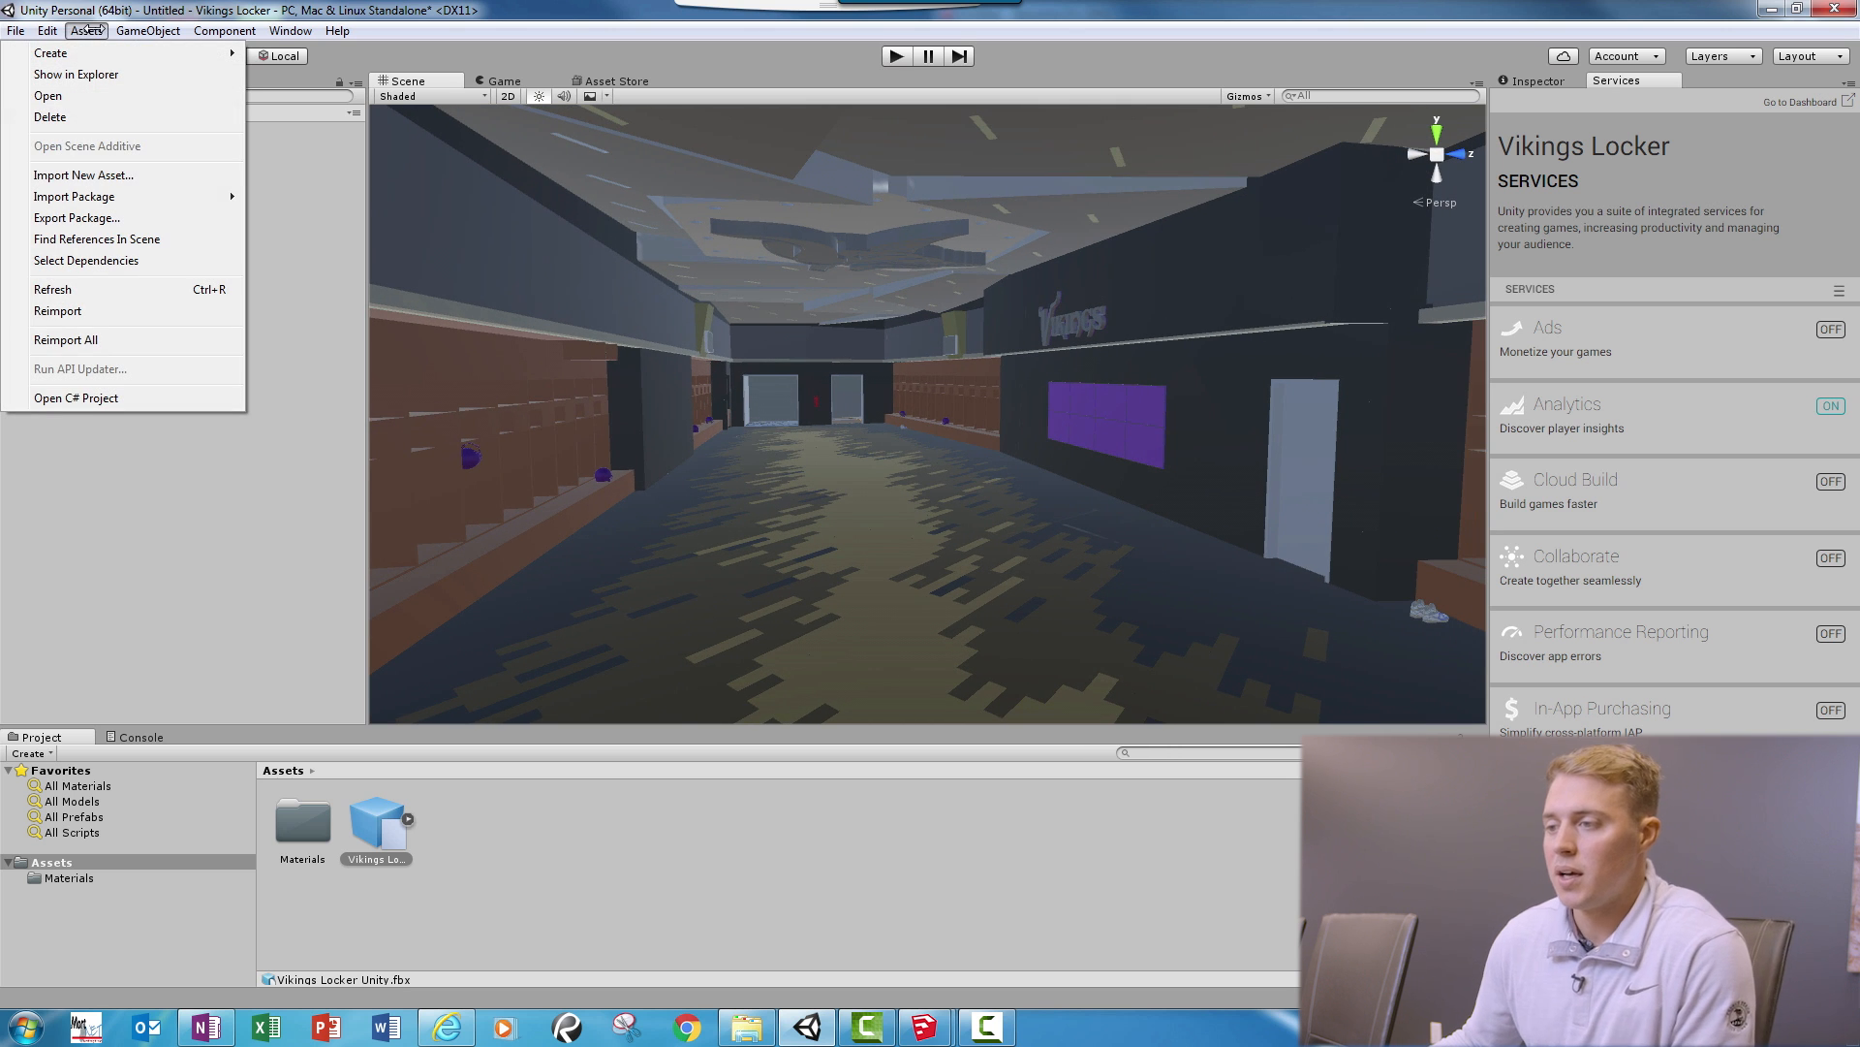
click(147, 29)
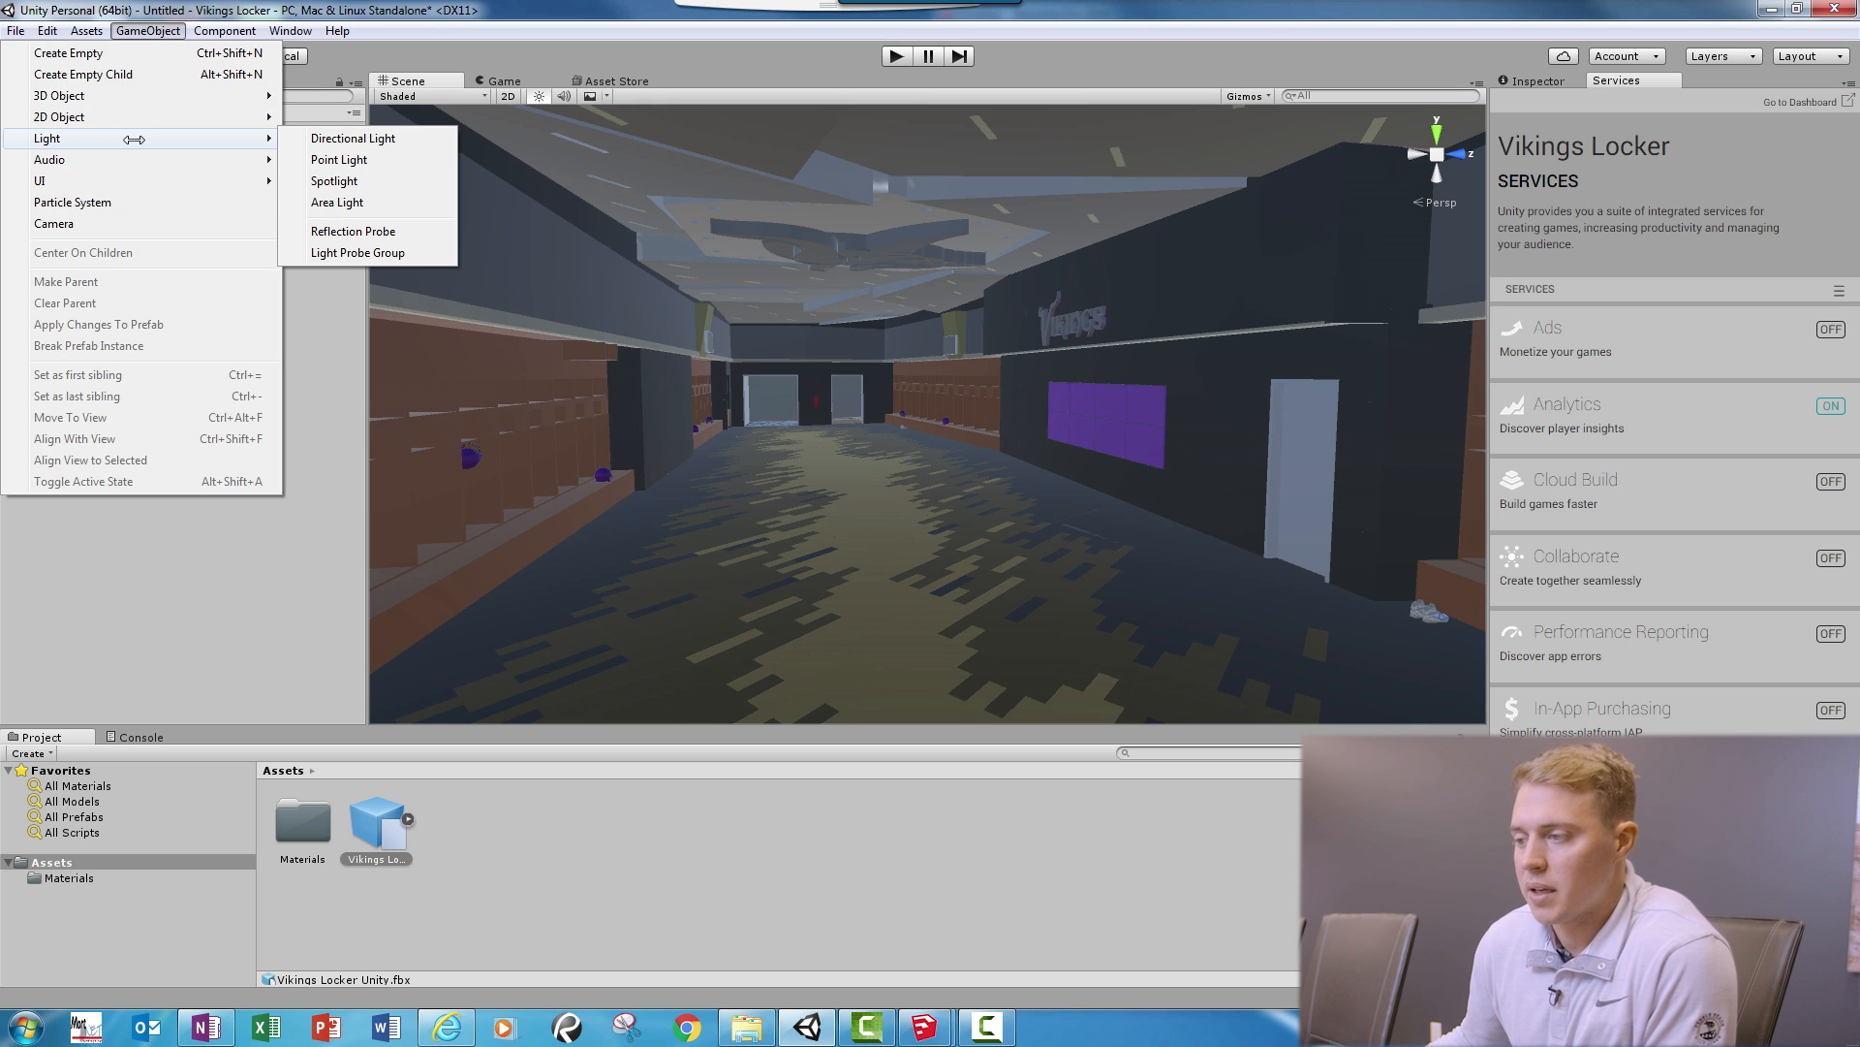
mouse_move(338, 159)
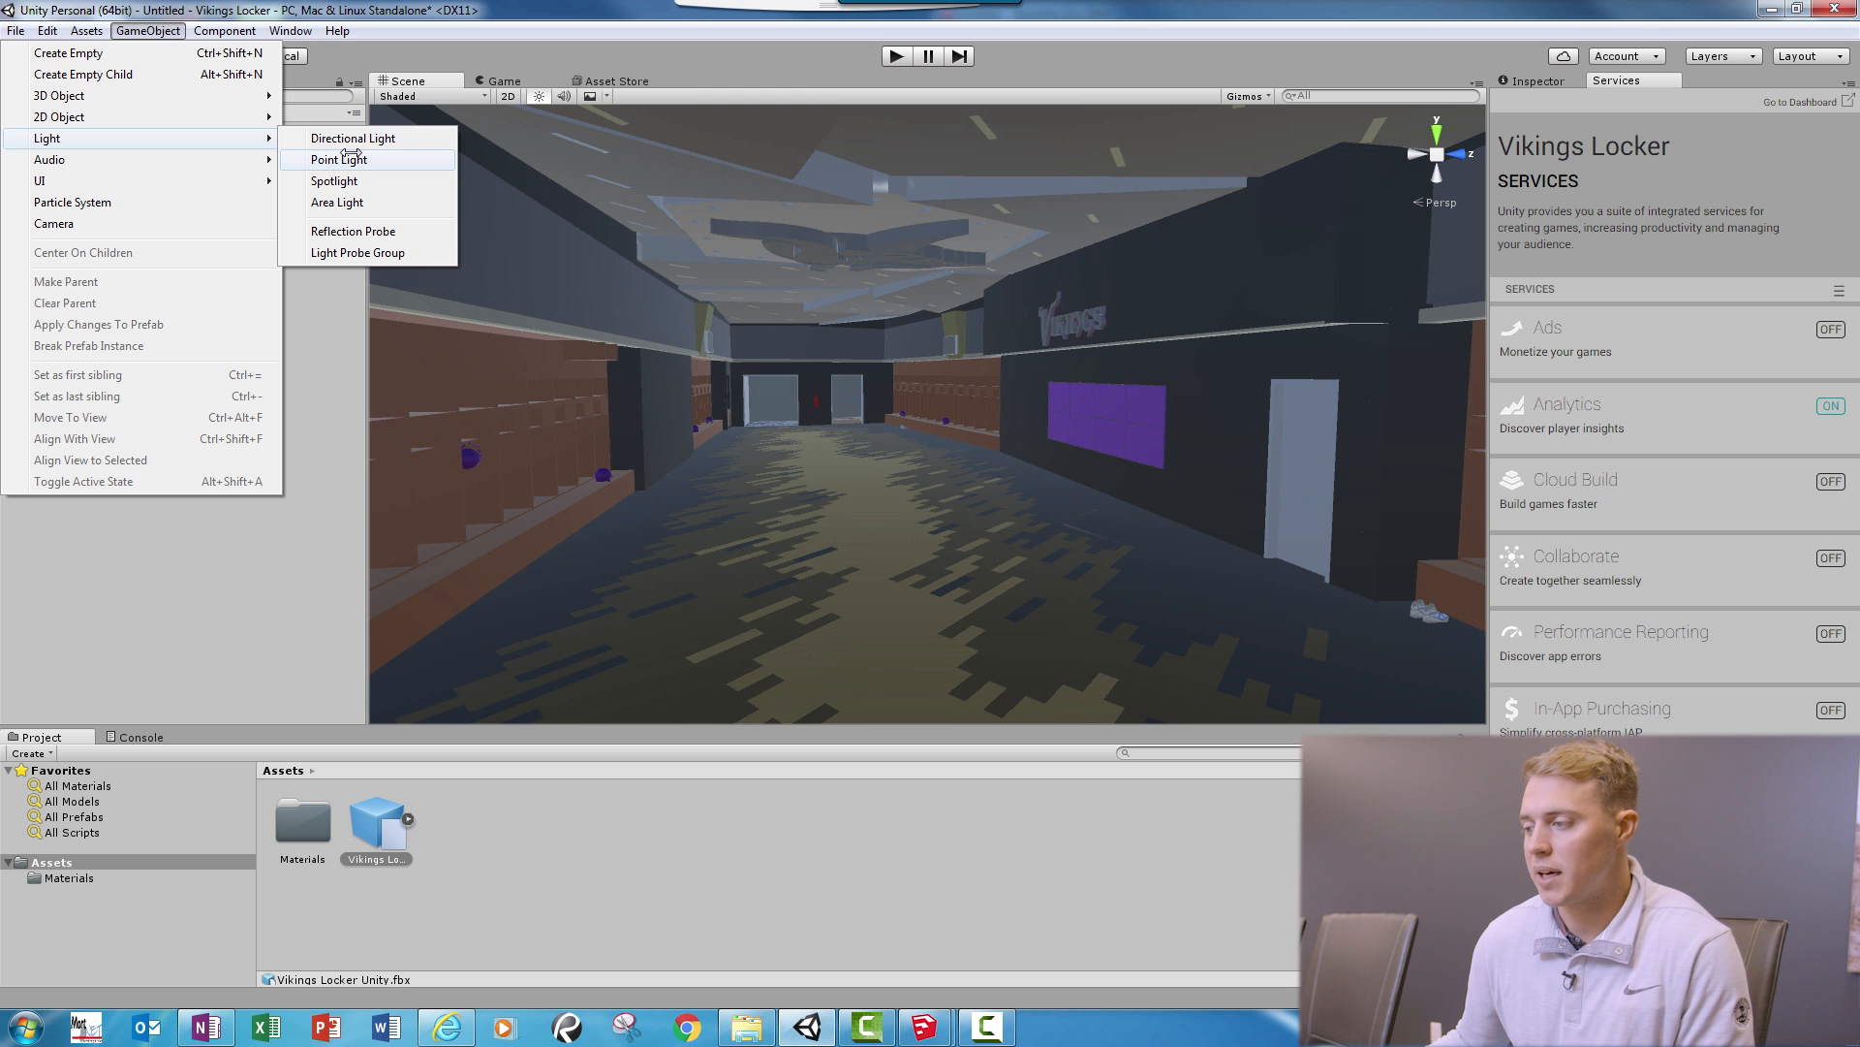
click(337, 159)
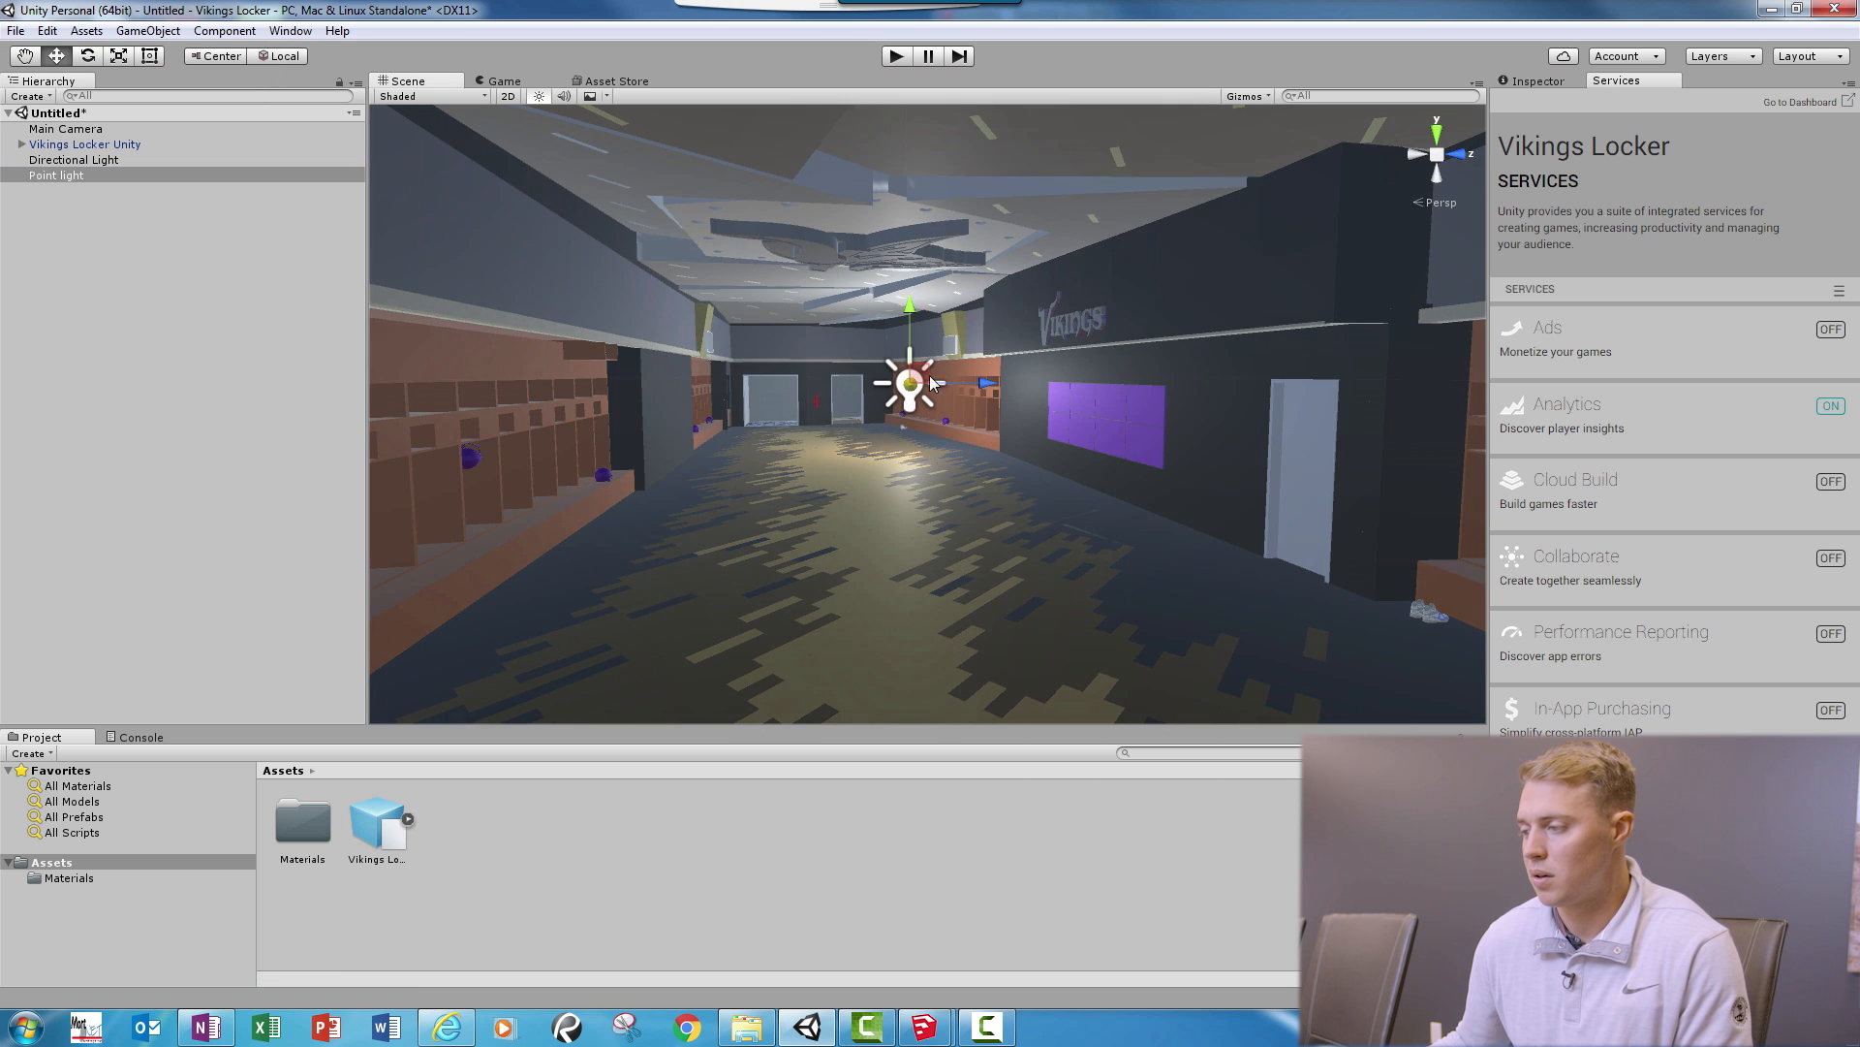
drag(907, 382, 818, 382)
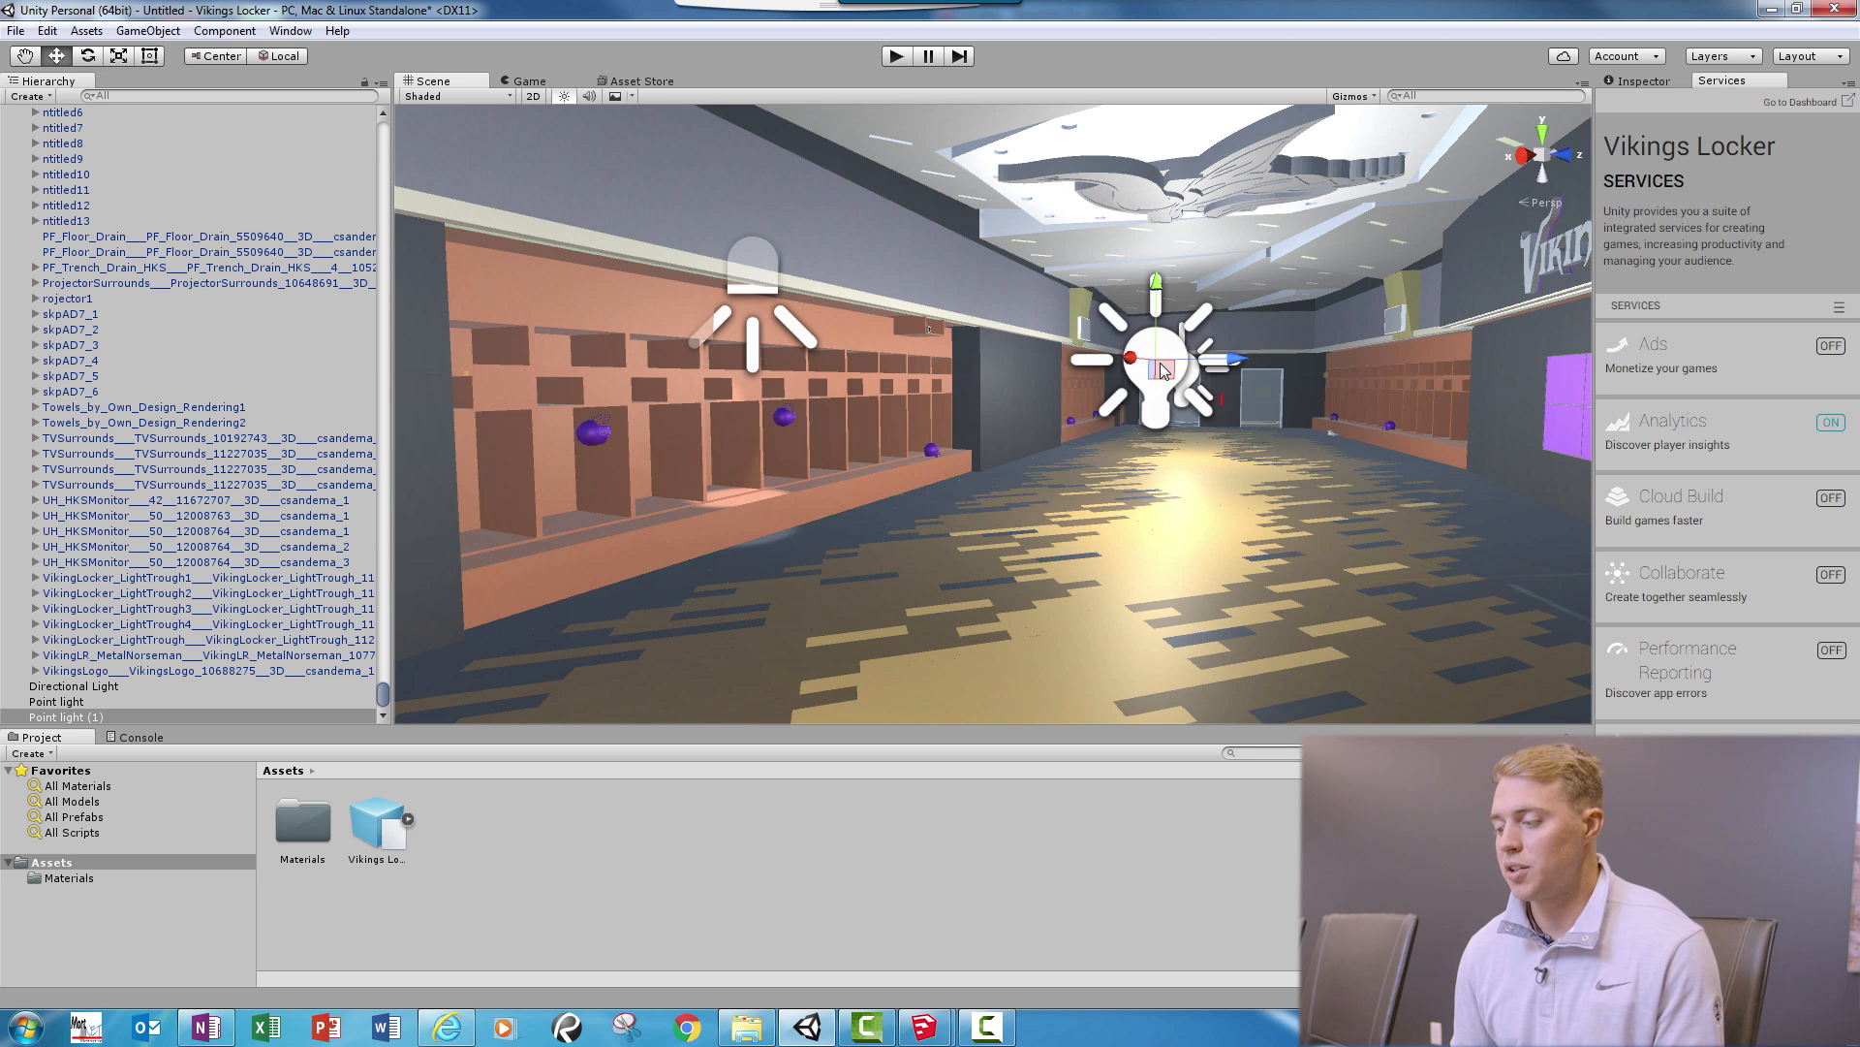
mouse_move(926, 1025)
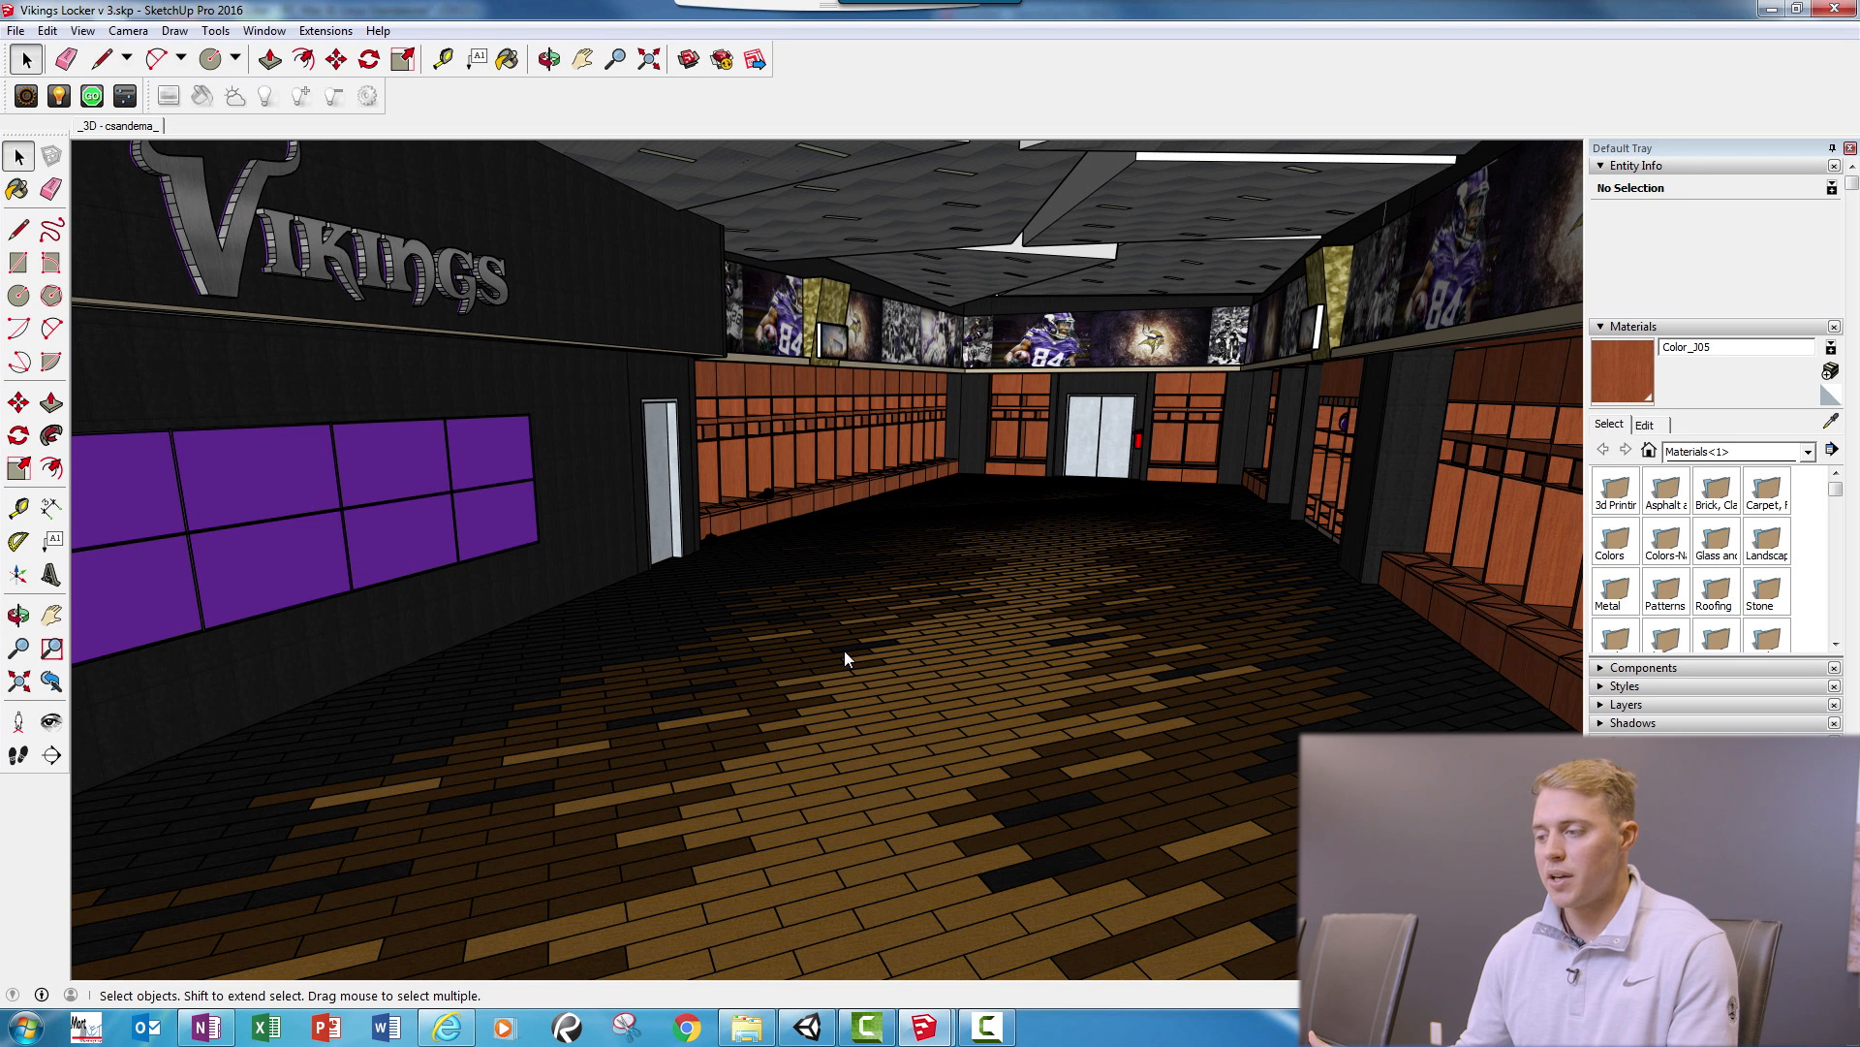
mouse_move(894, 626)
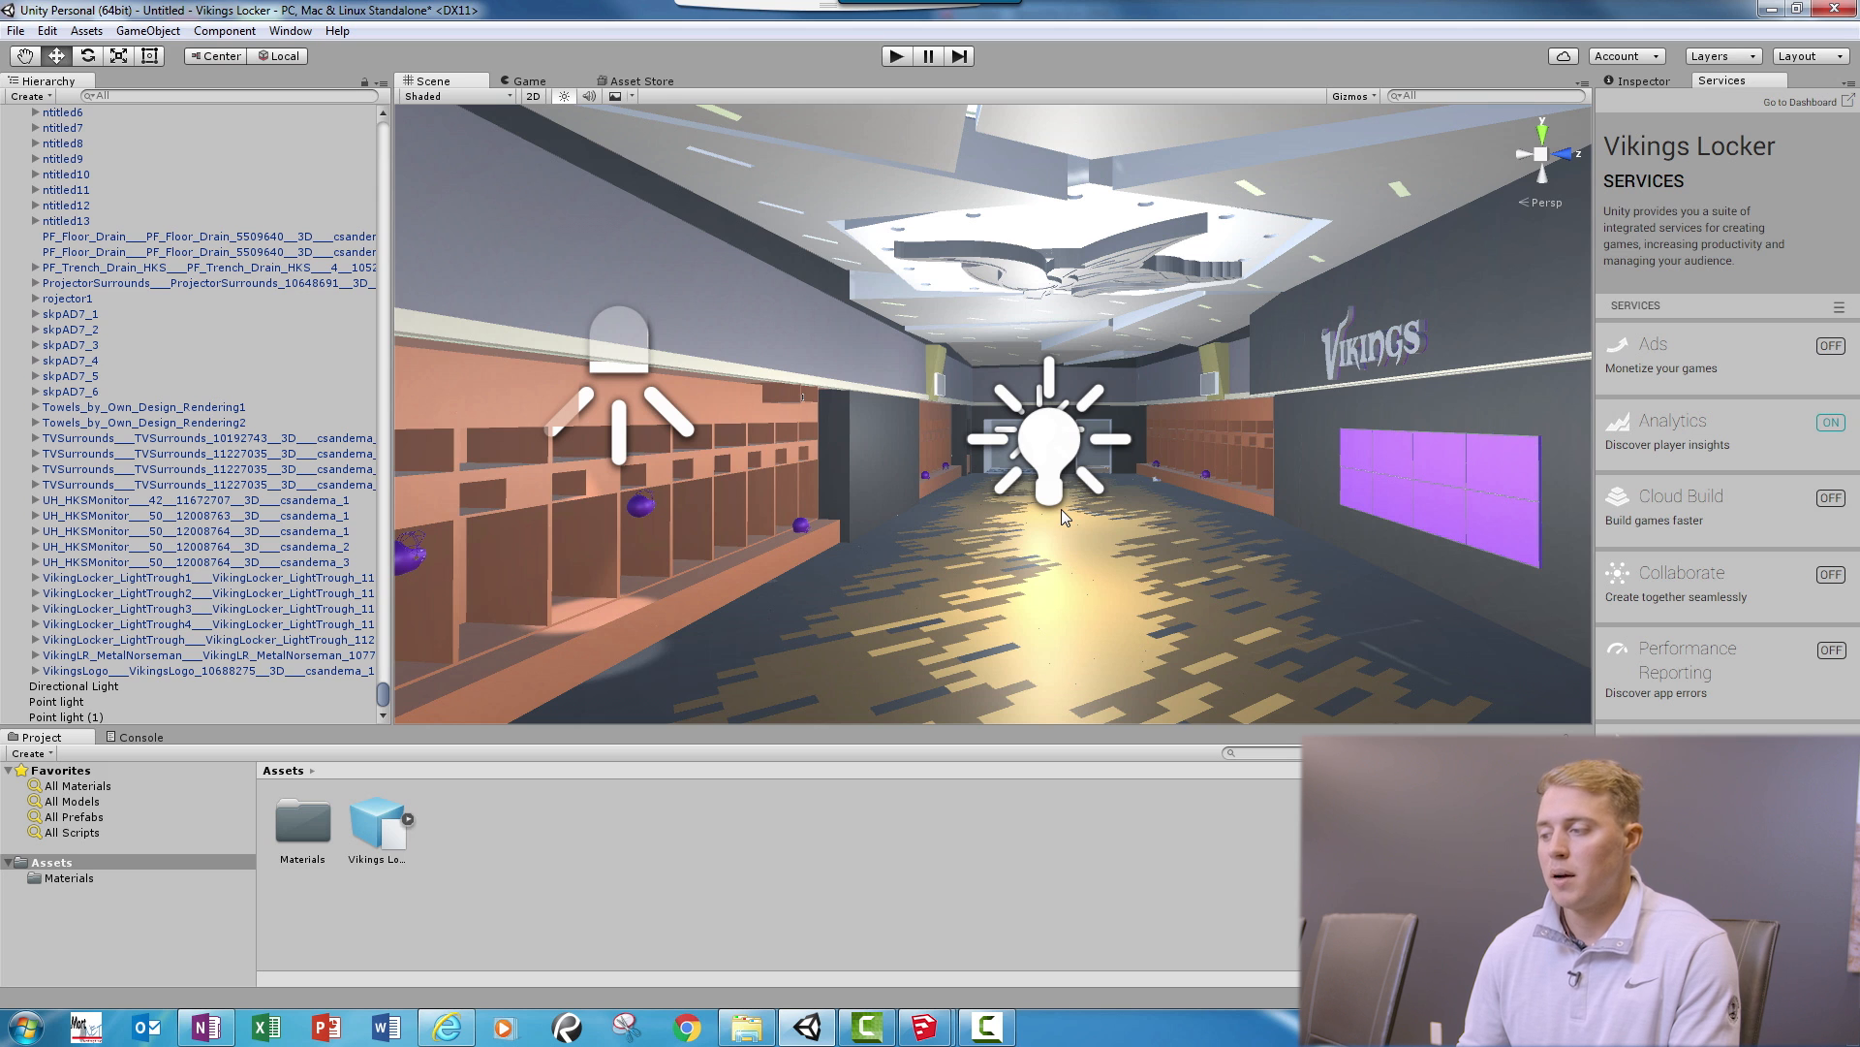
mouse_move(1136, 531)
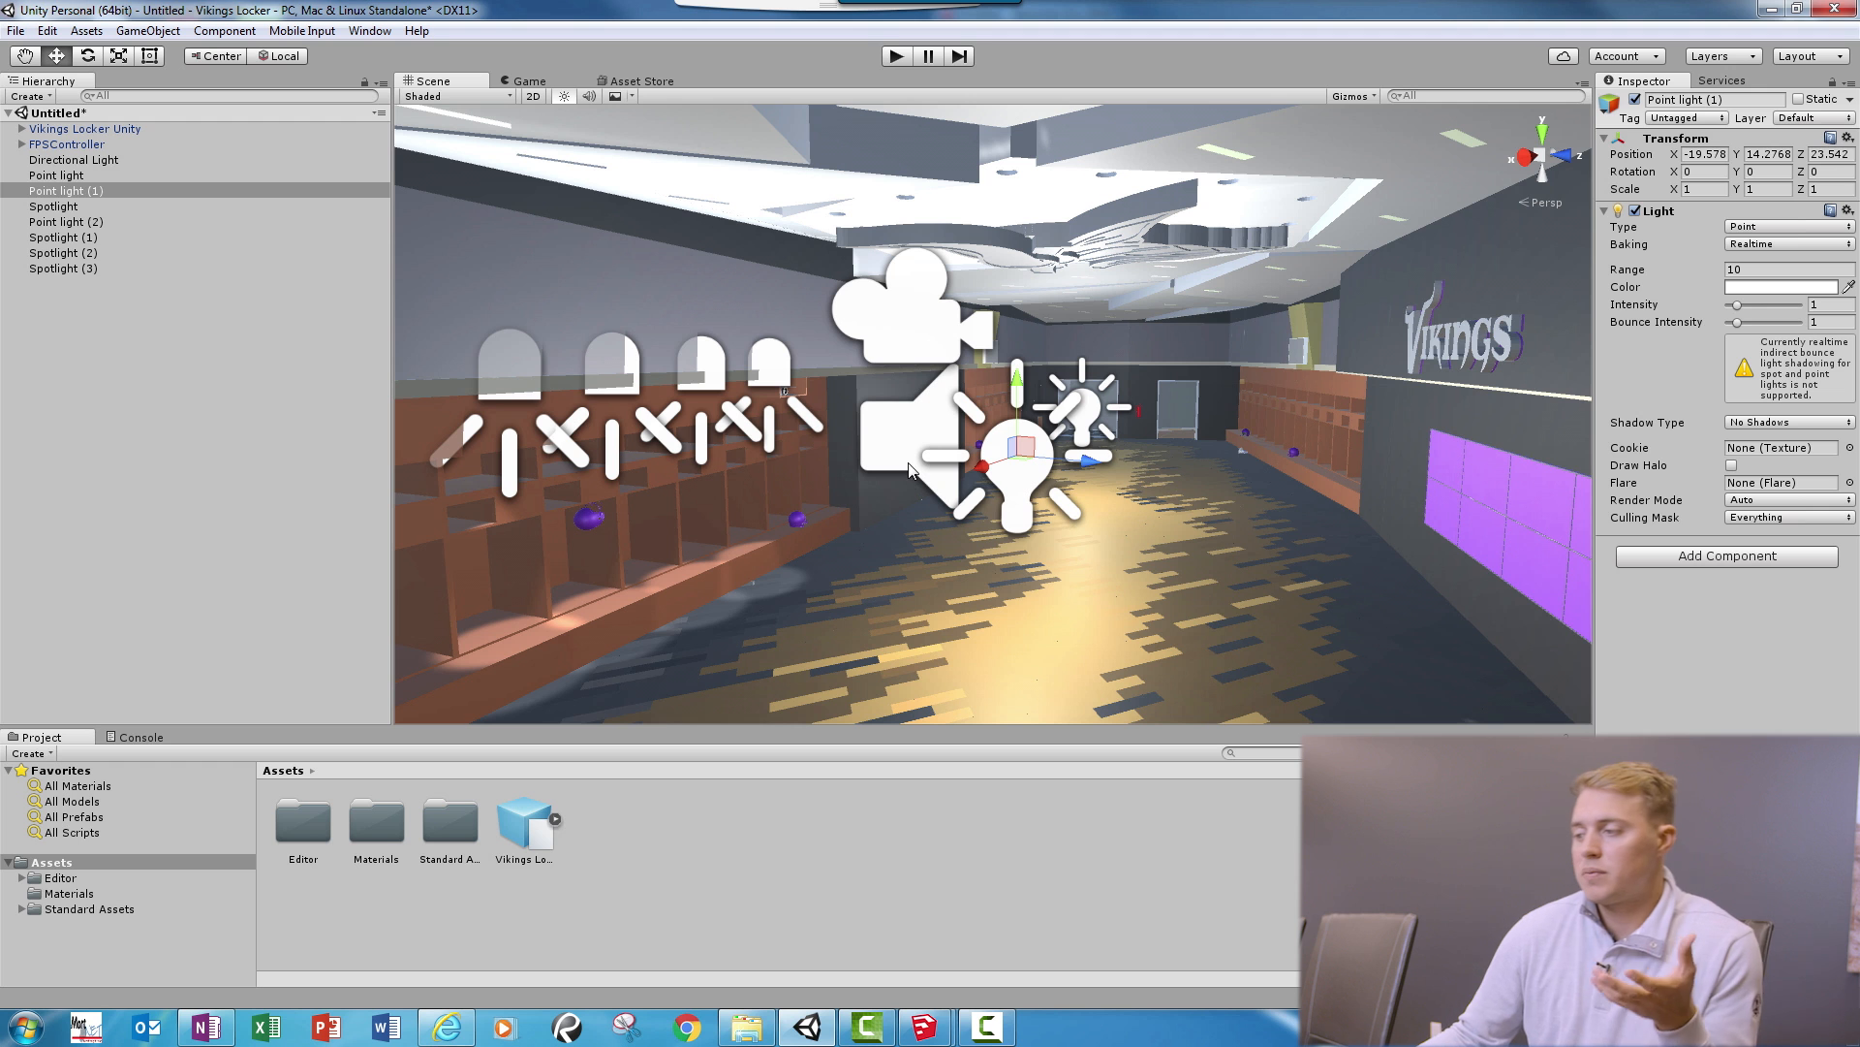
mouse_move(833, 493)
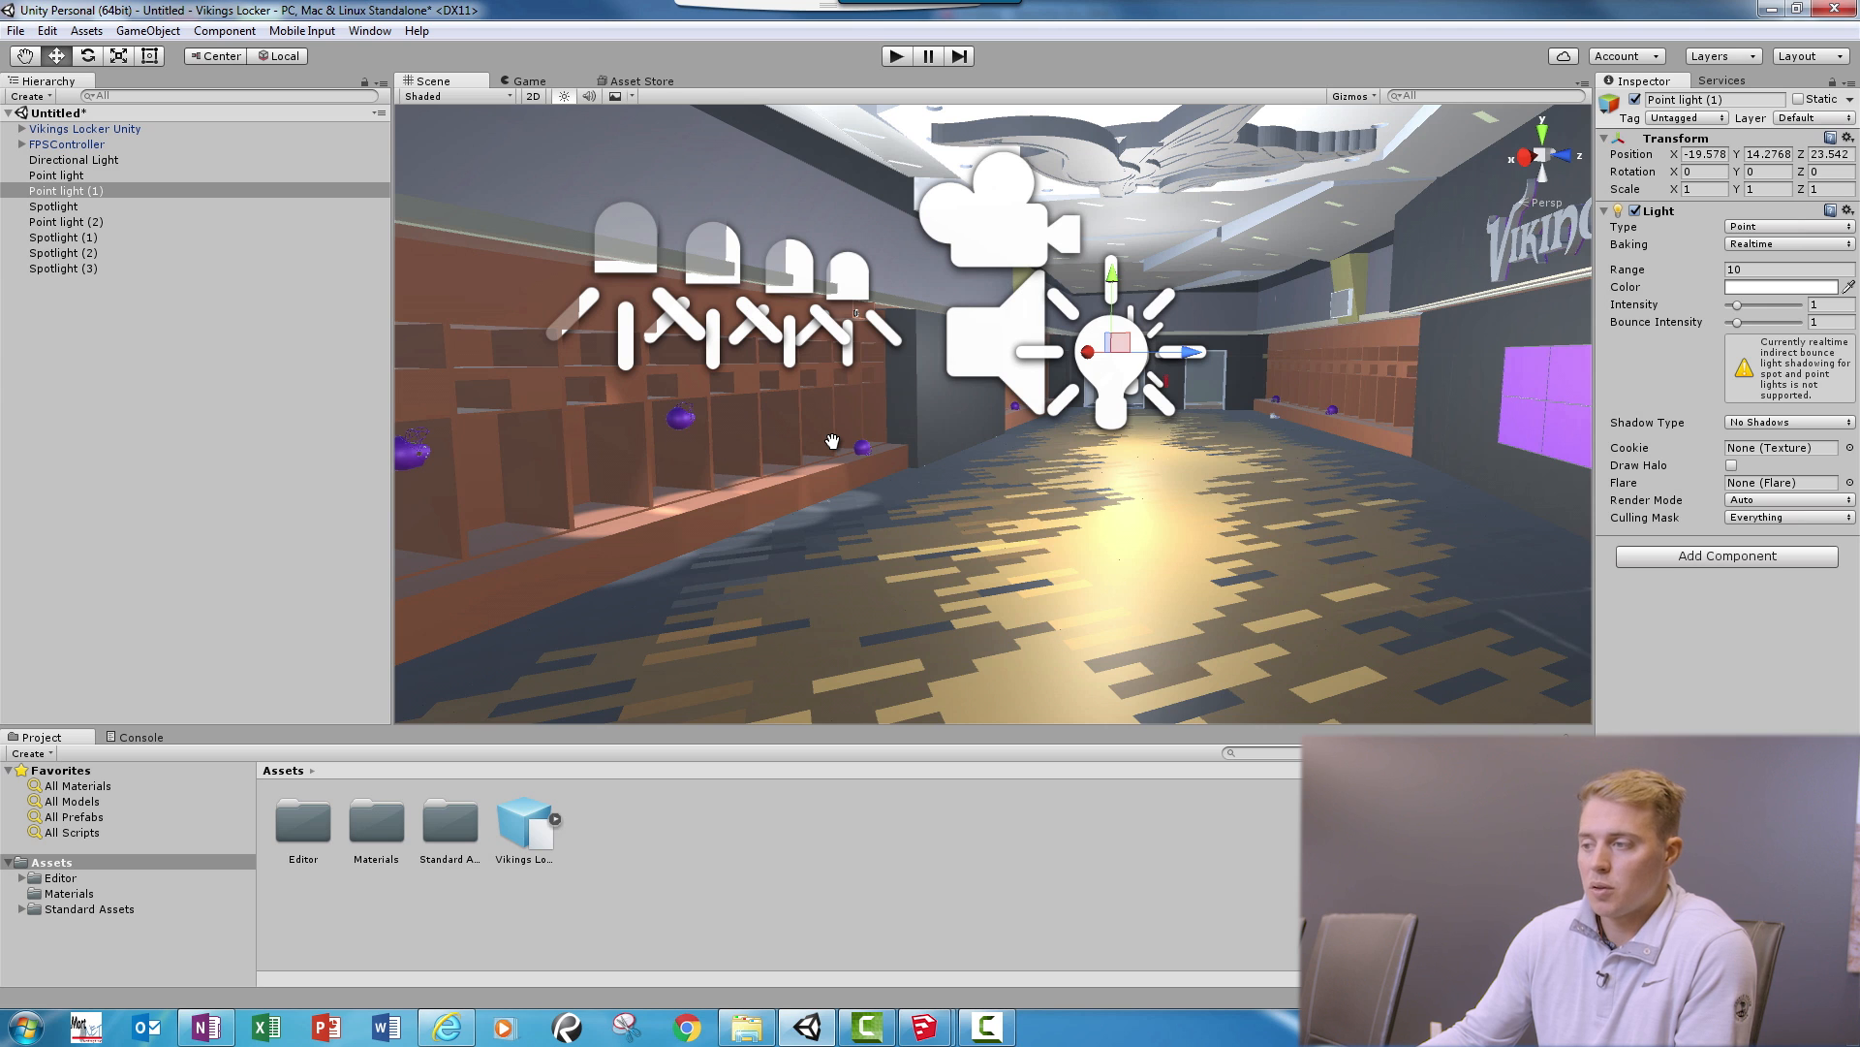
mouse_move(637, 279)
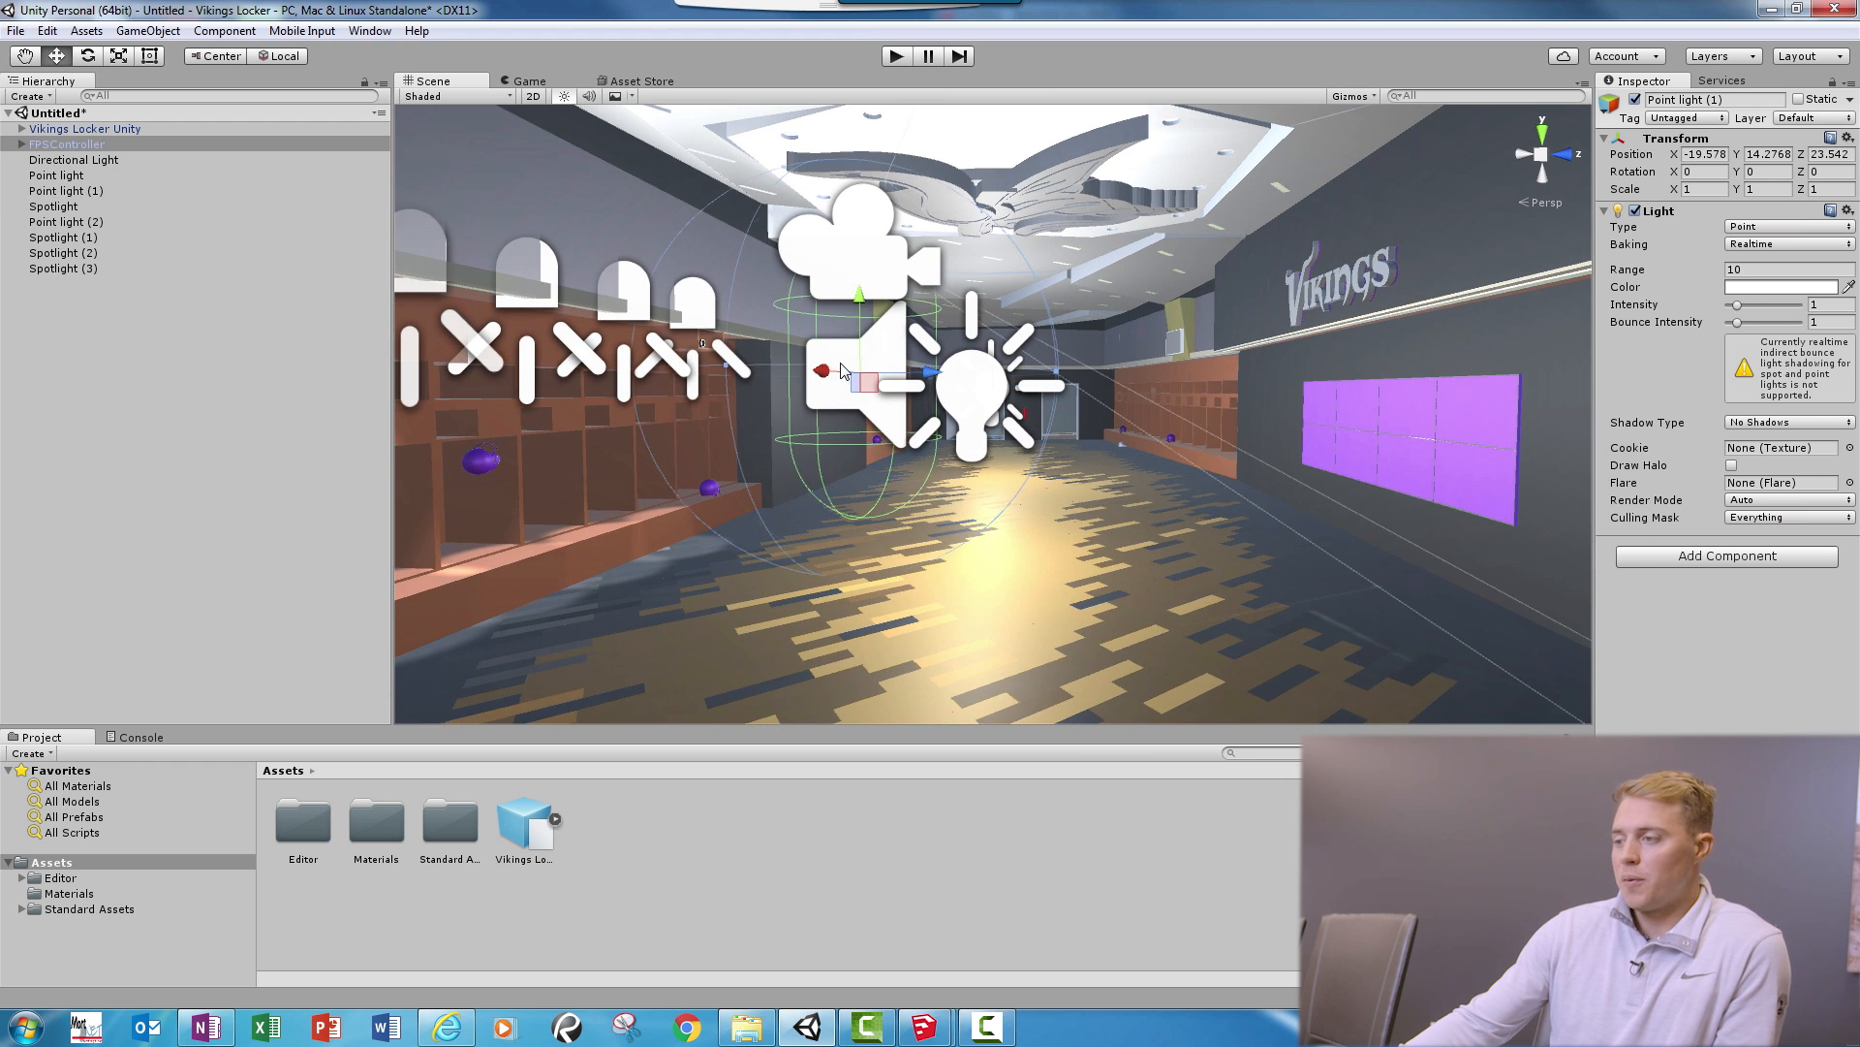
click(66, 143)
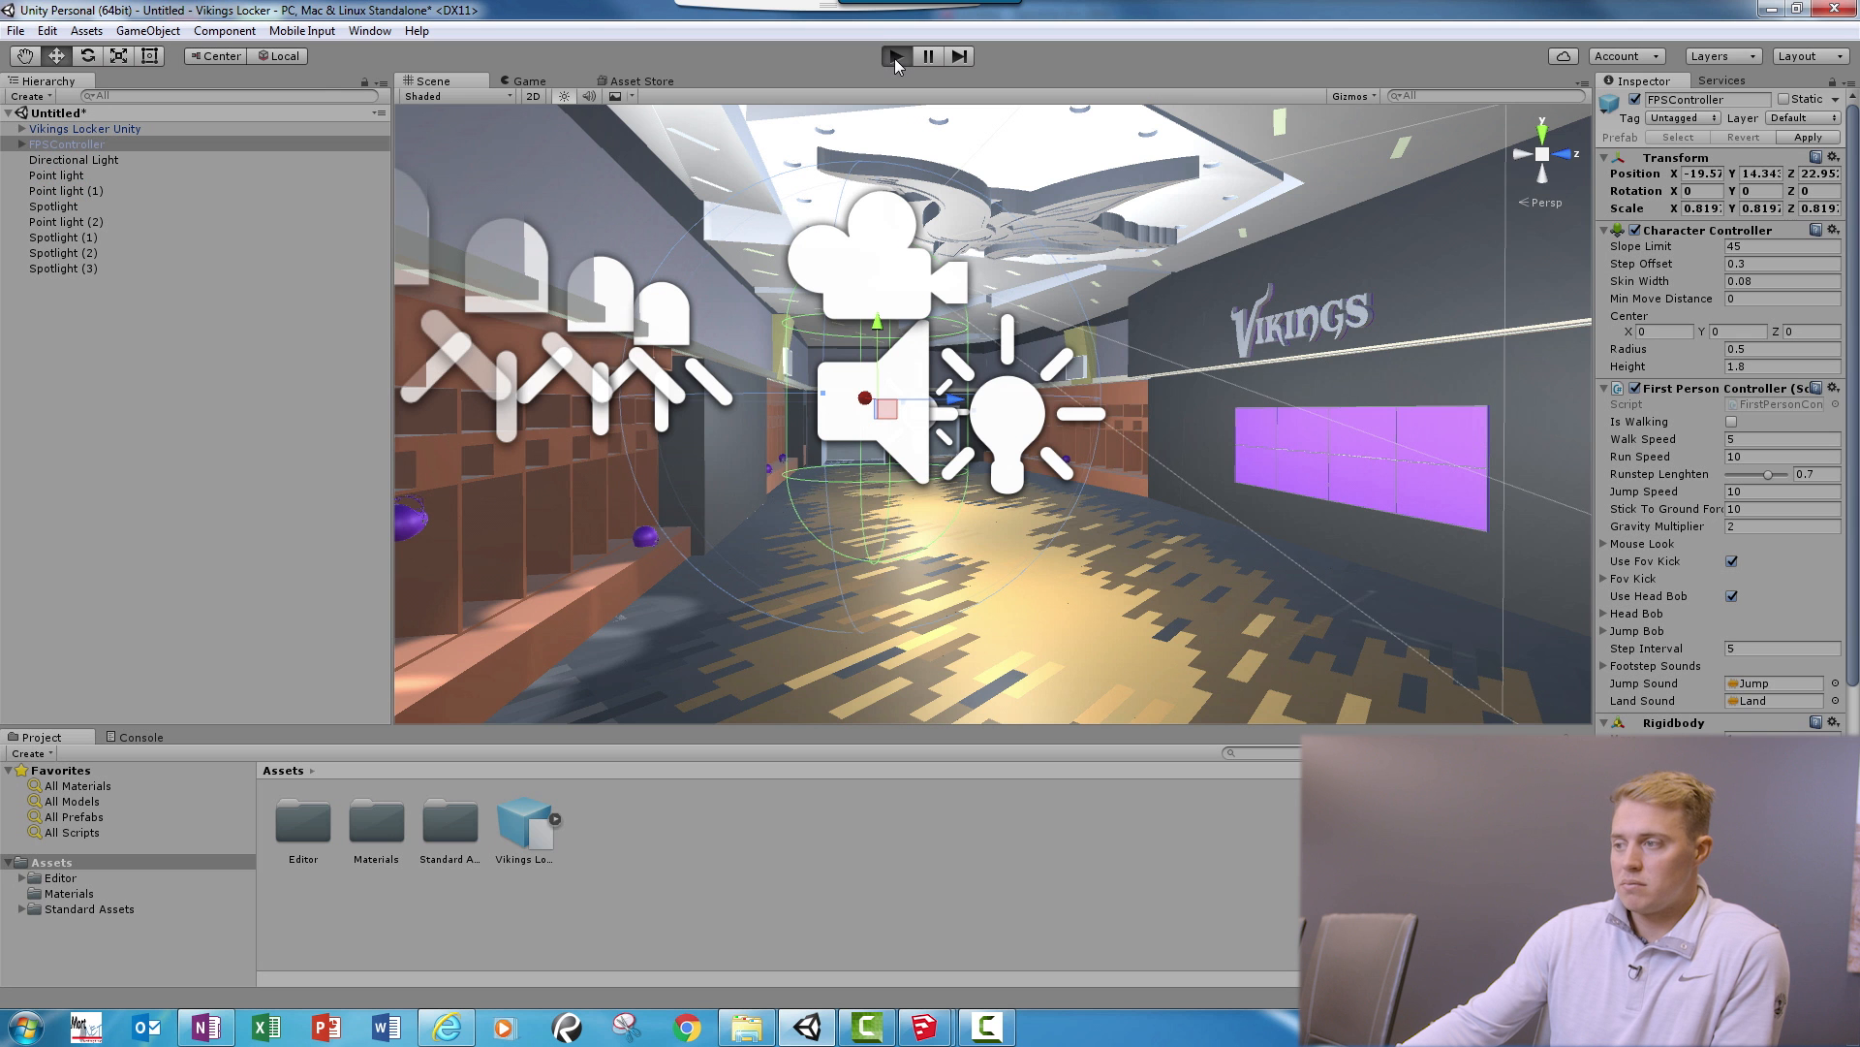
Step: Run play mode, walk the aisle as the first-person player, then stop the test
click(895, 56)
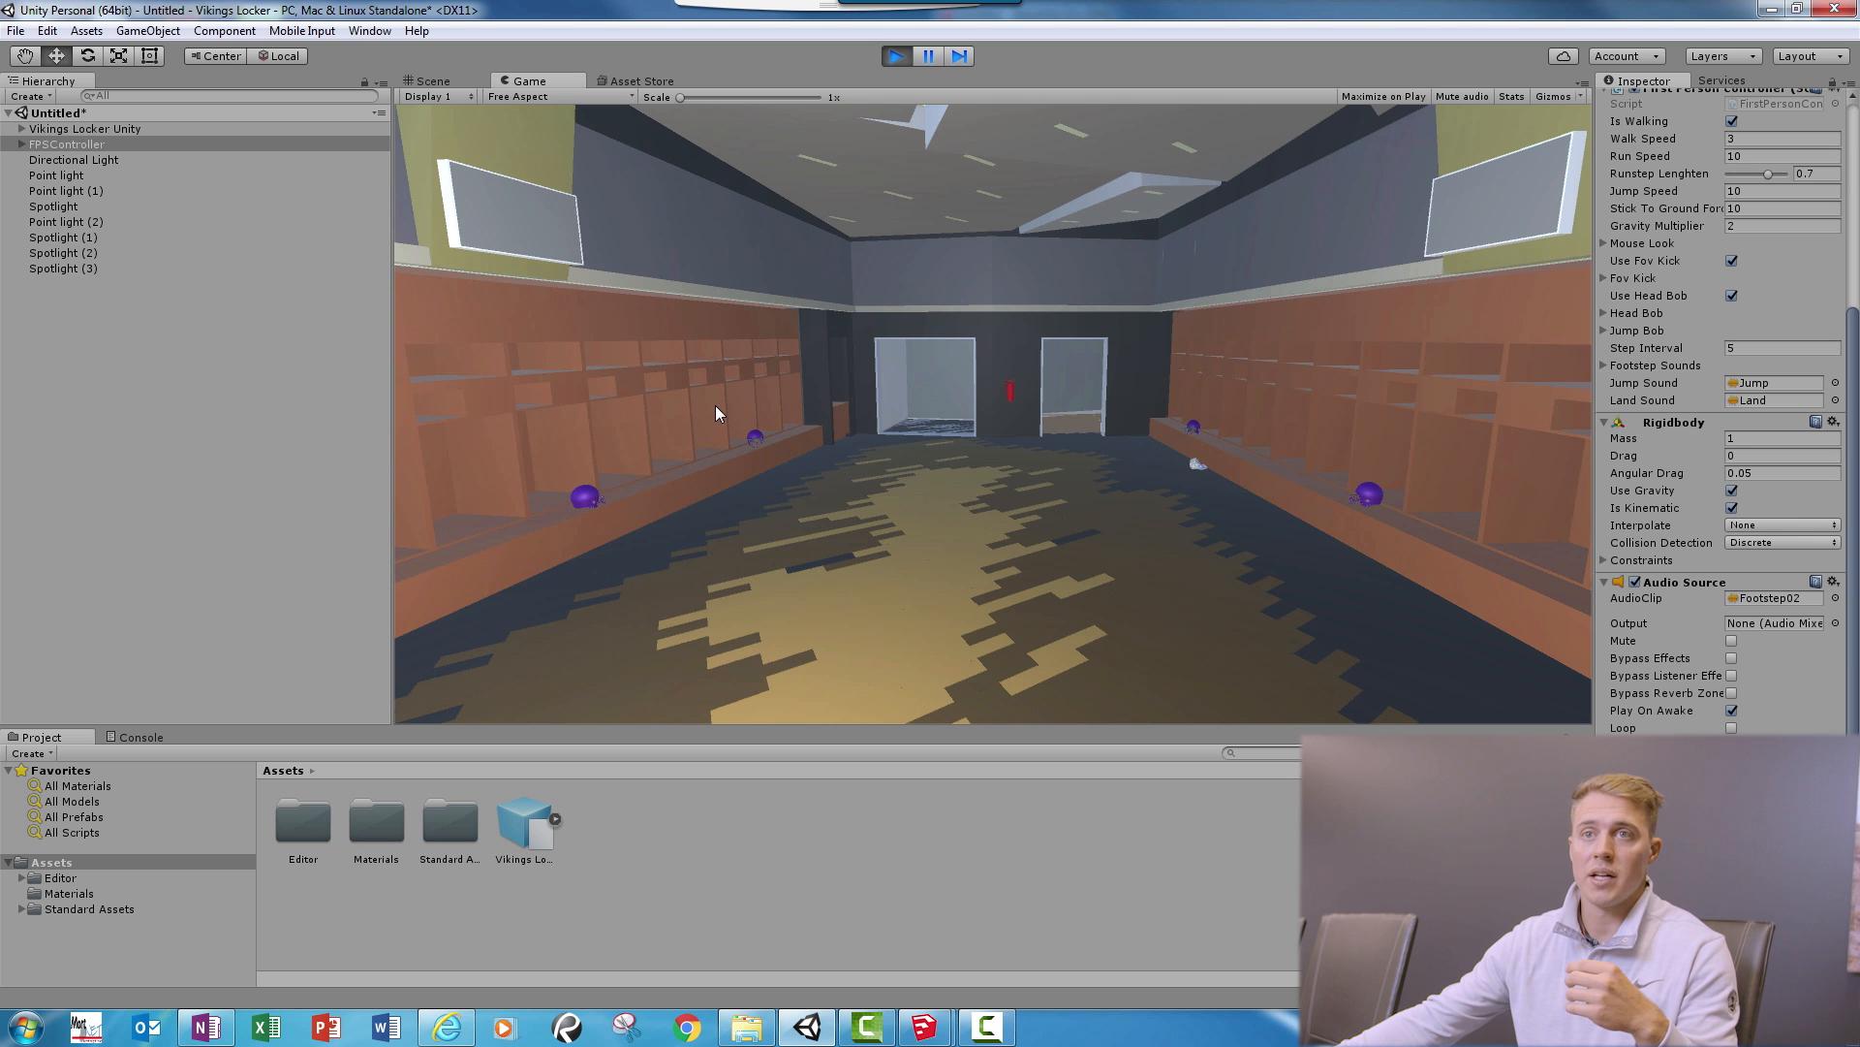
click(430, 81)
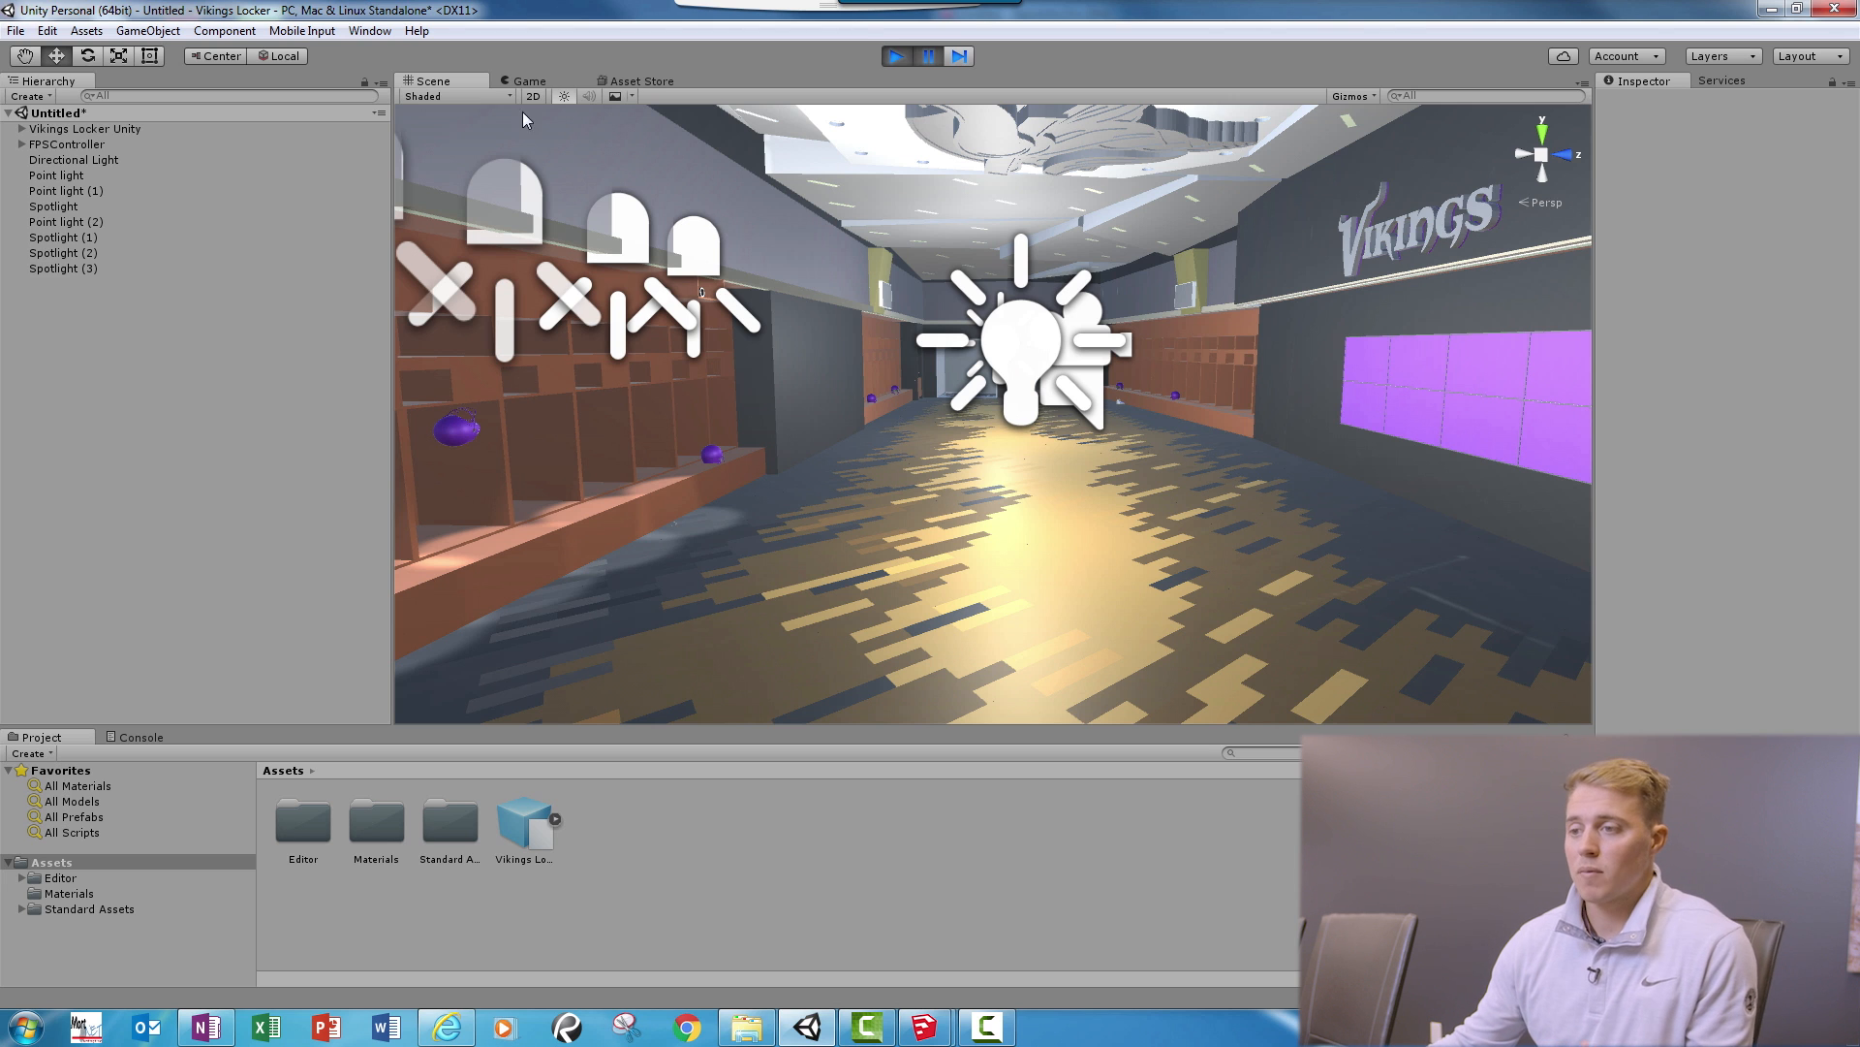
mouse_move(535, 209)
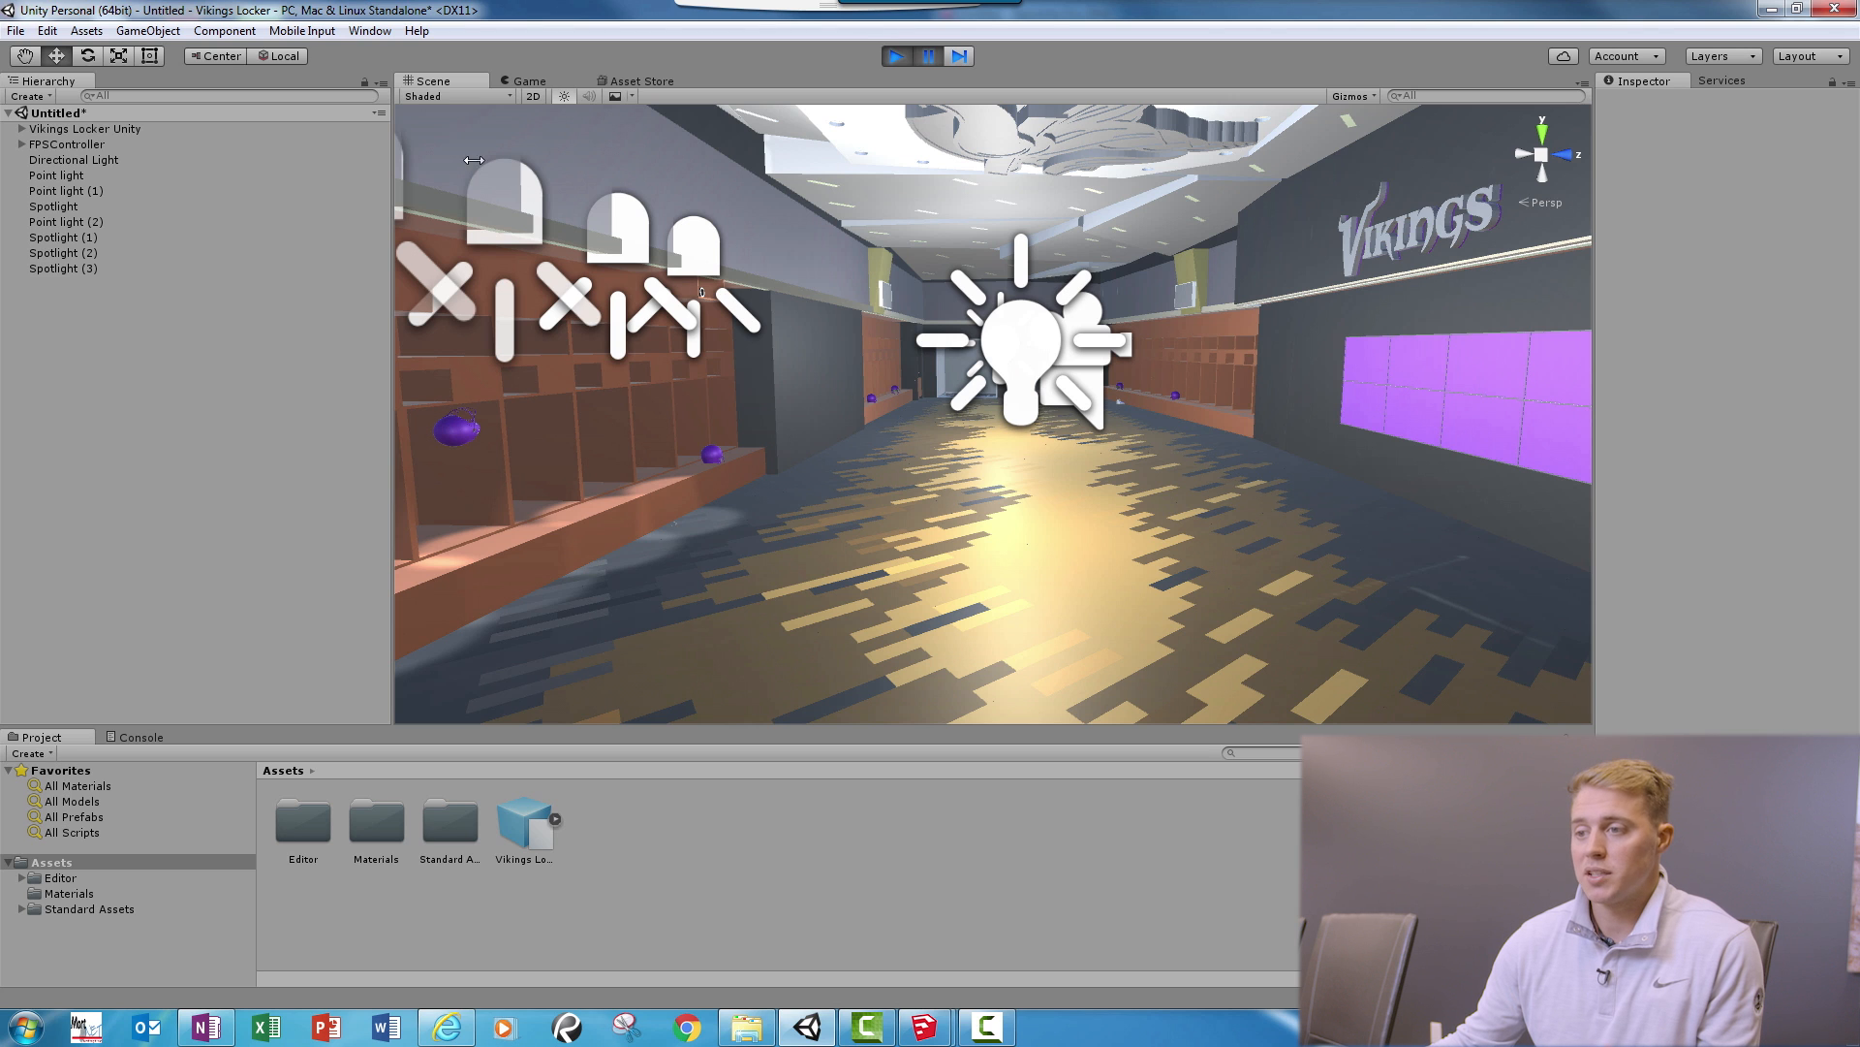
Step: Bring up Build Settings with PC, Mac & Linux Standalone targeting Windows
click(15, 29)
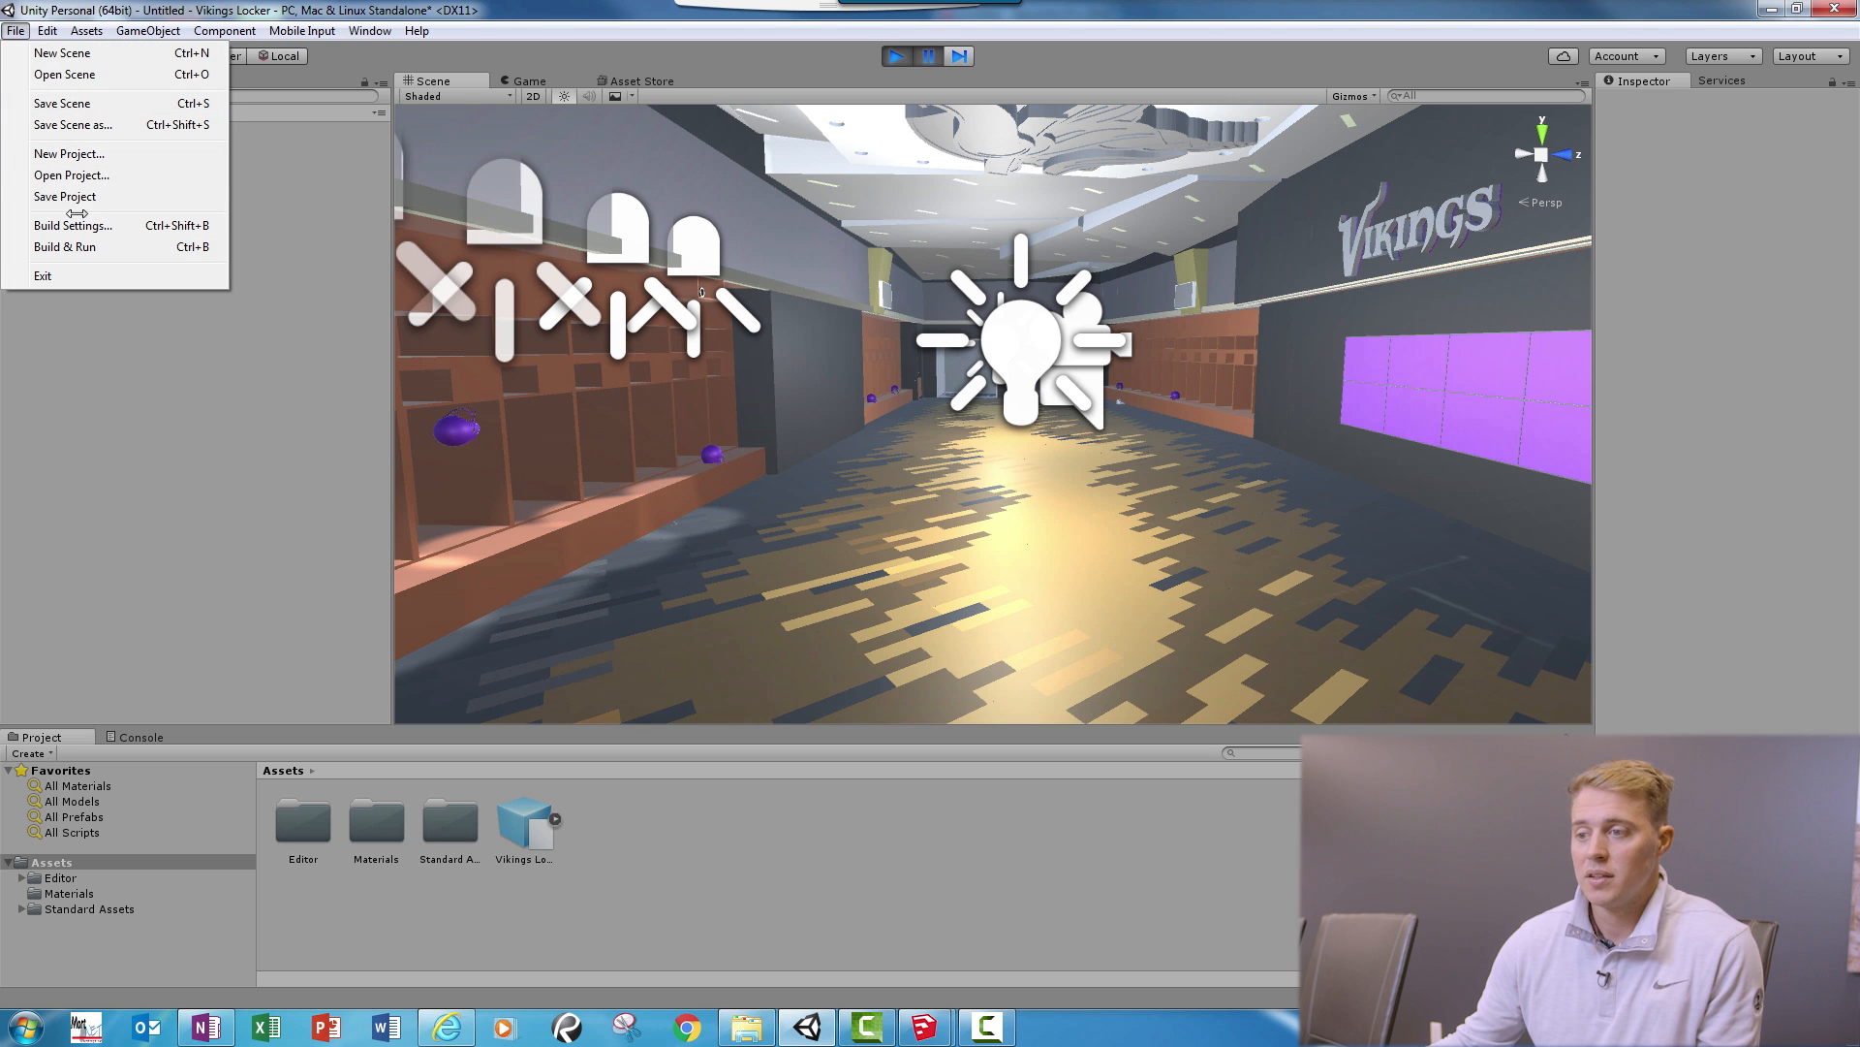
click(72, 225)
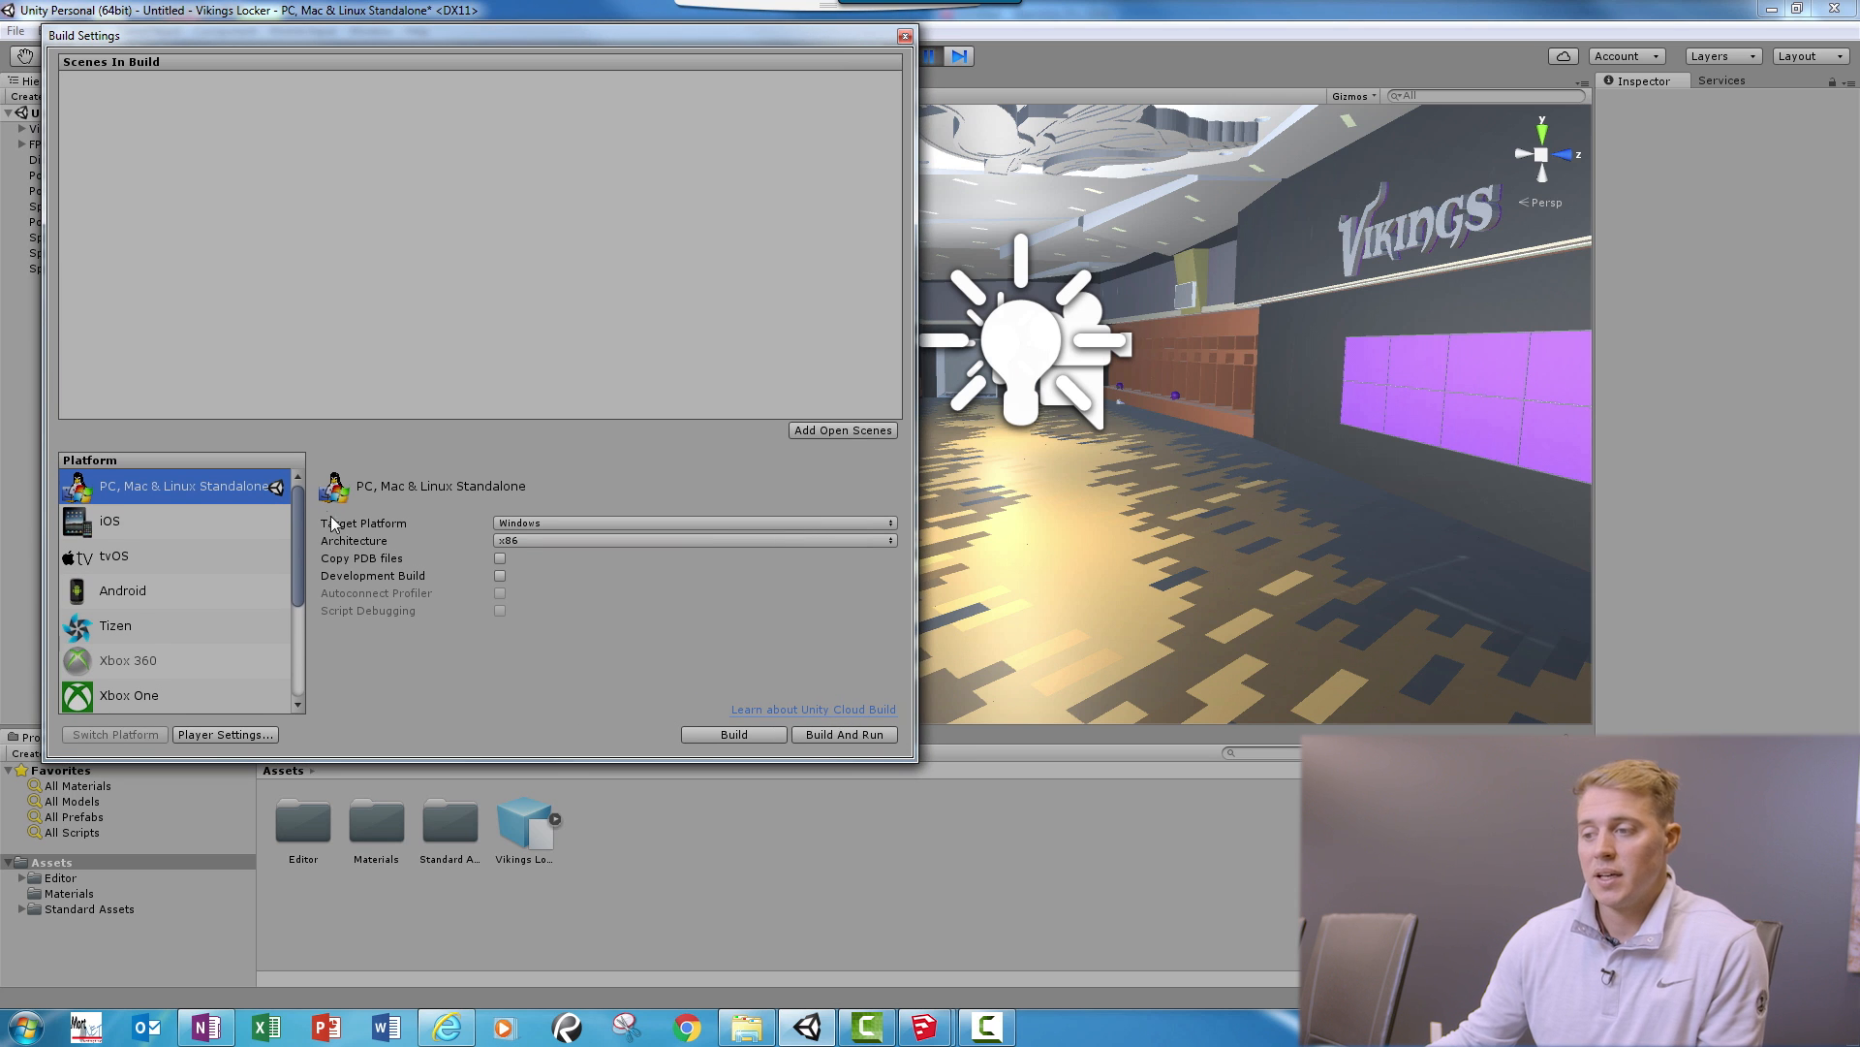
scroll(down, 3)
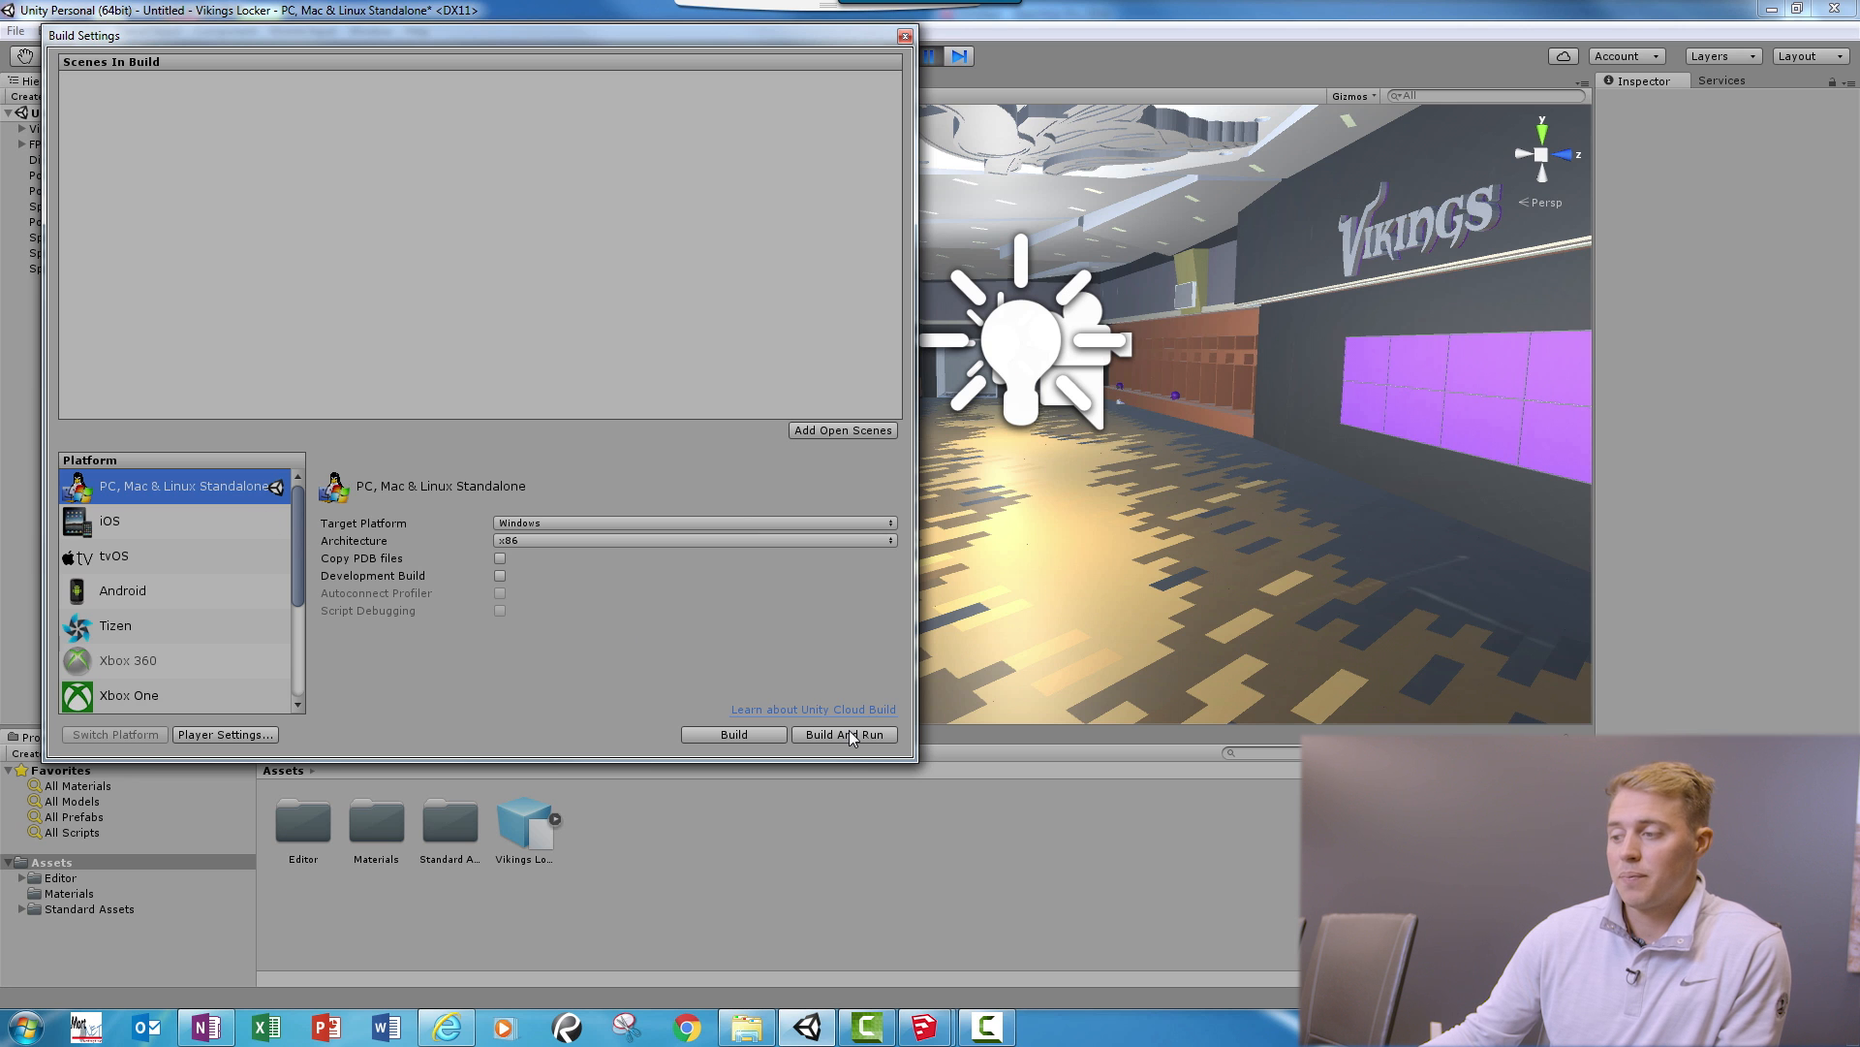
Step: Build And Run the Windows player, saving the executable as Vikings Locker
click(843, 733)
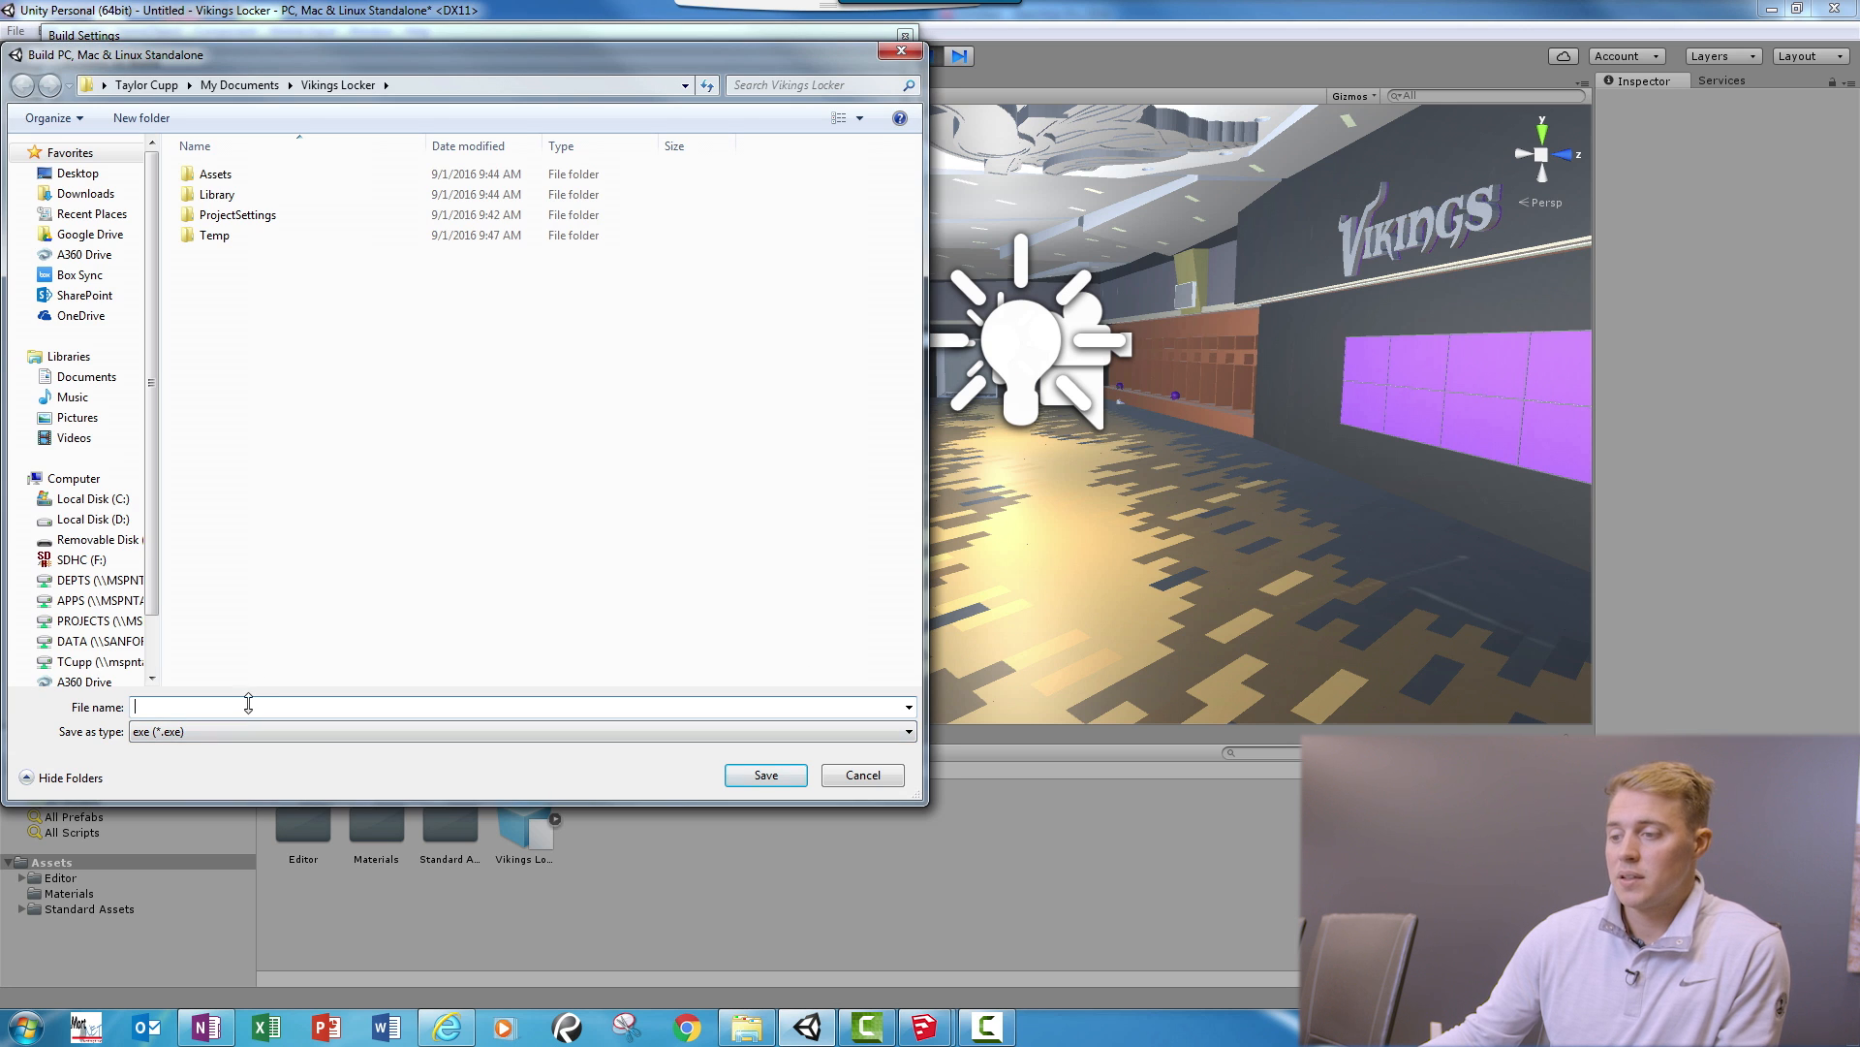
text(Vikings Locker)
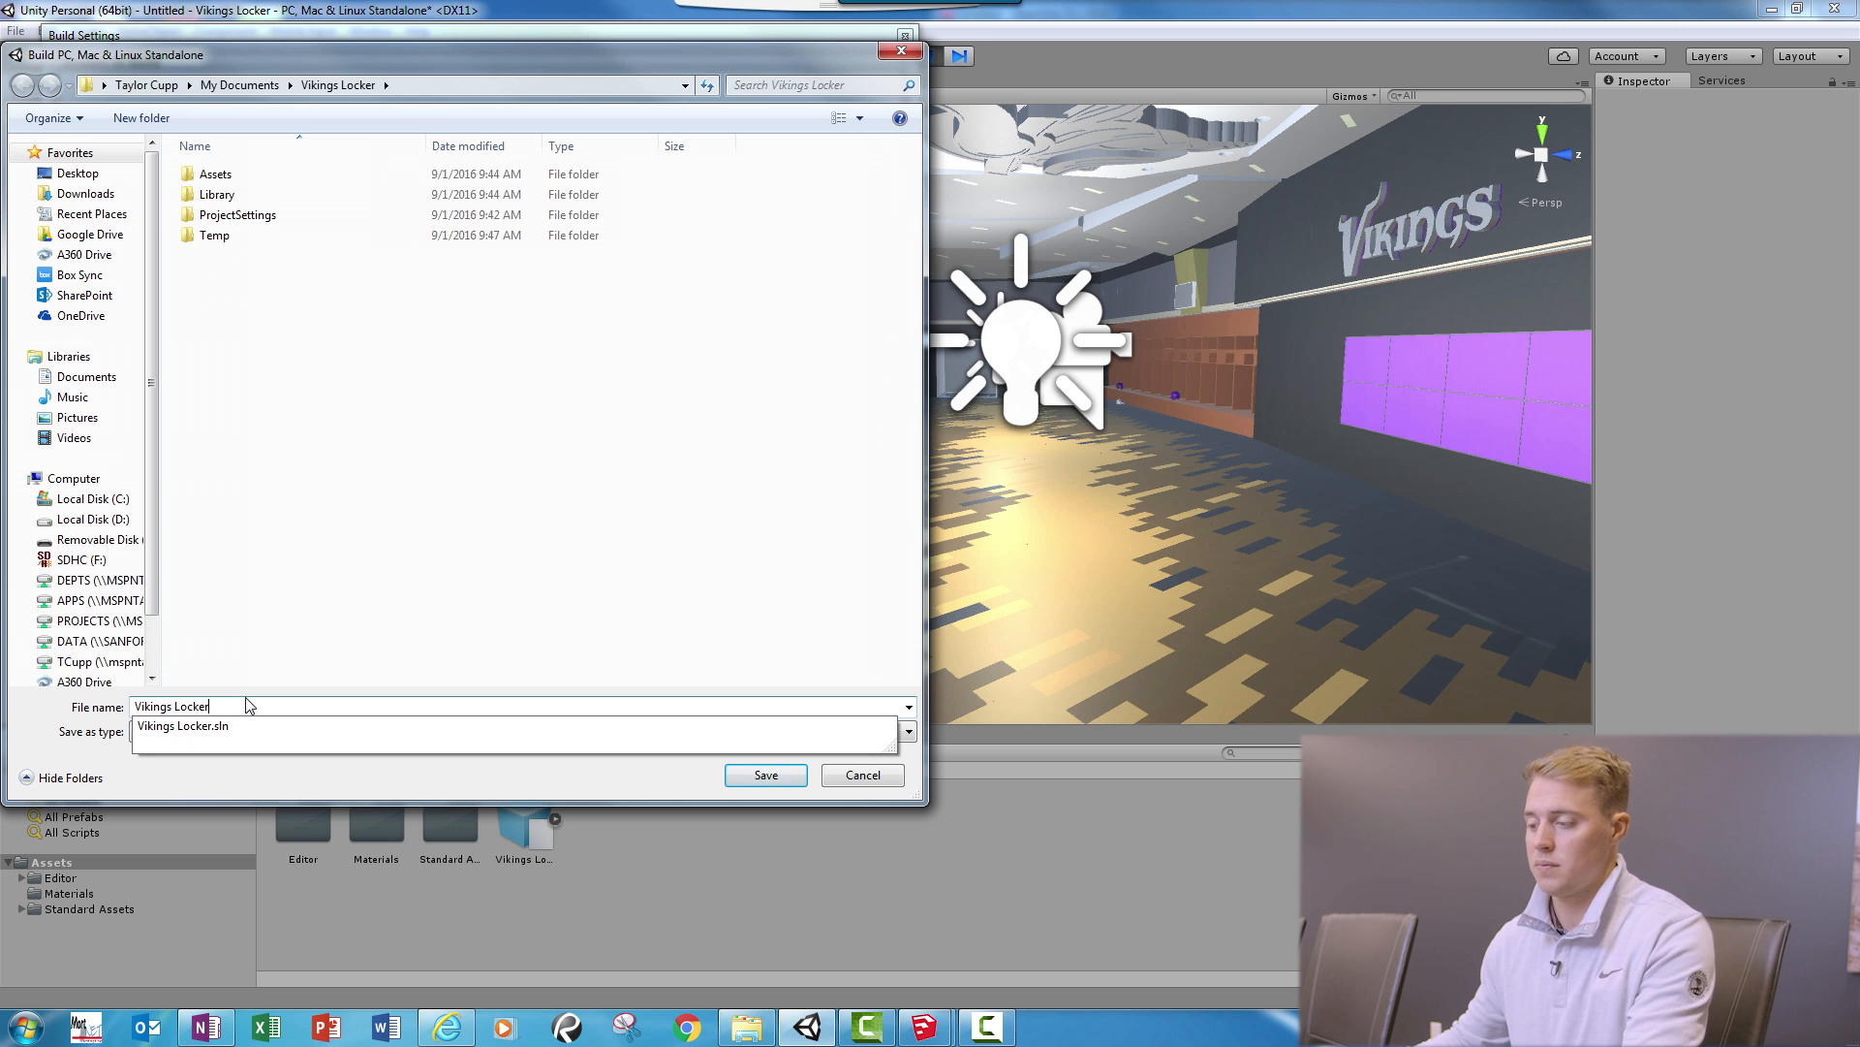
click(863, 775)
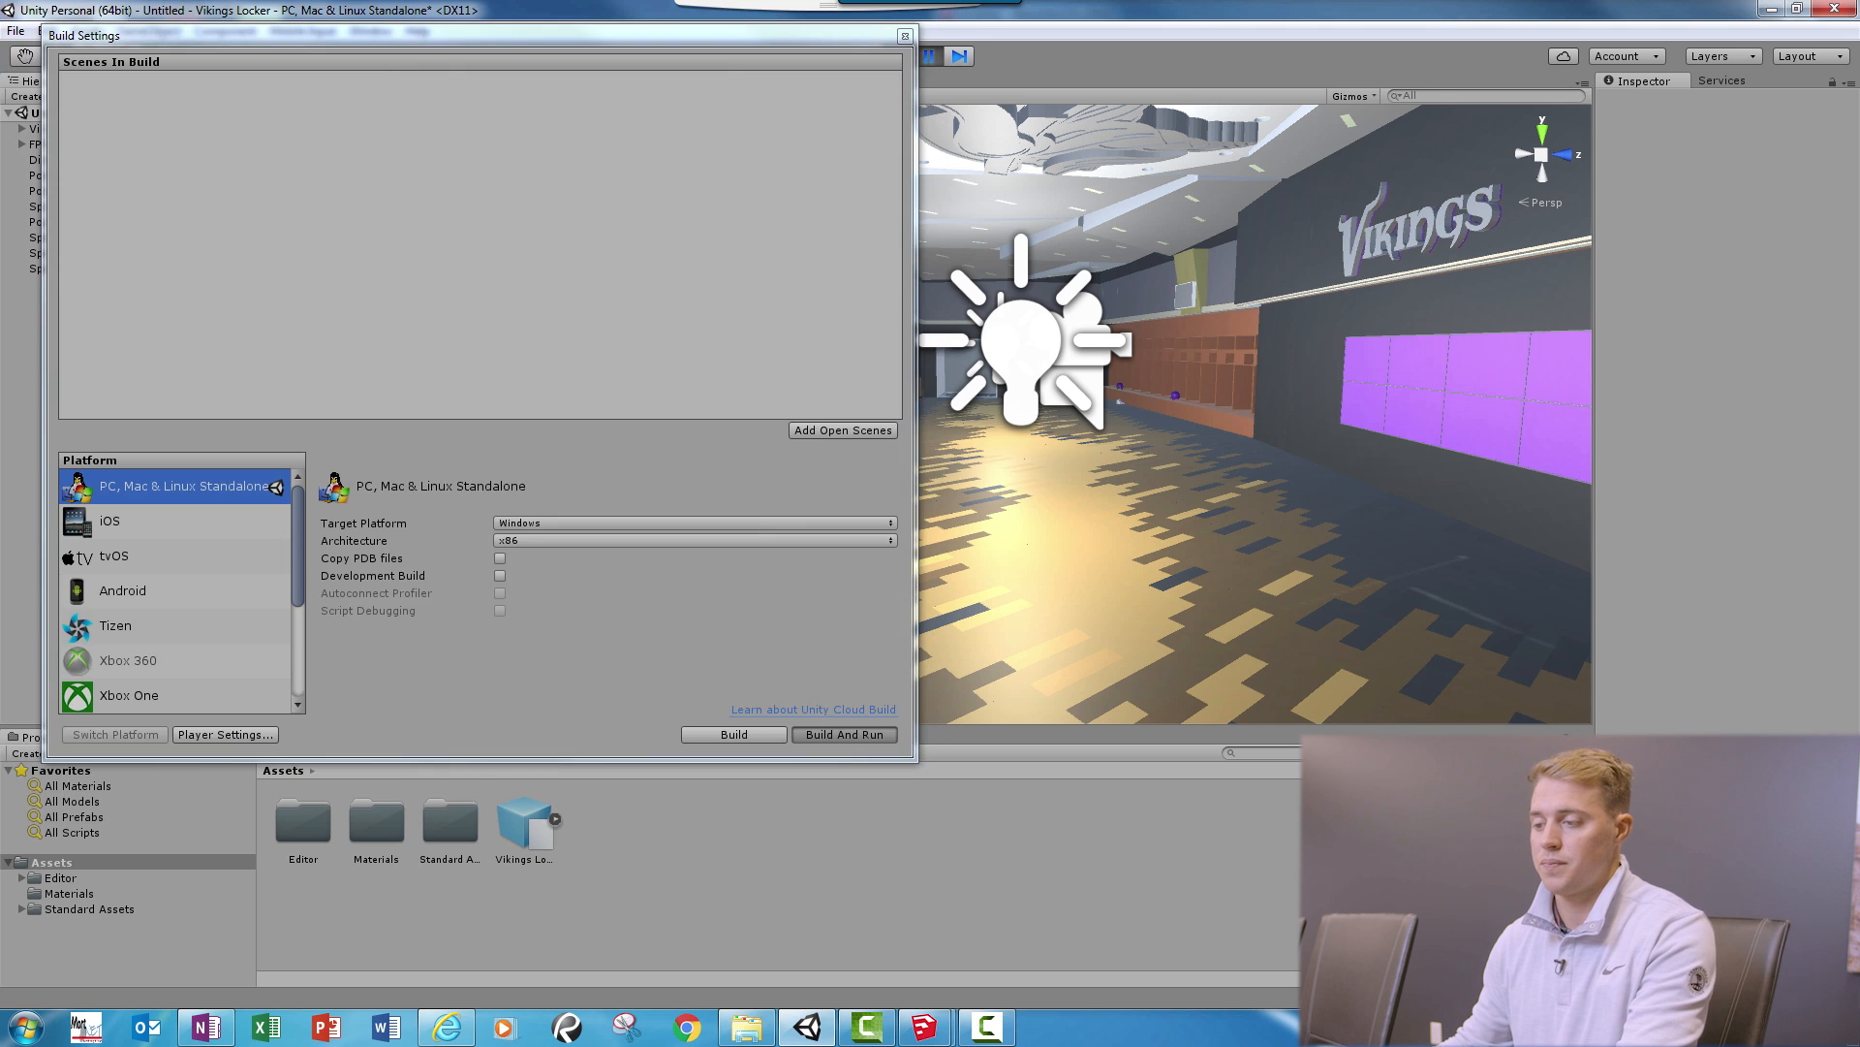
click(733, 733)
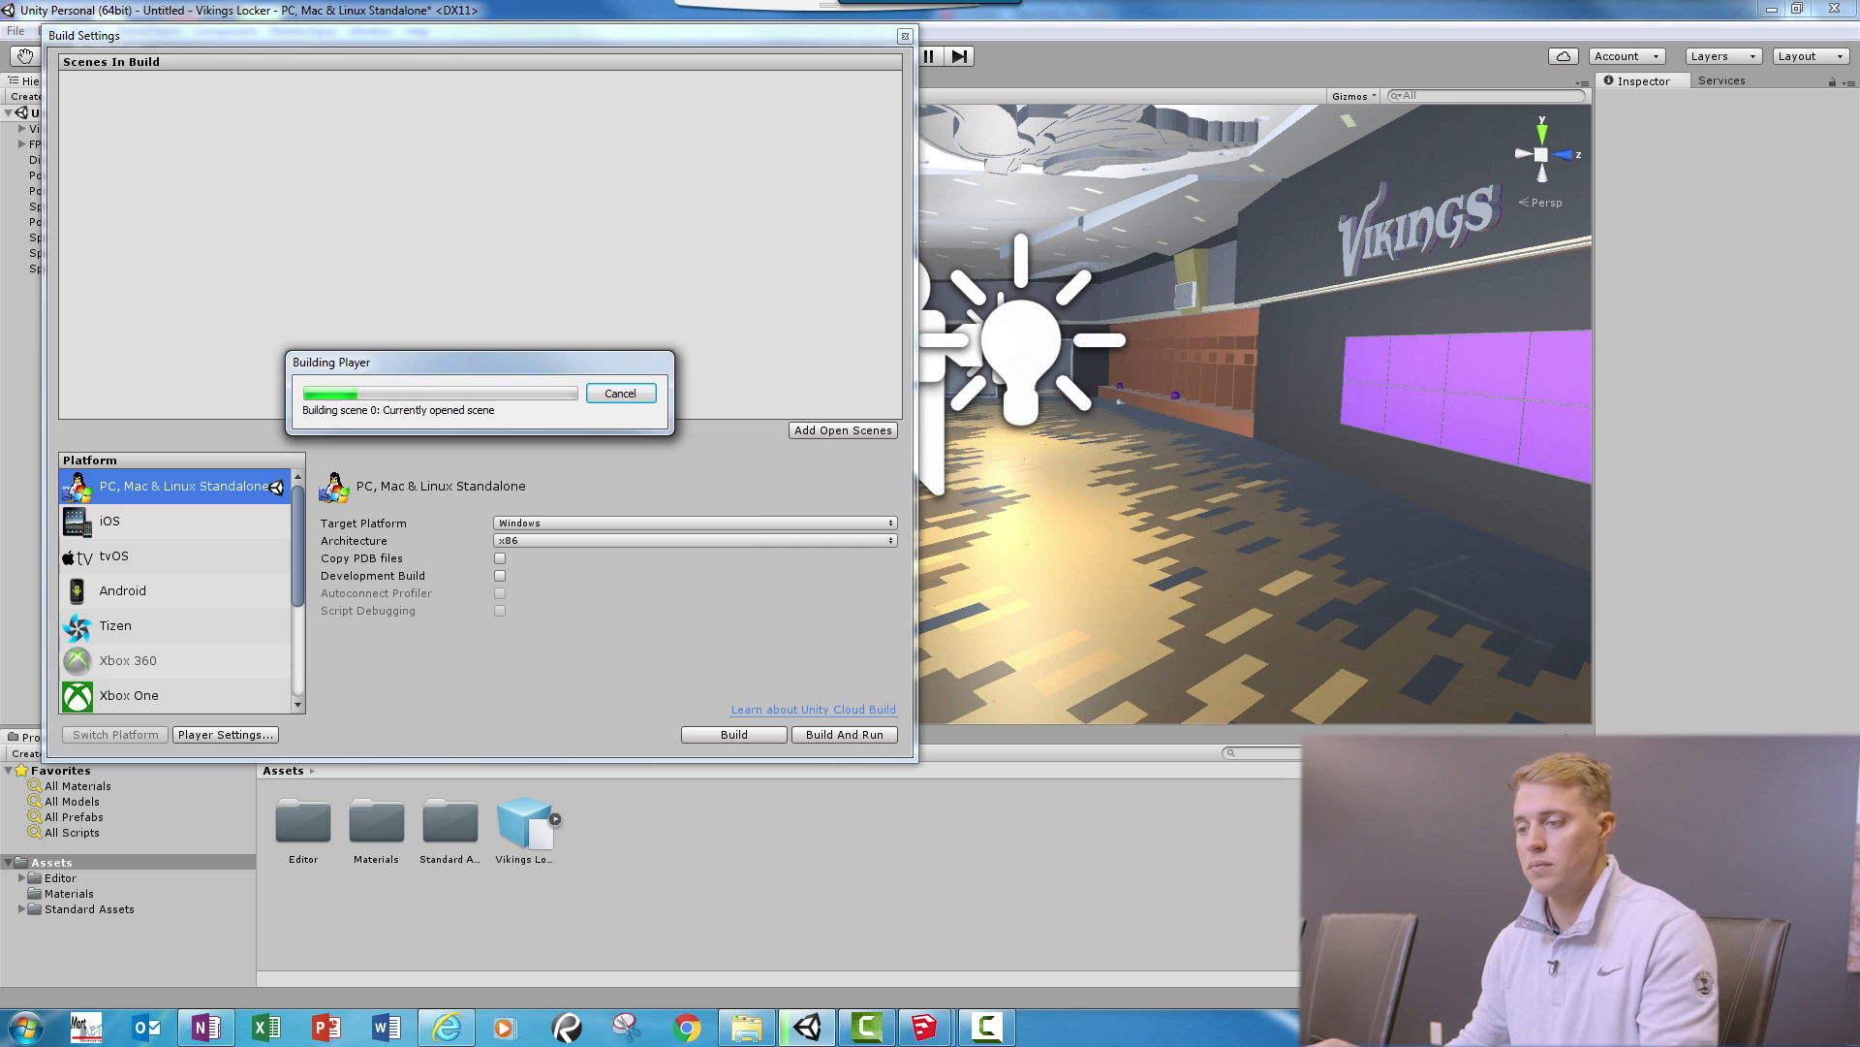